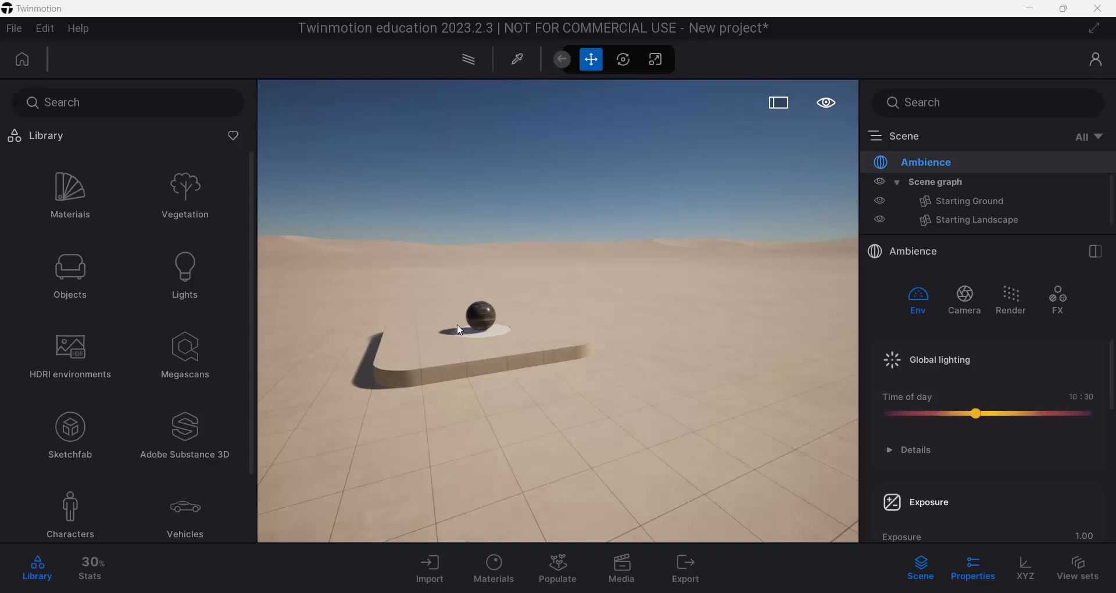
Orbit out to see the curved base and scroll through the Library's material categories.
{"action": "left_click_drag", "start_coordinate": [458, 330], "coordinate": [566, 389]}
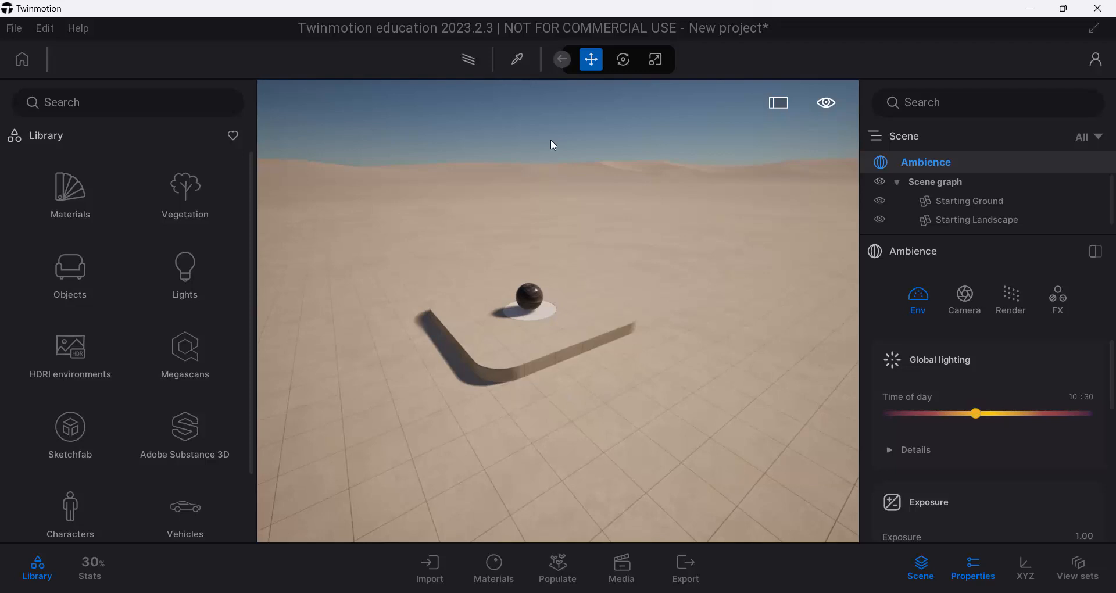
{"action": "mouse_move", "coordinate": [462, 215]}
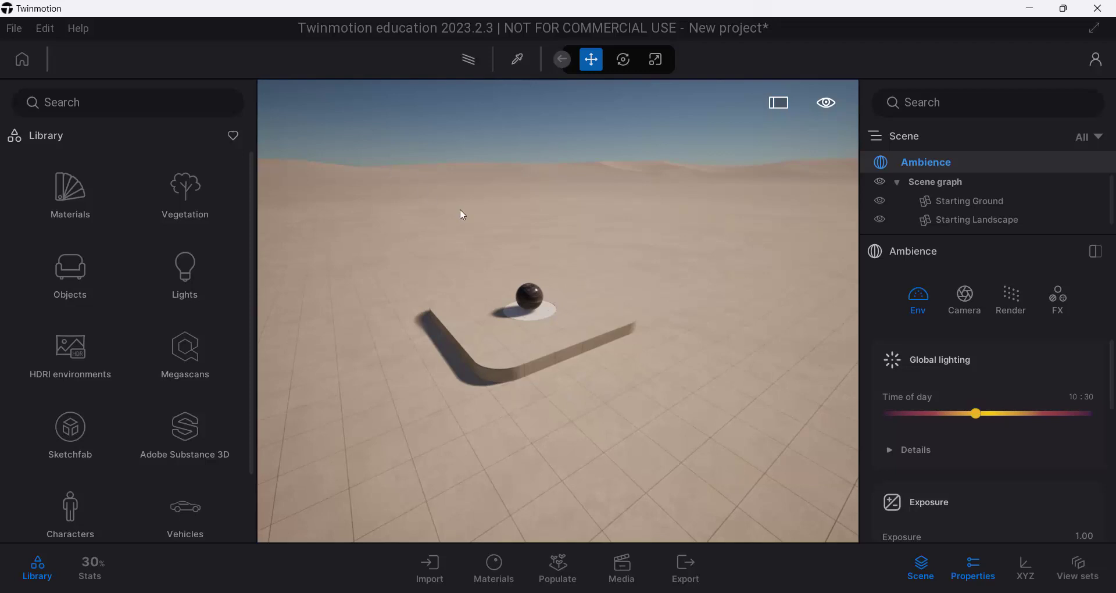
{"action": "mouse_move", "coordinate": [58, 189]}
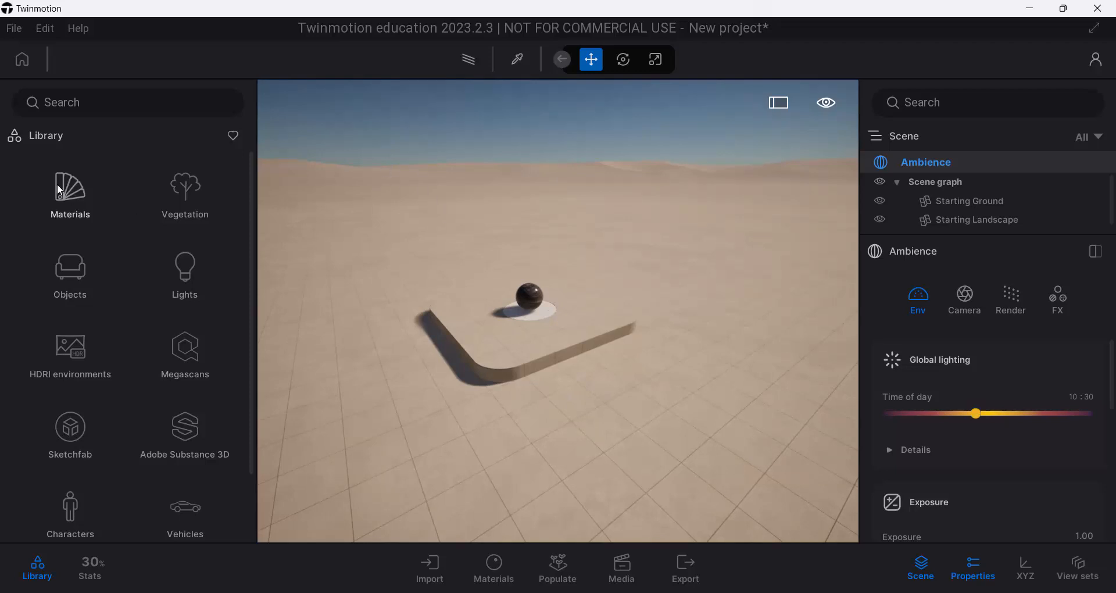
{"action": "left_click", "coordinate": [70, 189]}
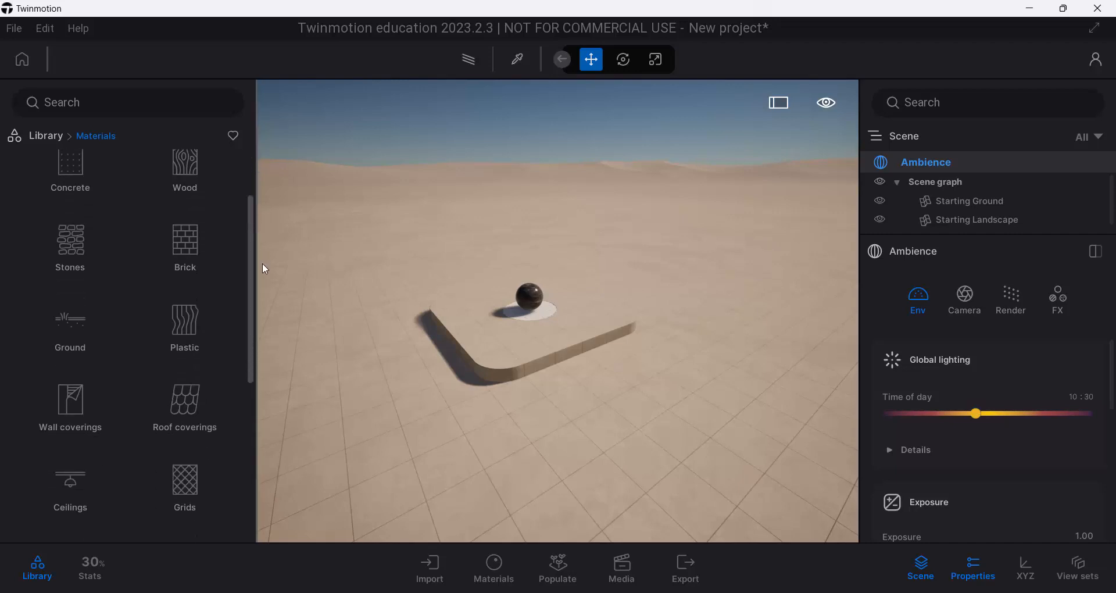
{"action": "scroll", "scroll_direction": "down", "scroll_amount": 3}
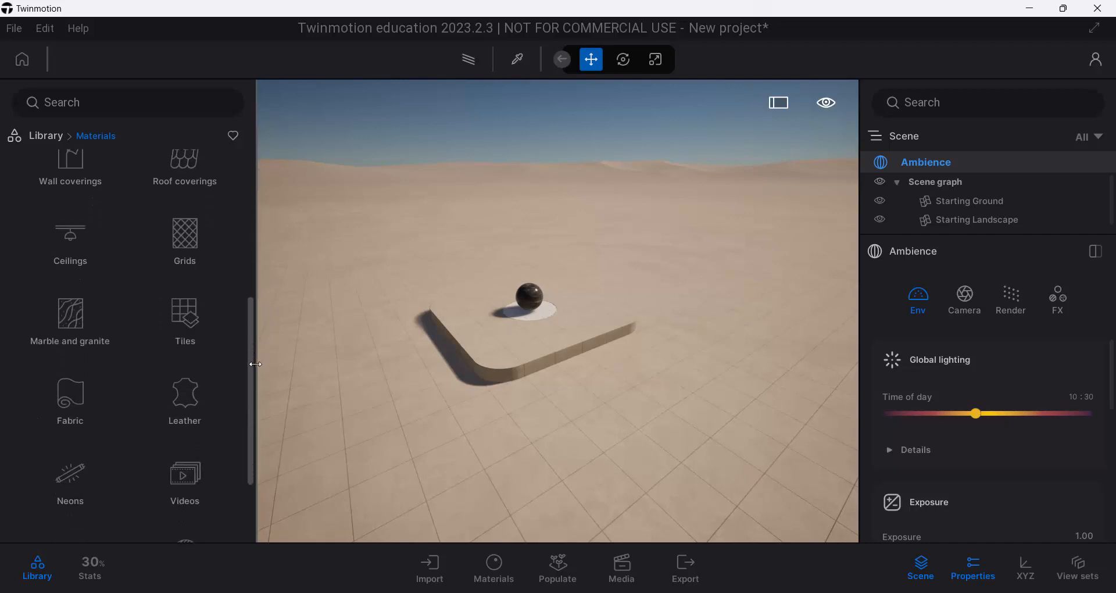
{"action": "scroll", "scroll_direction": "down", "scroll_amount": 3}
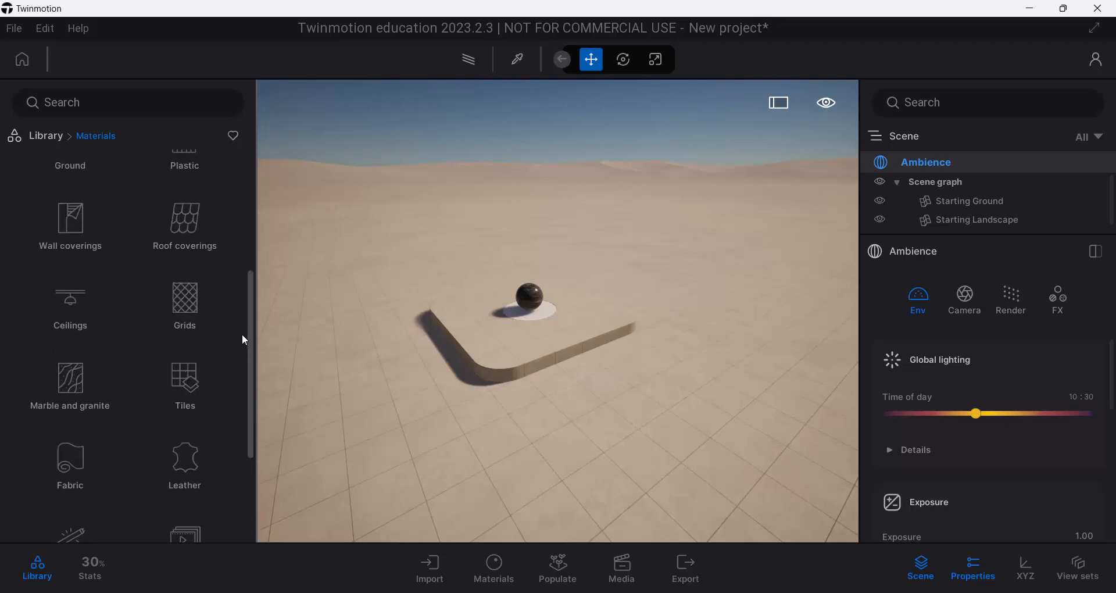
{"action": "scroll", "scroll_direction": "up", "scroll_amount": 3}
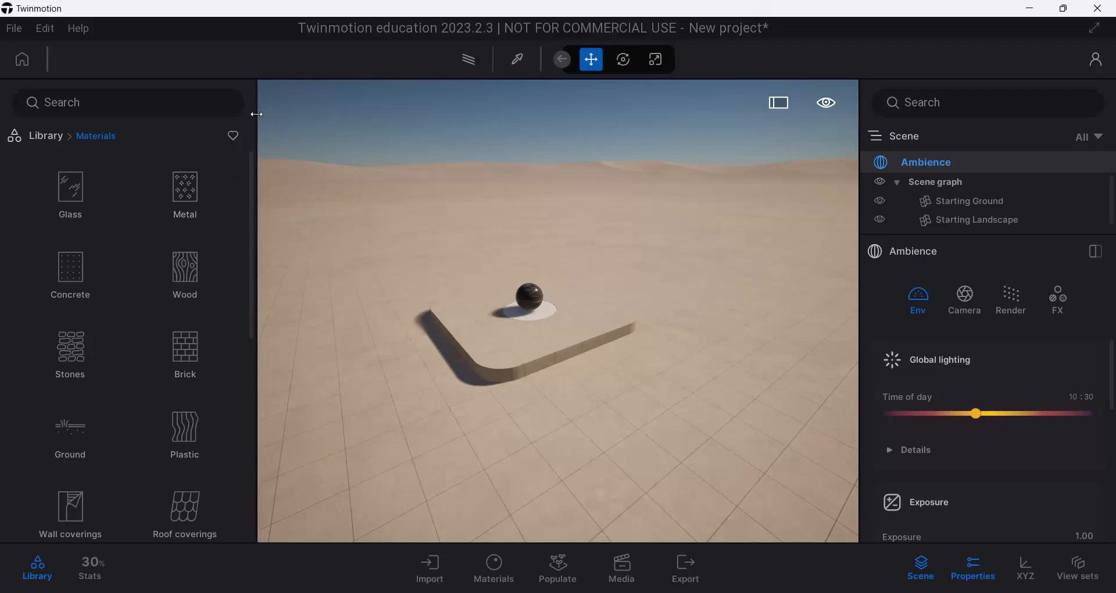
{"action": "mouse_move", "coordinate": [58, 172]}
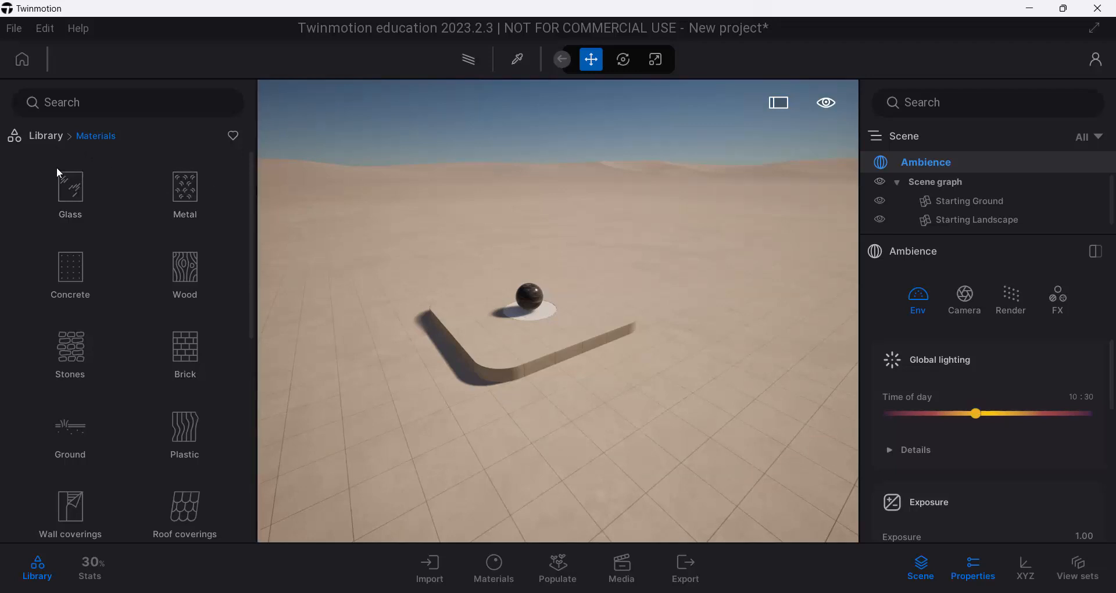
{"action": "mouse_move", "coordinate": [94, 367]}
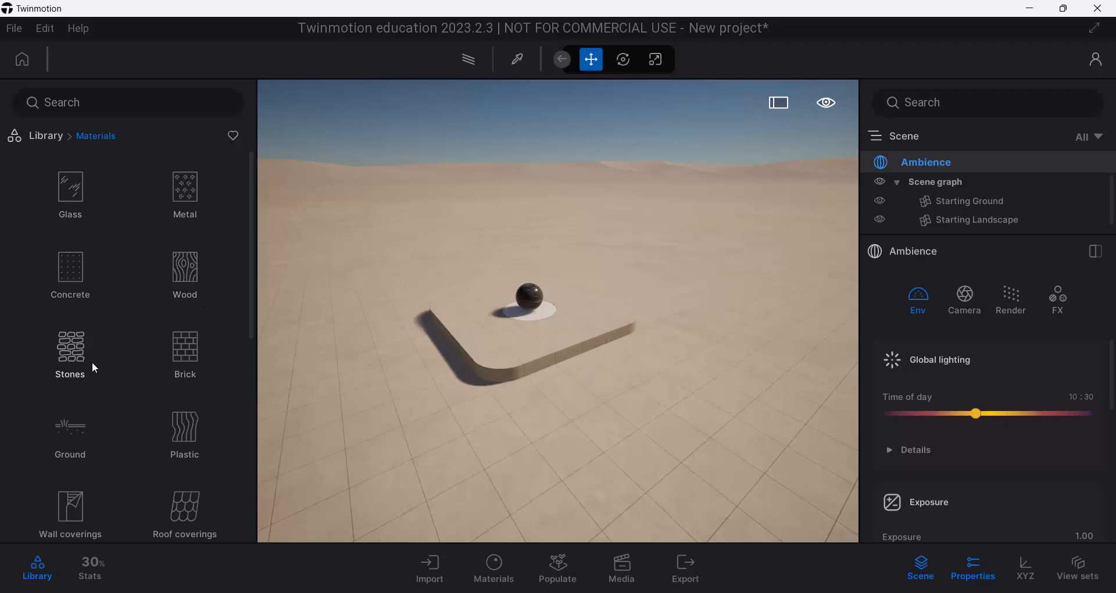
{"action": "mouse_move", "coordinate": [105, 156]}
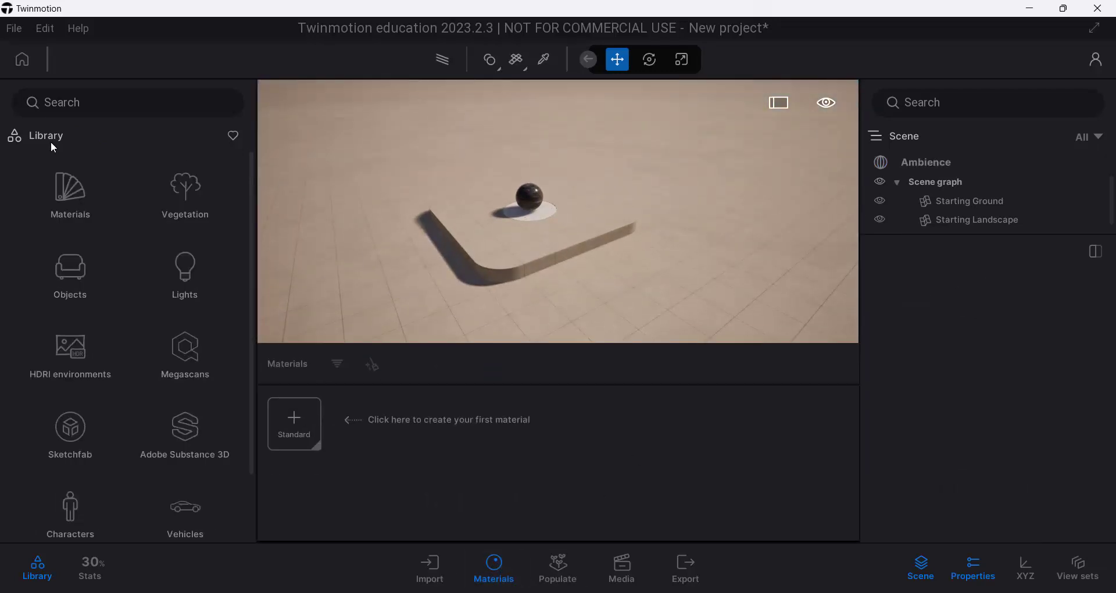
Place a Box 1m primitive from Objects > Primitives and scale it into a wall.
{"action": "left_click", "coordinate": [69, 268]}
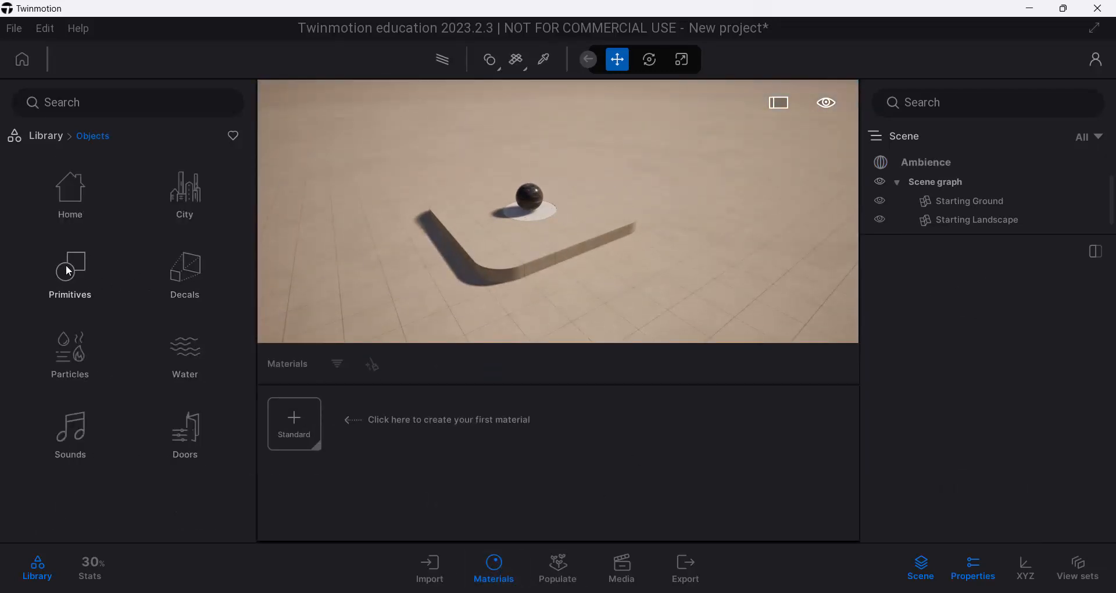
{"action": "left_click", "coordinate": [69, 268]}
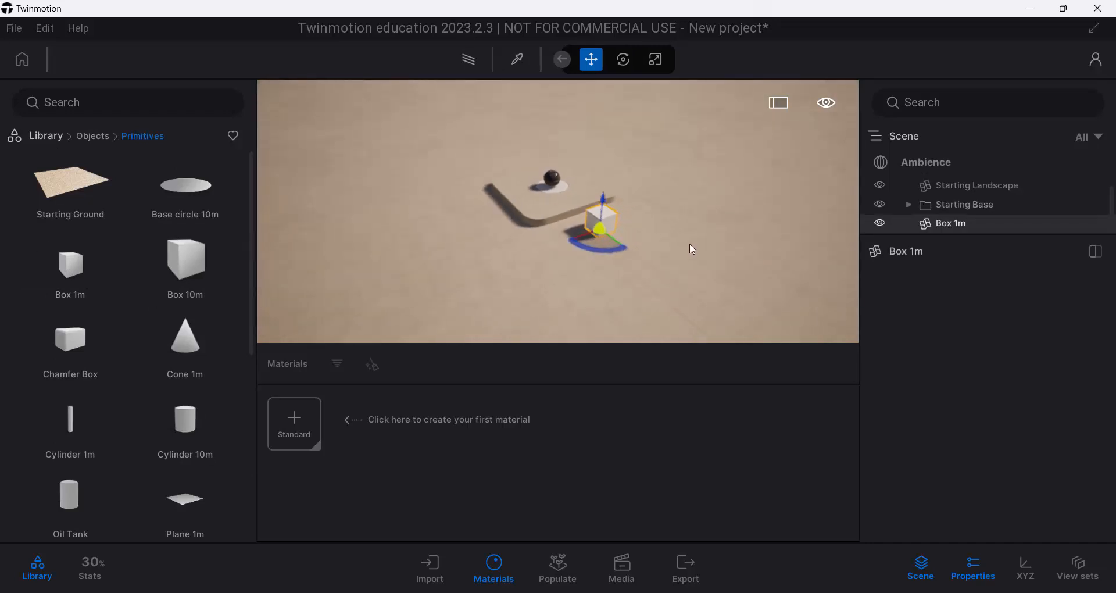
{"action": "left_click", "coordinate": [655, 59]}
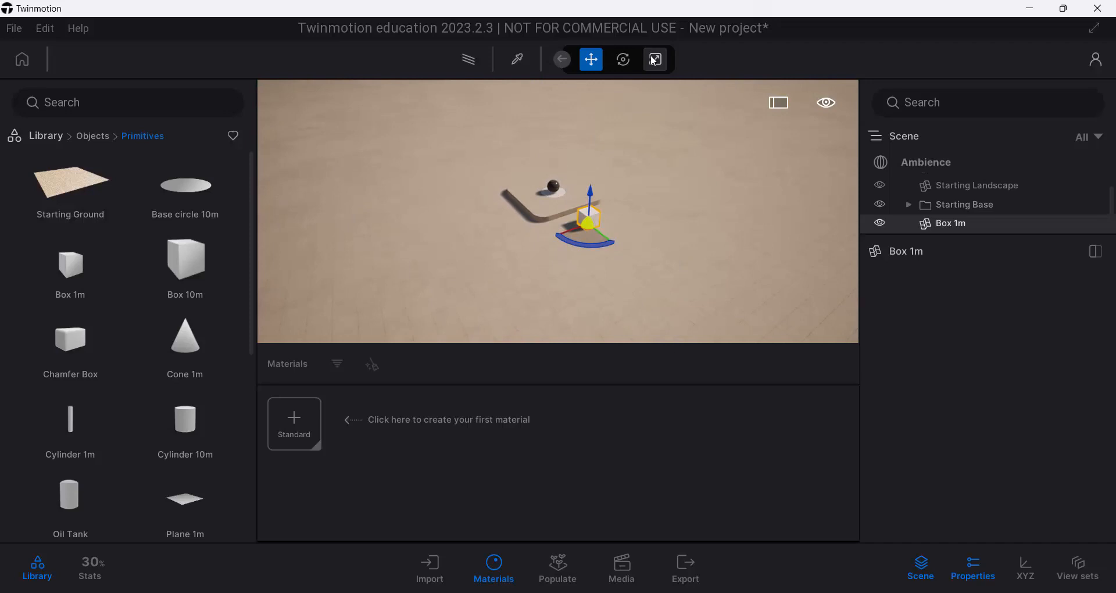
{"action": "left_click", "coordinate": [655, 59]}
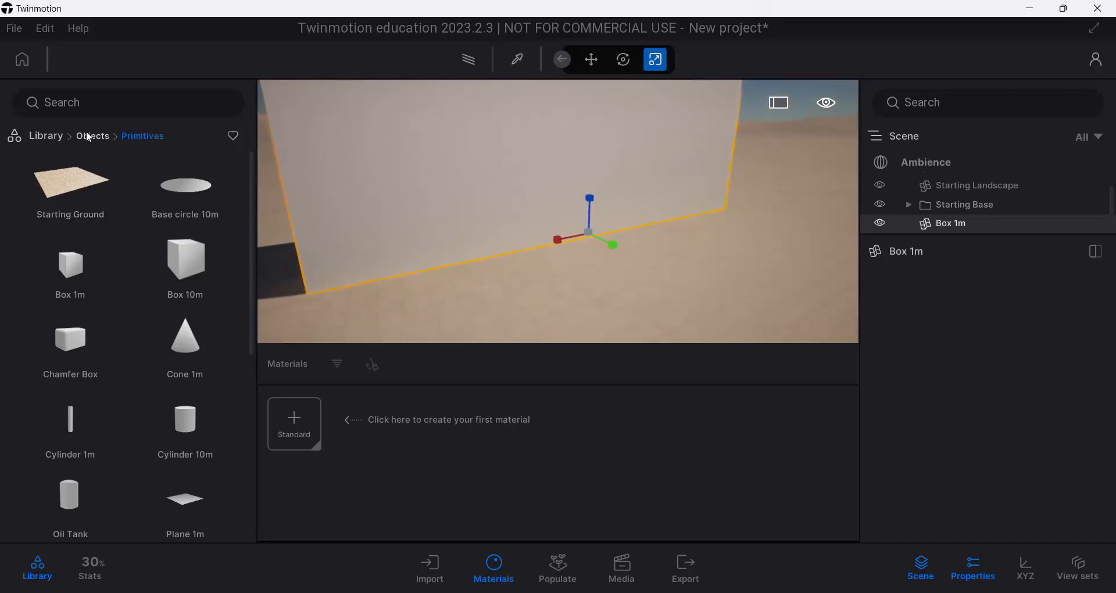
Place the animated human Amir from Library > Characters beside the wall.
{"action": "left_click", "coordinate": [45, 136]}
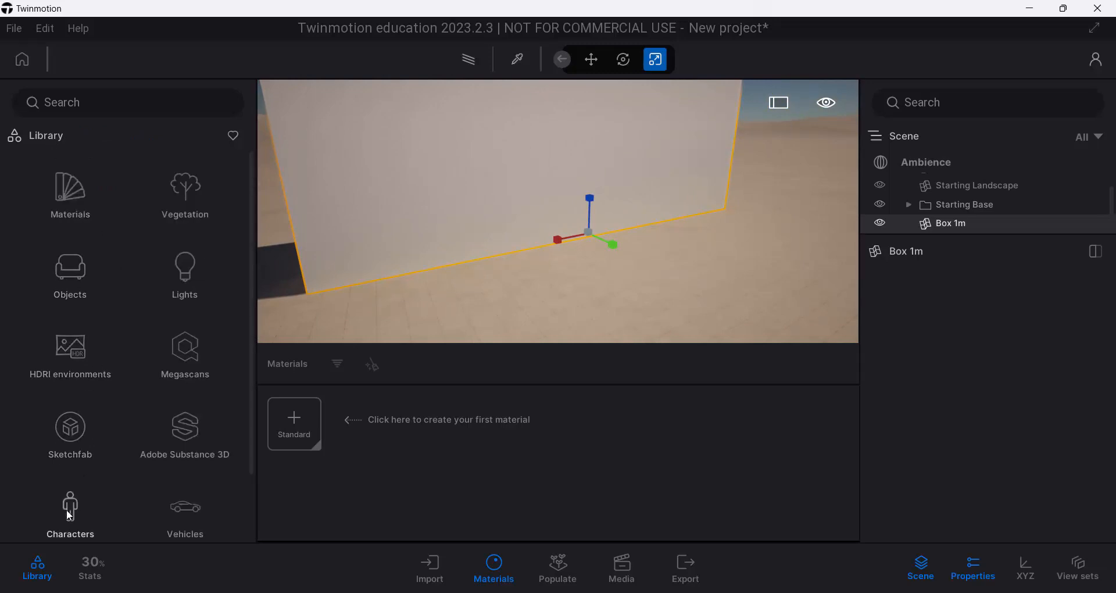
{"action": "left_click", "coordinate": [70, 504]}
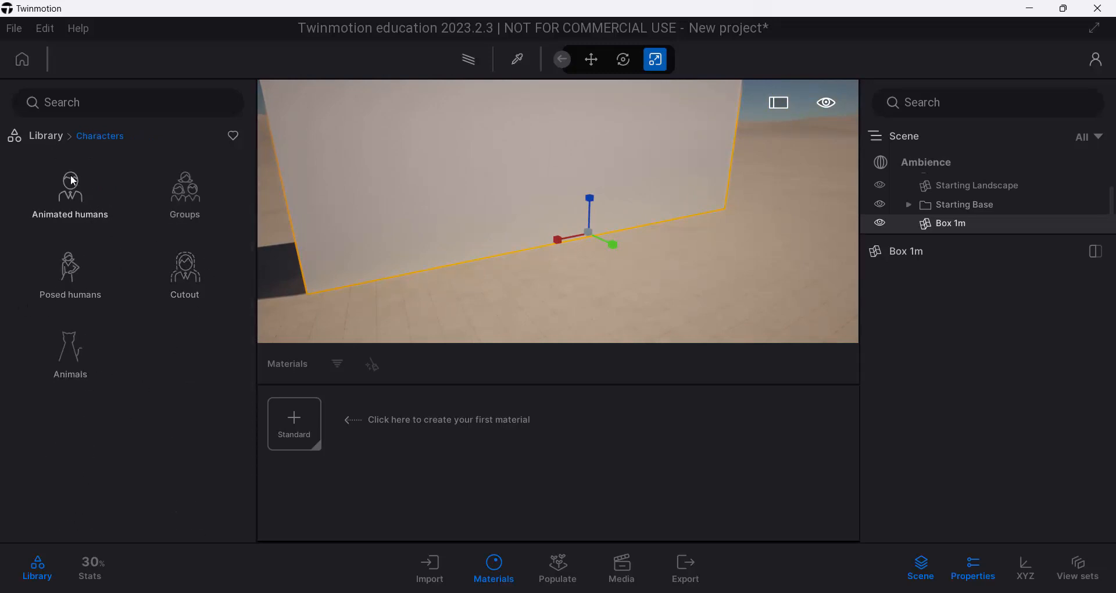
{"action": "left_click", "coordinate": [70, 189]}
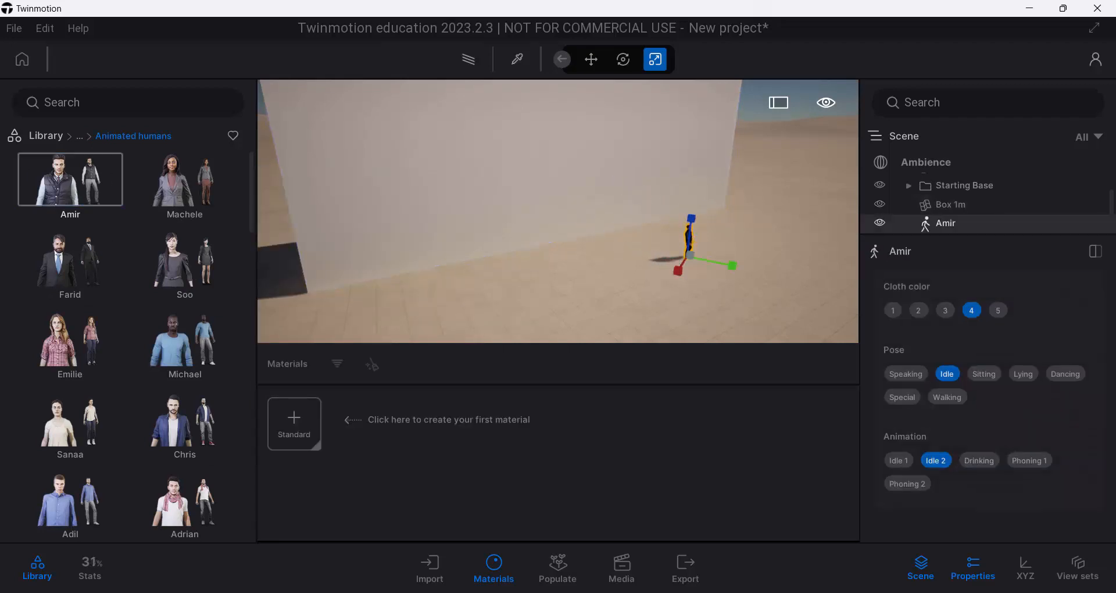
{"action": "left_click", "coordinate": [590, 59]}
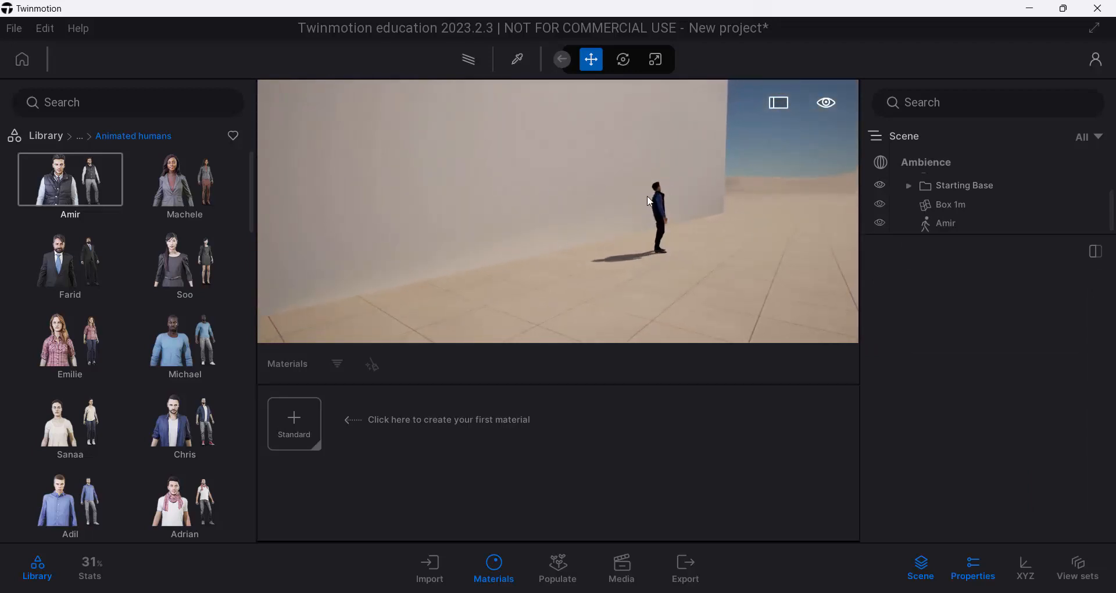
{"action": "left_click", "coordinate": [656, 207]}
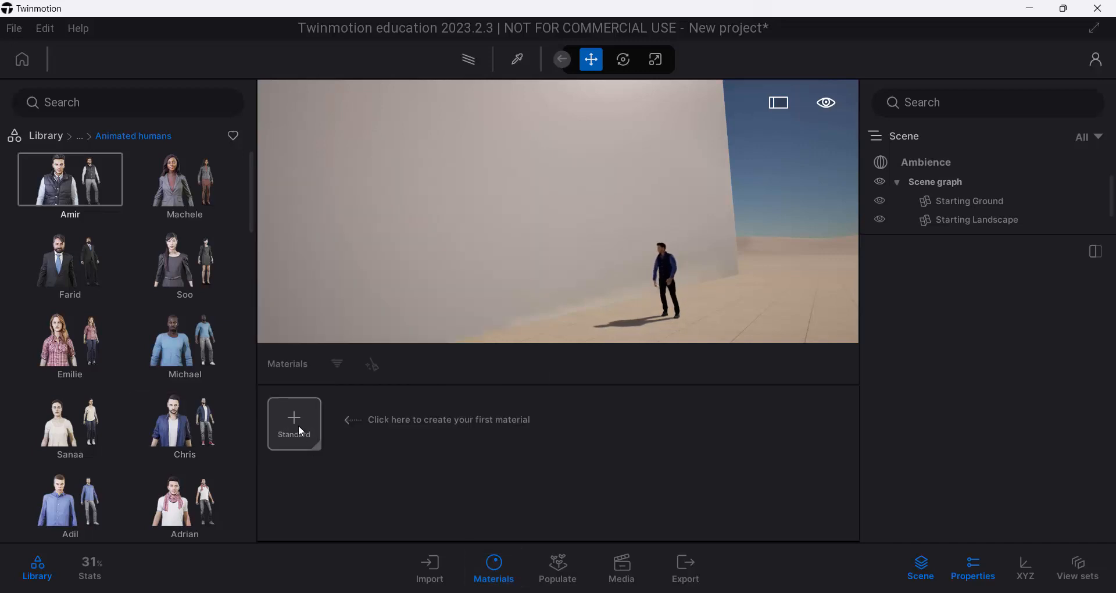
Add a new Standard material for the wall.
{"action": "left_click", "coordinate": [294, 423]}
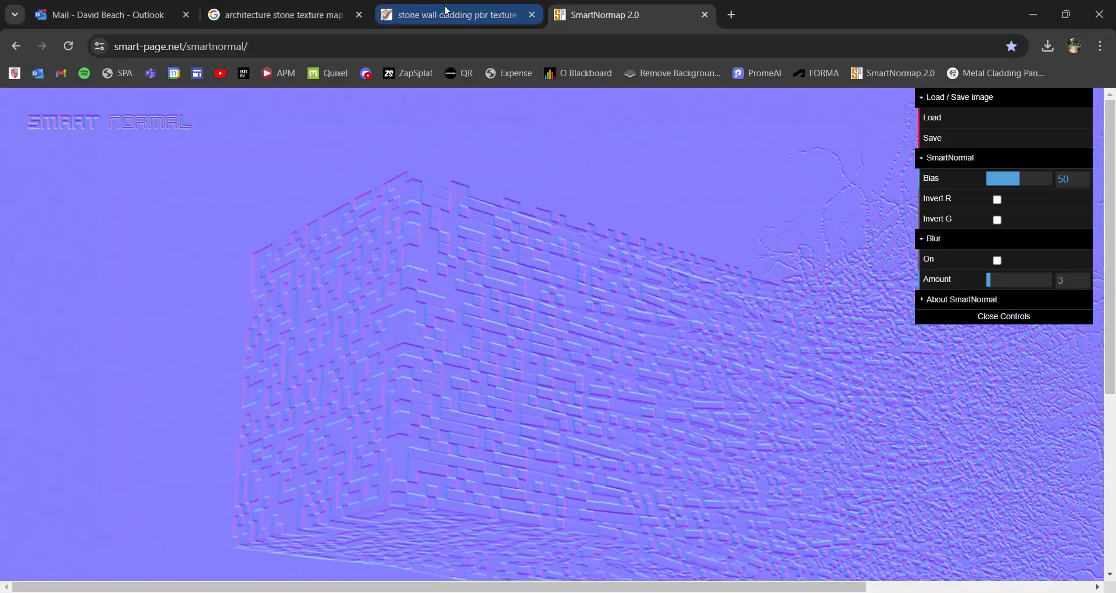
Scroll through the SketchUp Texture Club stone wall cladding page's preview and download maps.
{"action": "left_click", "coordinate": [455, 15]}
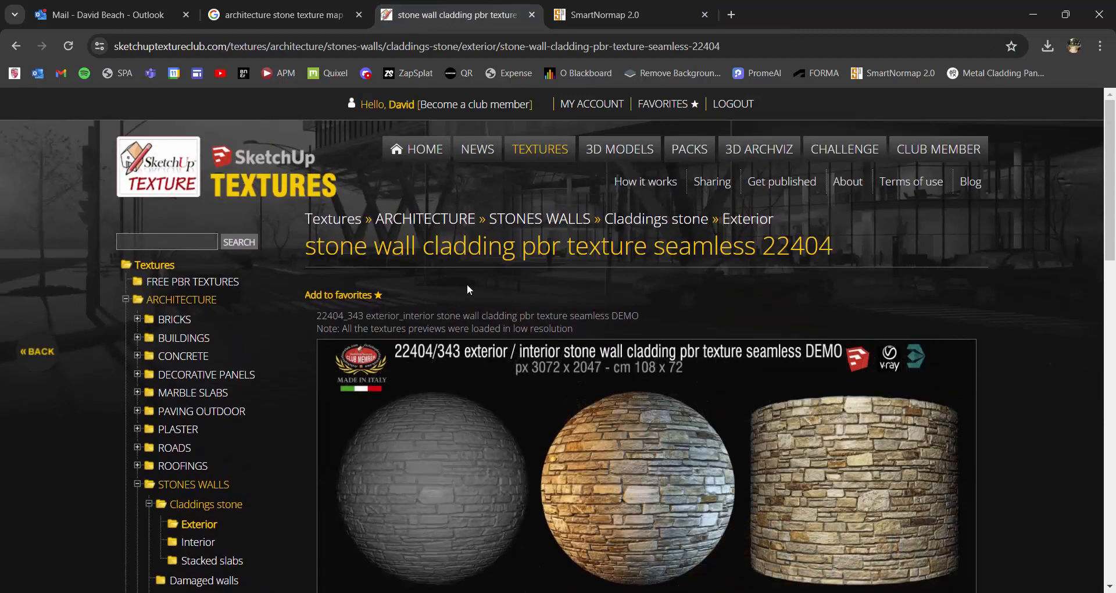
{"action": "mouse_move", "coordinate": [222, 202]}
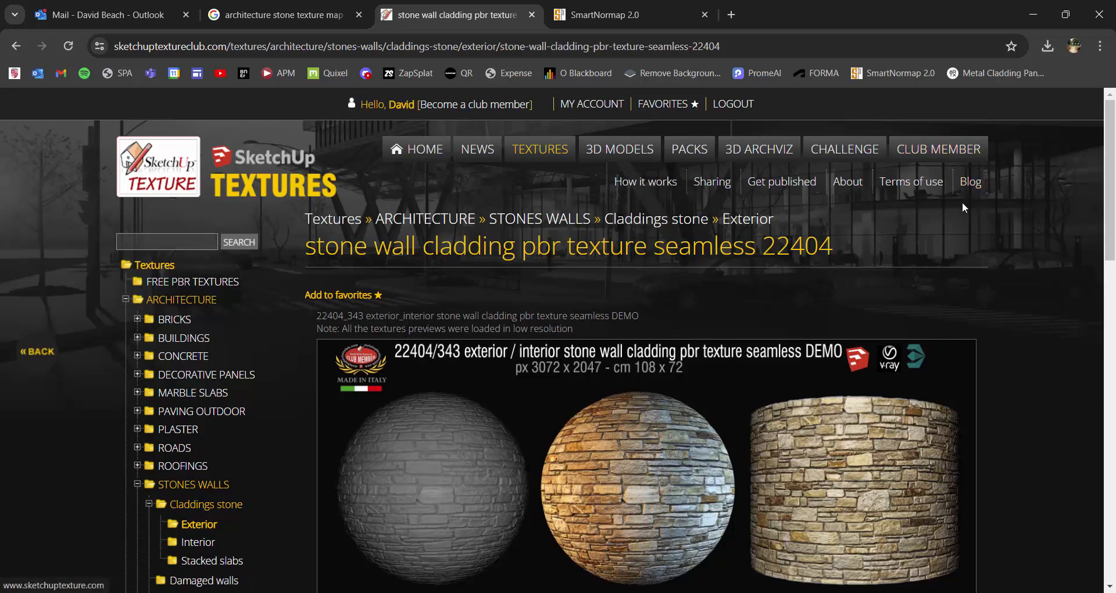
{"action": "mouse_move", "coordinate": [948, 239]}
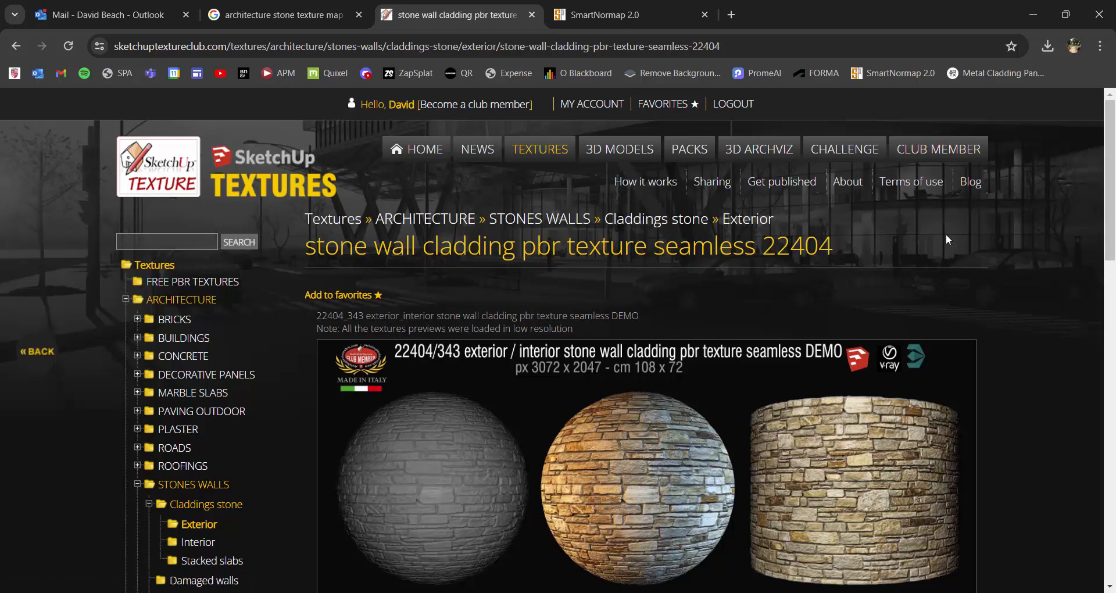
{"action": "scroll", "scroll_direction": "down", "scroll_amount": 3}
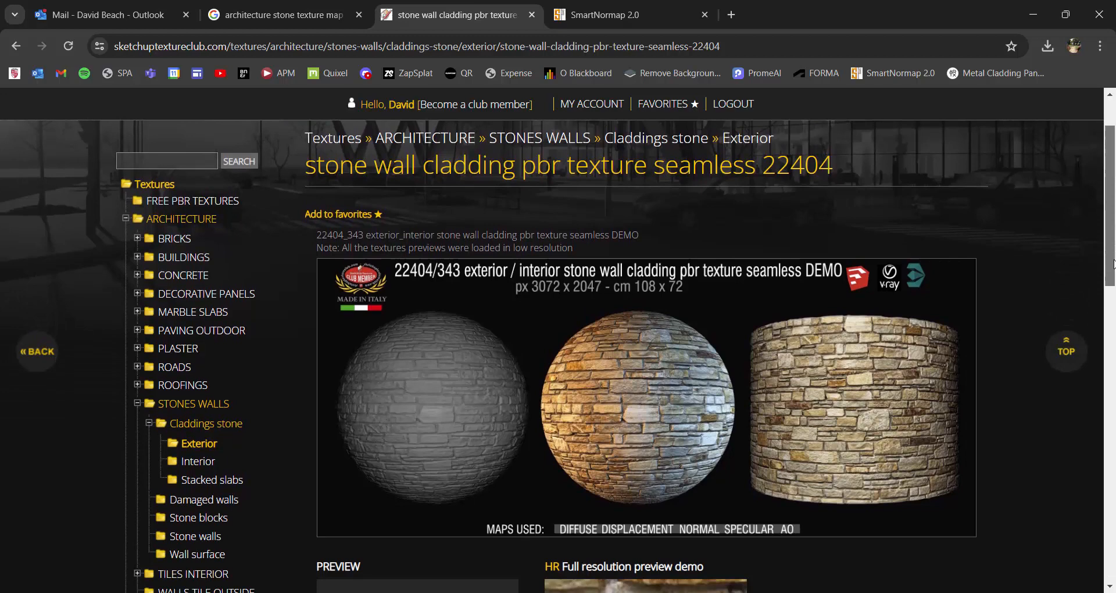
{"action": "scroll", "scroll_direction": "down", "scroll_amount": 3}
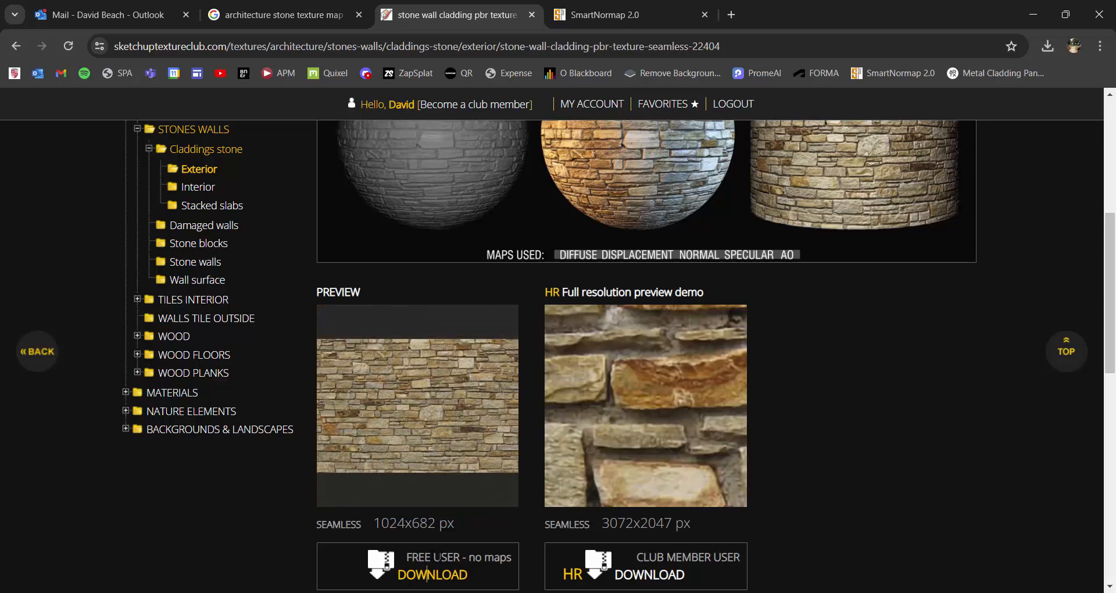
{"action": "mouse_move", "coordinate": [822, 422]}
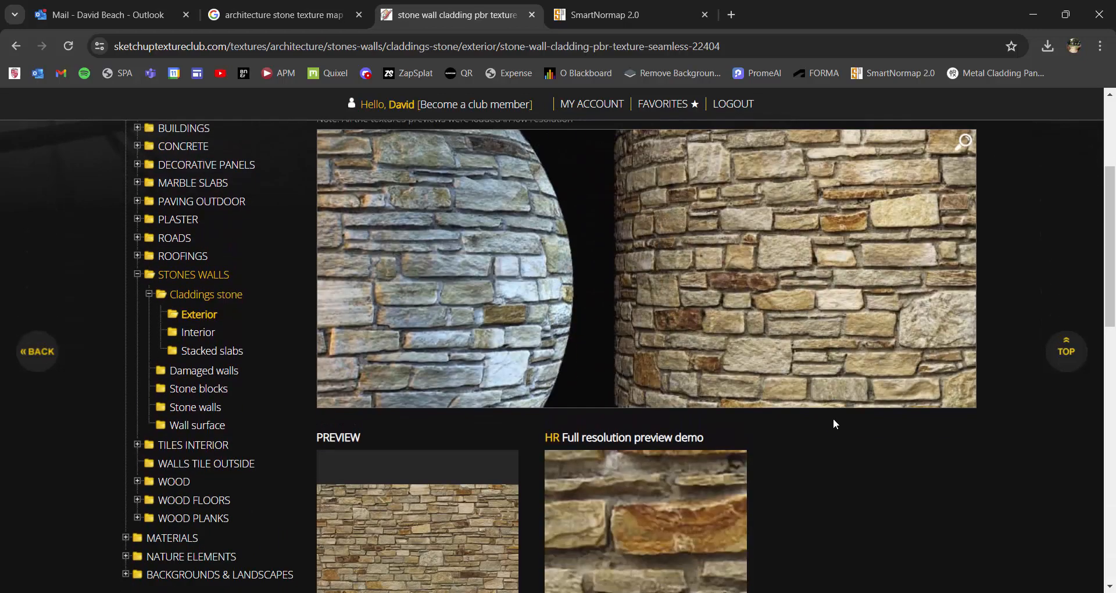
{"action": "scroll", "scroll_direction": "down", "scroll_amount": 3}
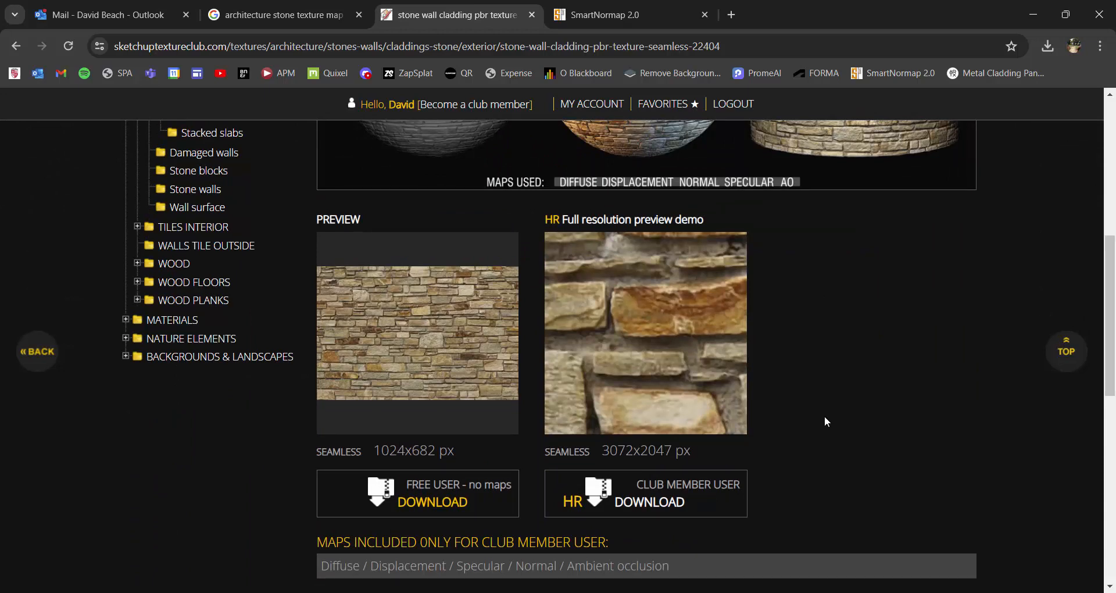
{"action": "scroll", "scroll_direction": "up", "scroll_amount": 3}
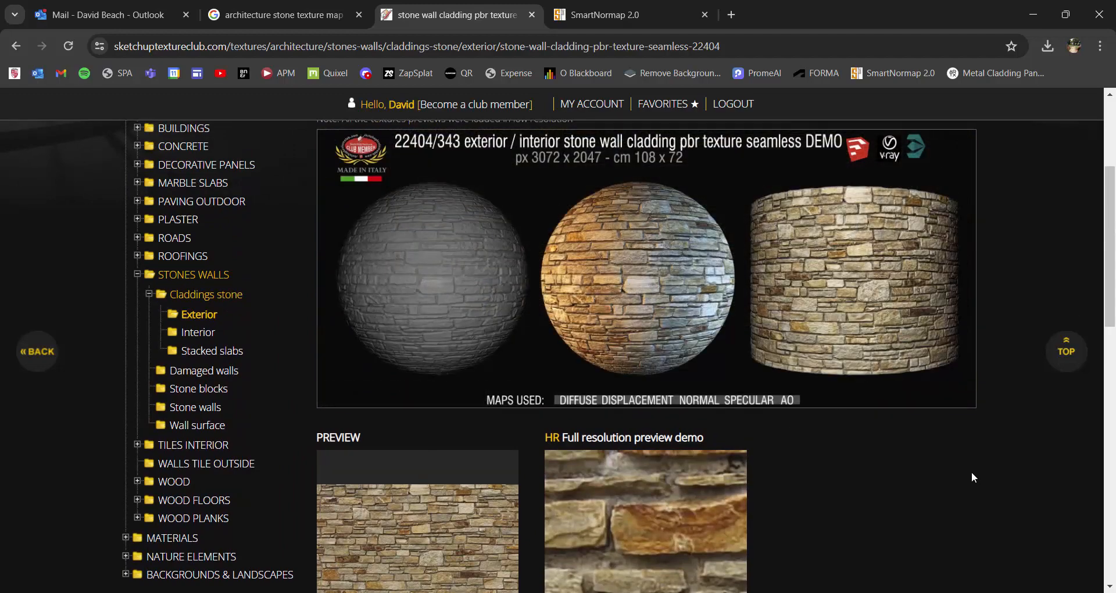
{"action": "scroll", "scroll_direction": "down", "scroll_amount": 3}
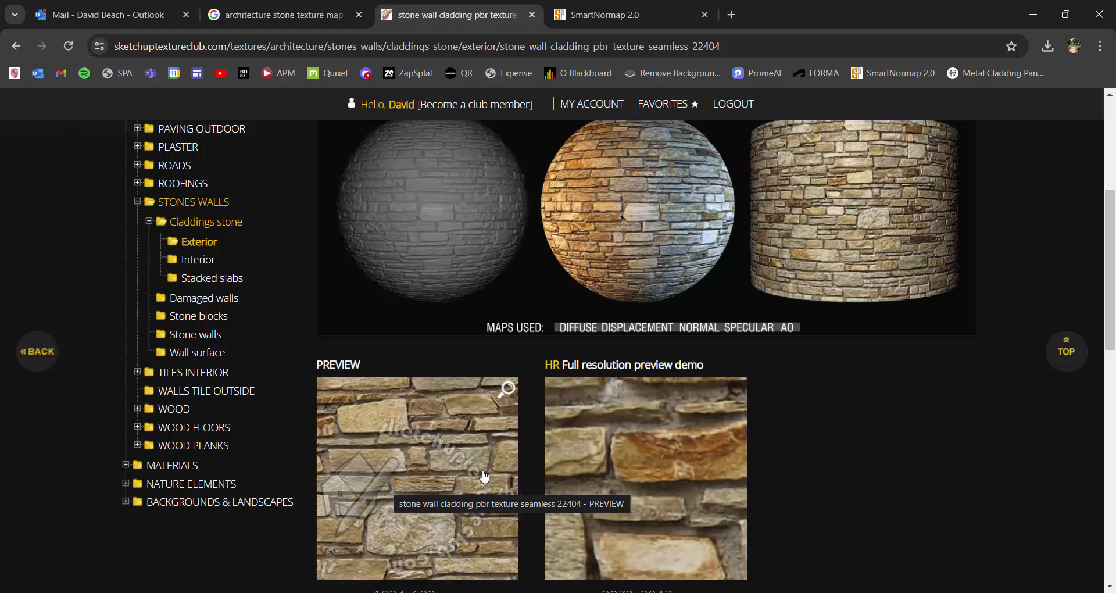
{"action": "mouse_move", "coordinate": [1096, 263]}
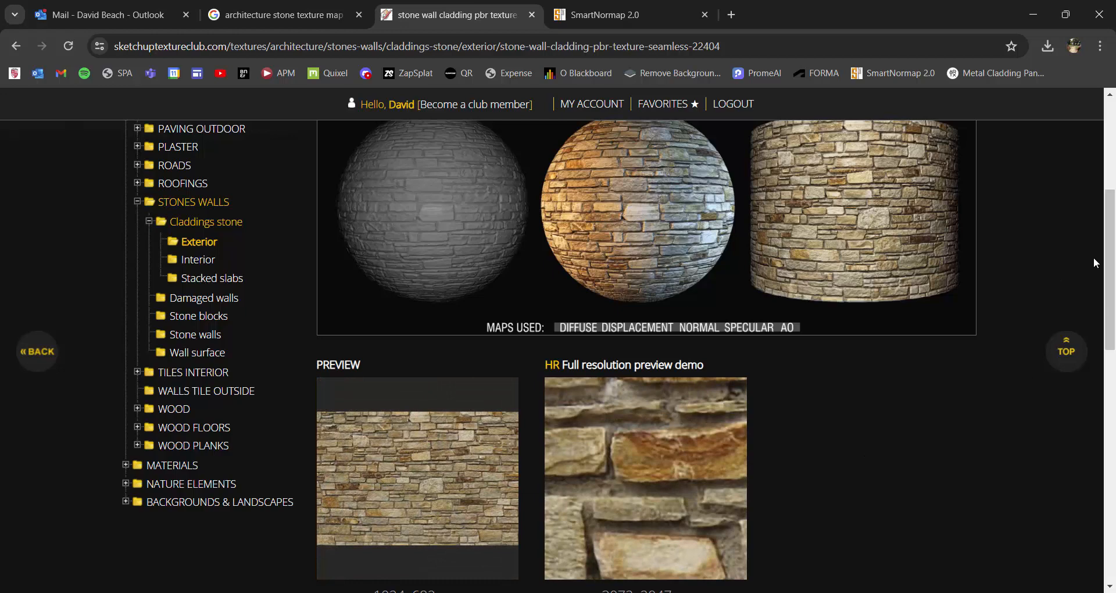
{"action": "scroll", "scroll_direction": "down", "scroll_amount": 3}
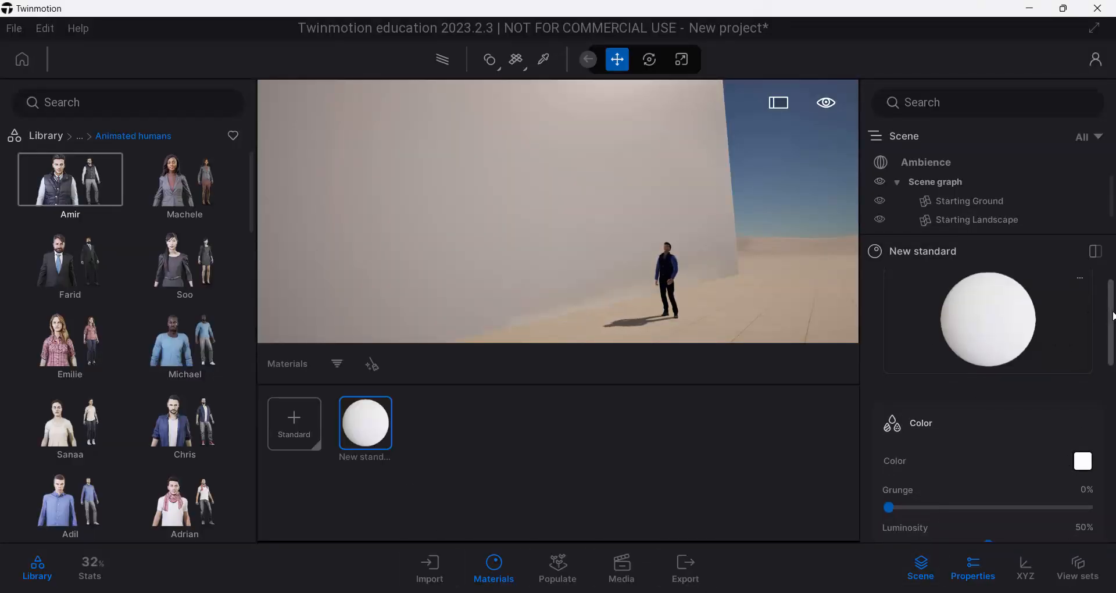
Set the wall material's Grunge to 9% and expand the Color Details section.
{"action": "scroll", "scroll_direction": "down", "scroll_amount": 3}
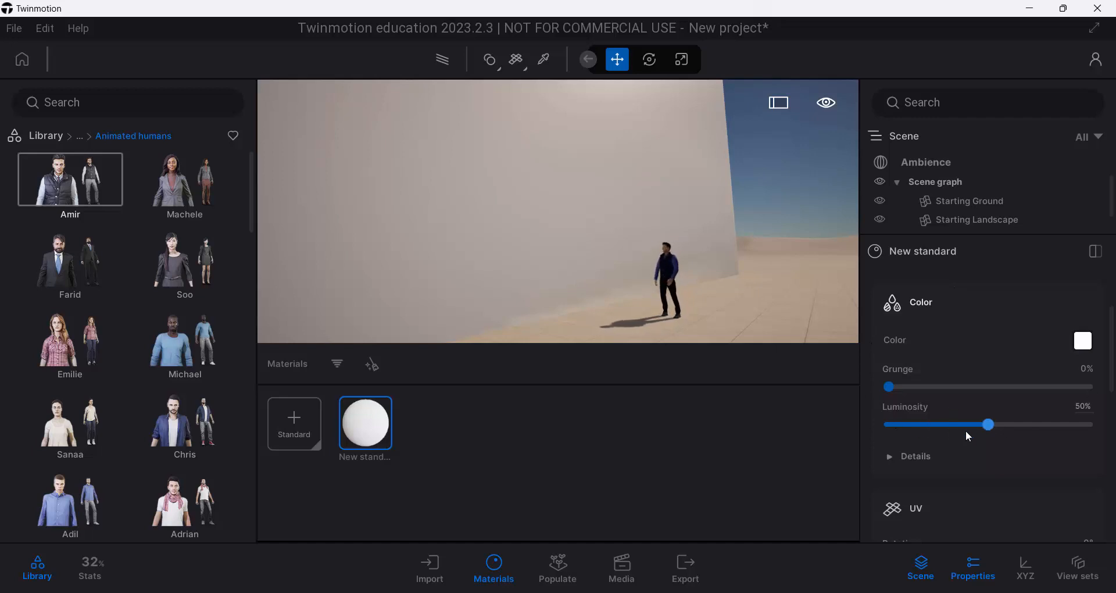
{"action": "left_click_drag", "start_coordinate": [888, 386], "coordinate": [984, 387]}
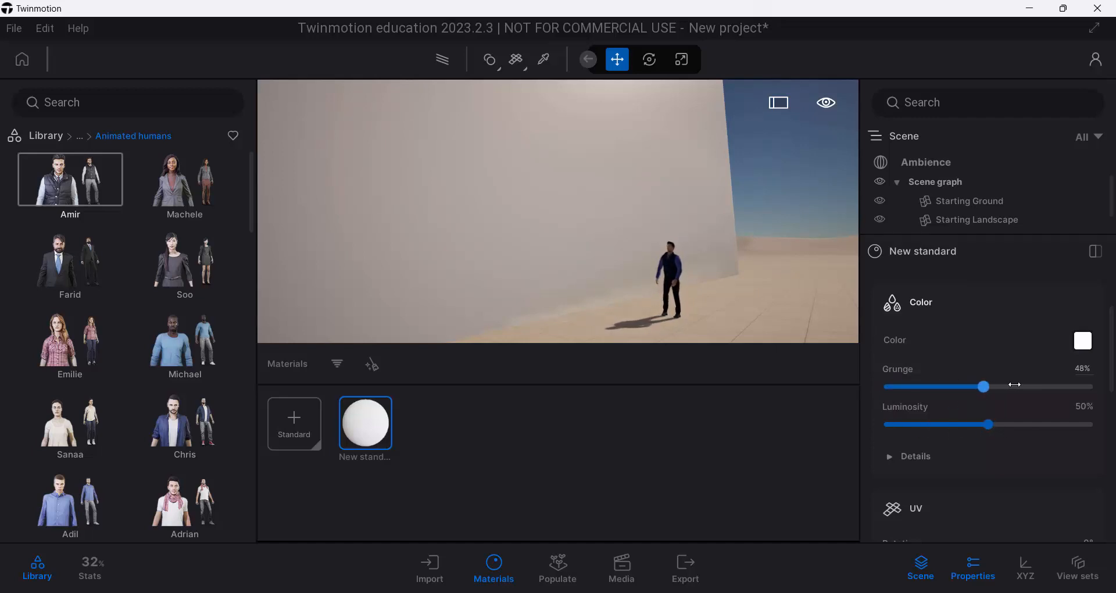
{"action": "left_click_drag", "start_coordinate": [984, 386], "coordinate": [934, 386]}
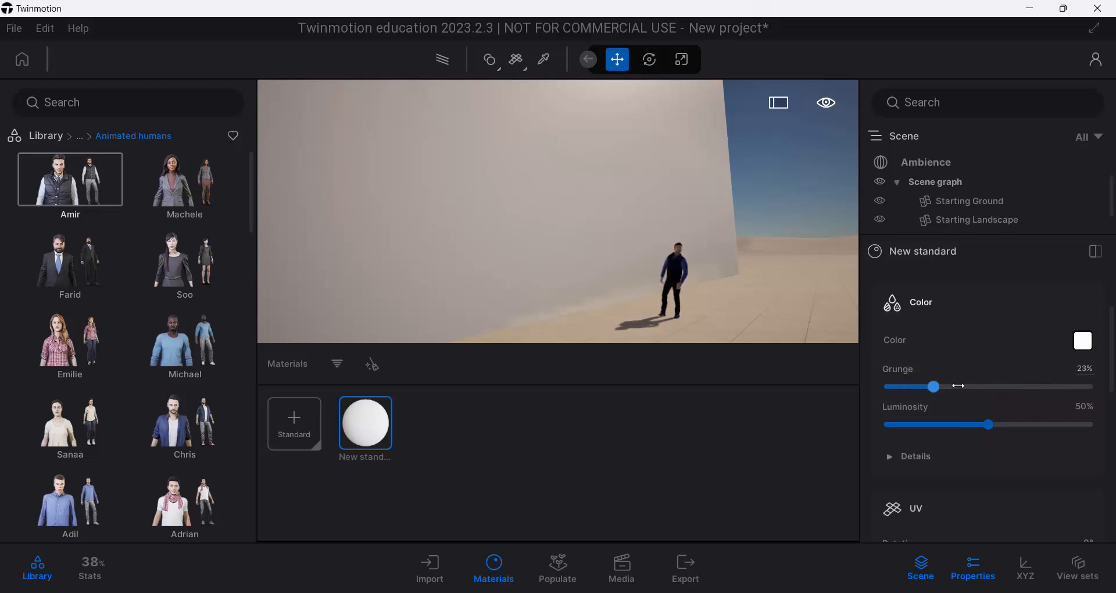
{"action": "left_click_drag", "start_coordinate": [934, 386], "coordinate": [988, 385]}
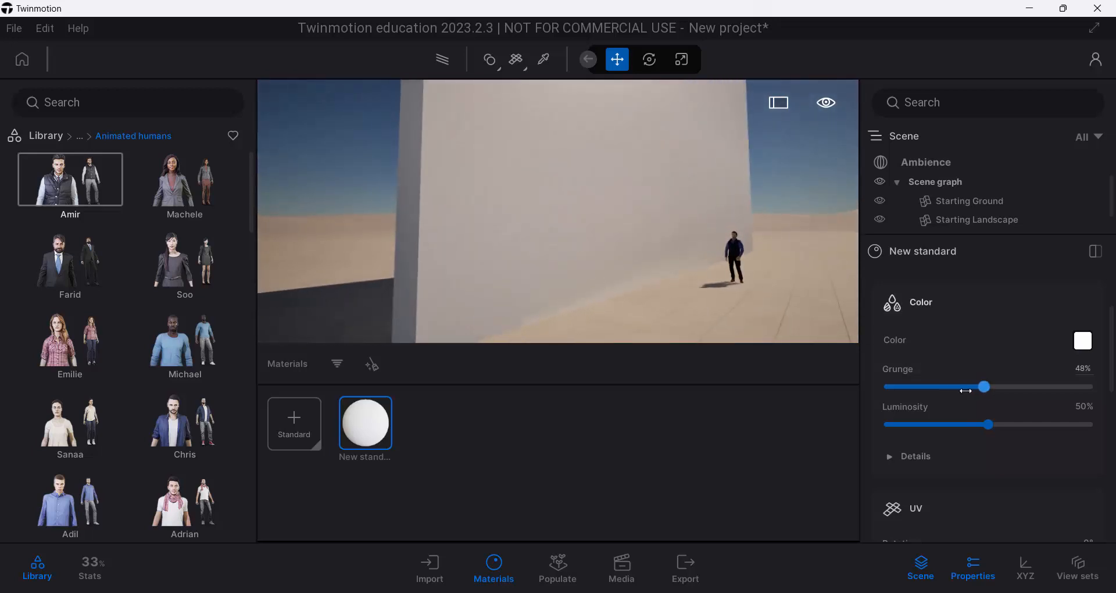
{"action": "left_click_drag", "start_coordinate": [984, 386], "coordinate": [906, 387]}
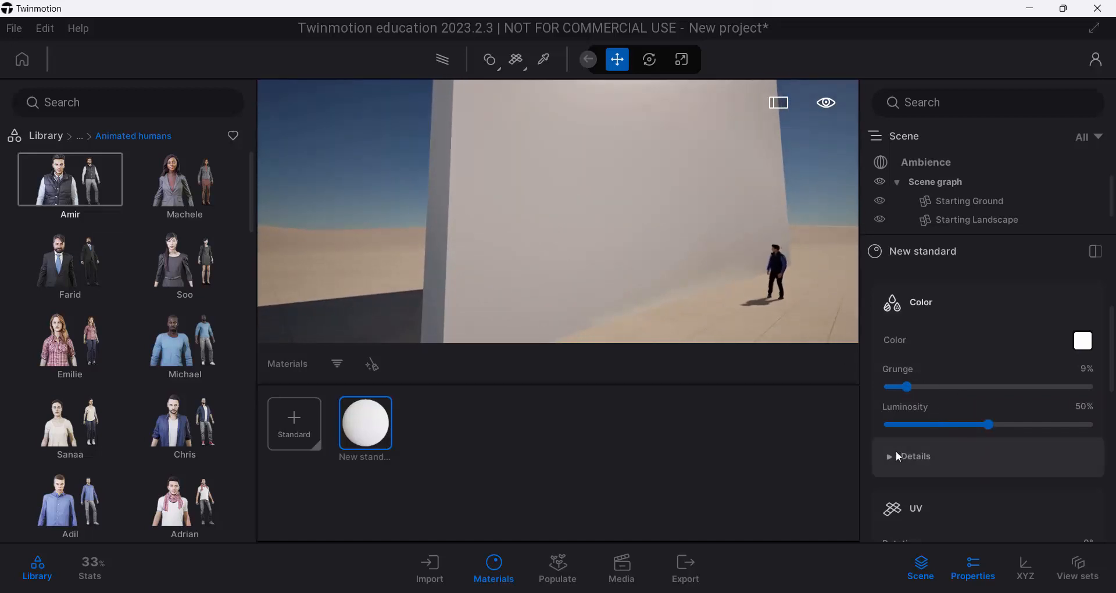
{"action": "left_click", "coordinate": [890, 456]}
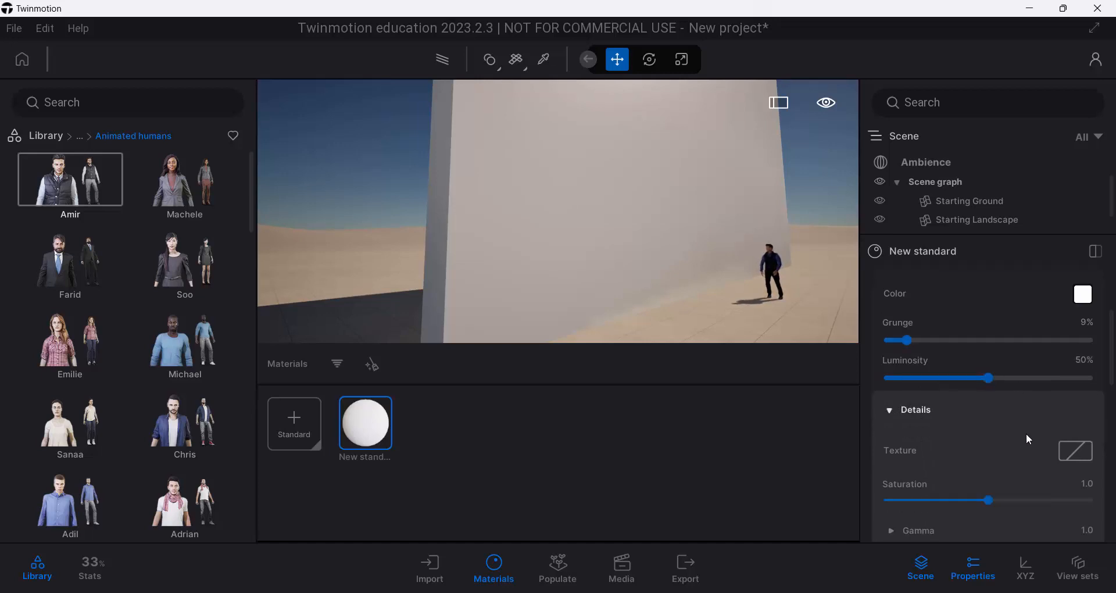
{"action": "mouse_move", "coordinate": [1042, 462]}
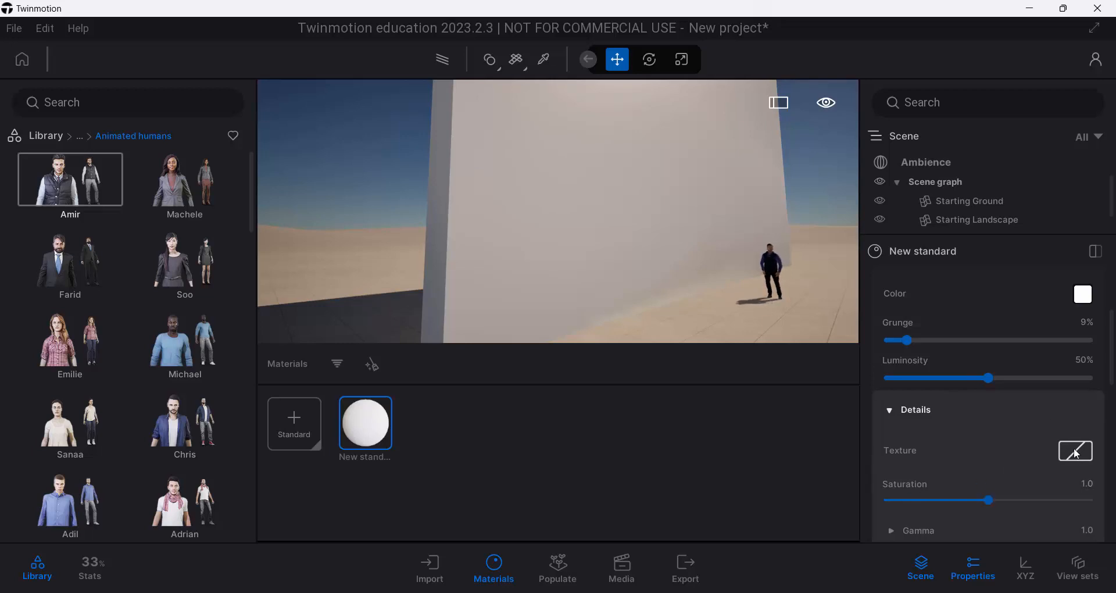
Load the Stone-Wall image into the material's colour Texture slot.
{"action": "left_click", "coordinate": [1075, 451]}
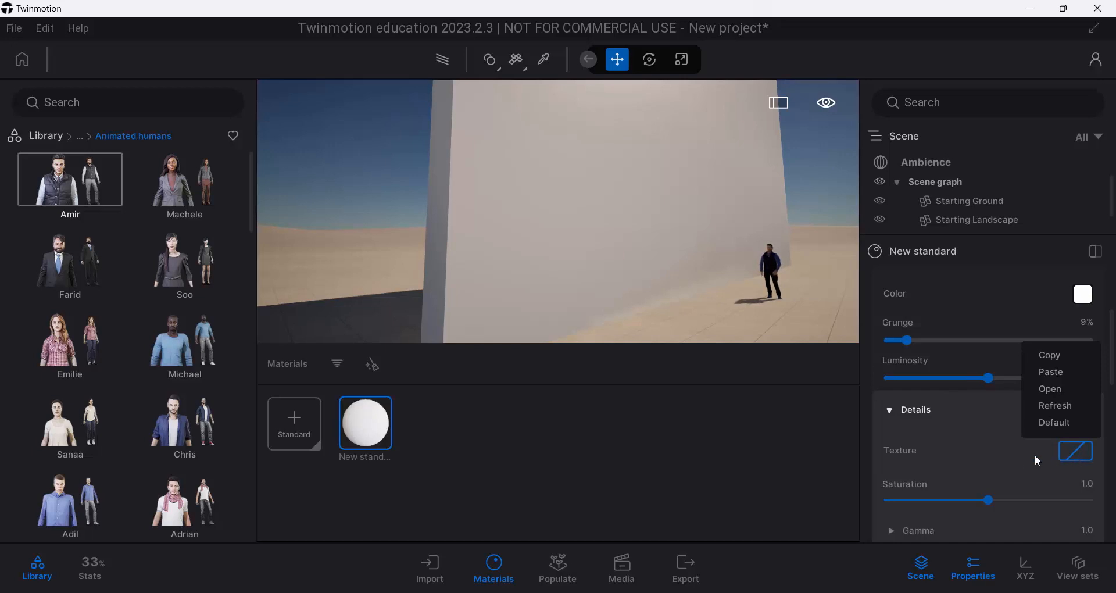
{"action": "mouse_move", "coordinate": [1088, 446]}
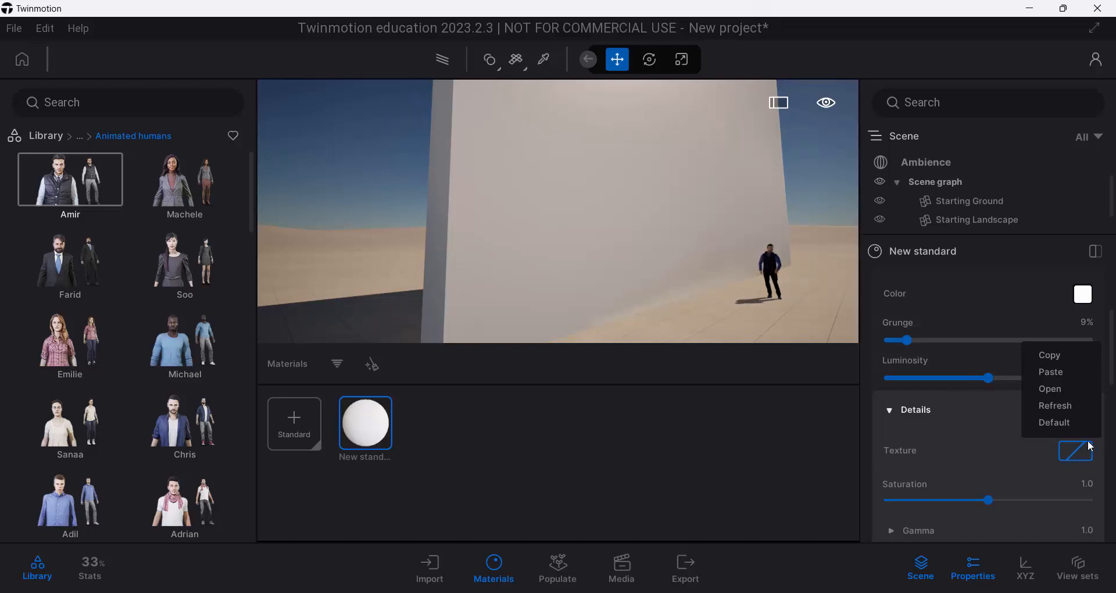
{"action": "mouse_move", "coordinate": [1064, 481]}
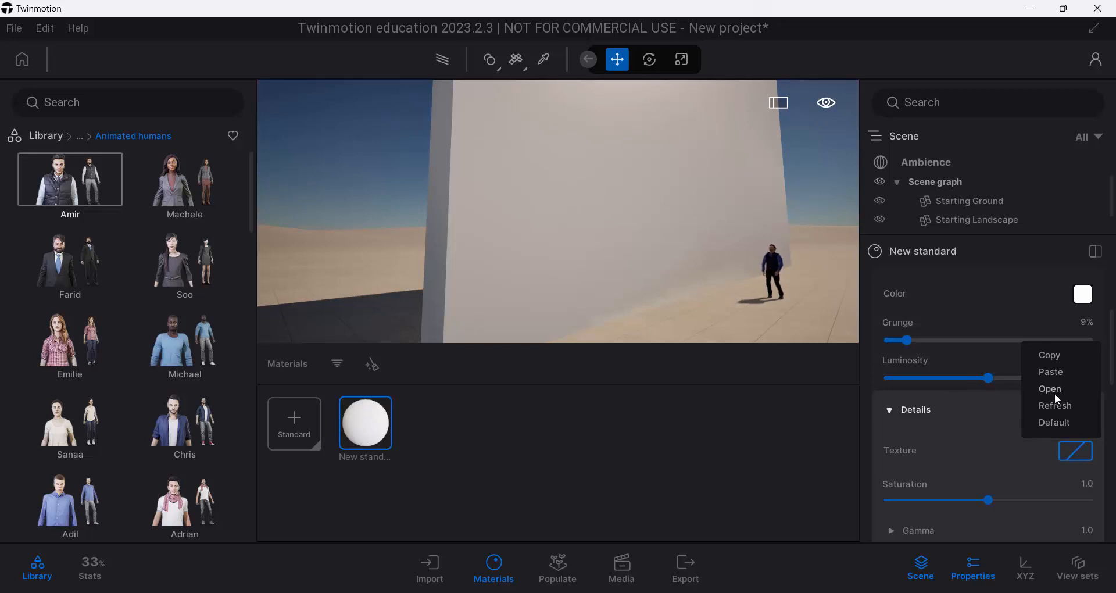
{"action": "left_click", "coordinate": [1050, 388]}
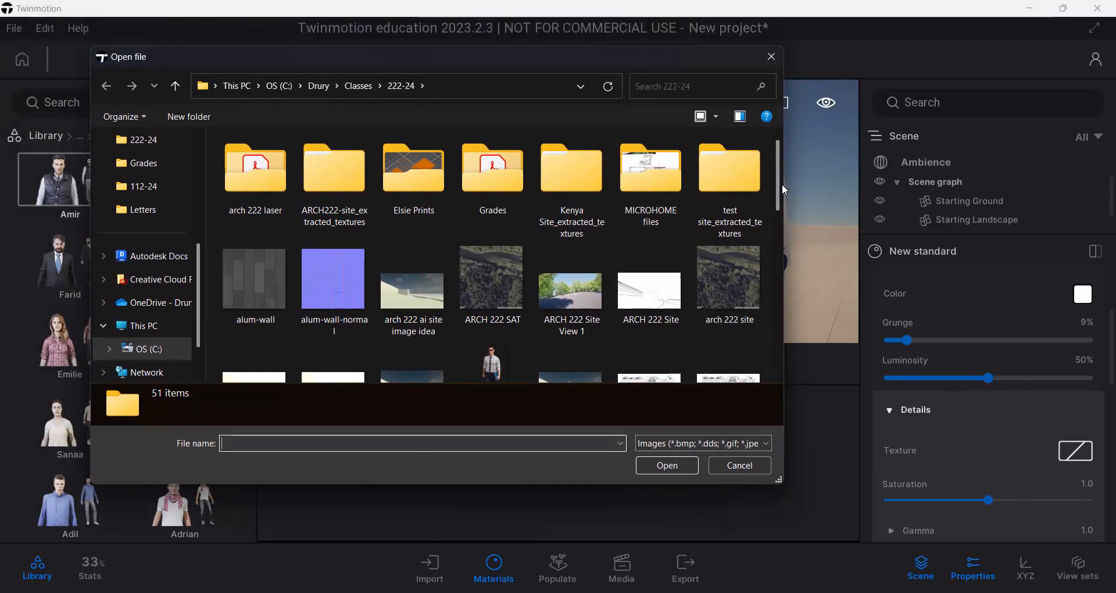
{"action": "scroll", "scroll_direction": "down", "scroll_amount": 3}
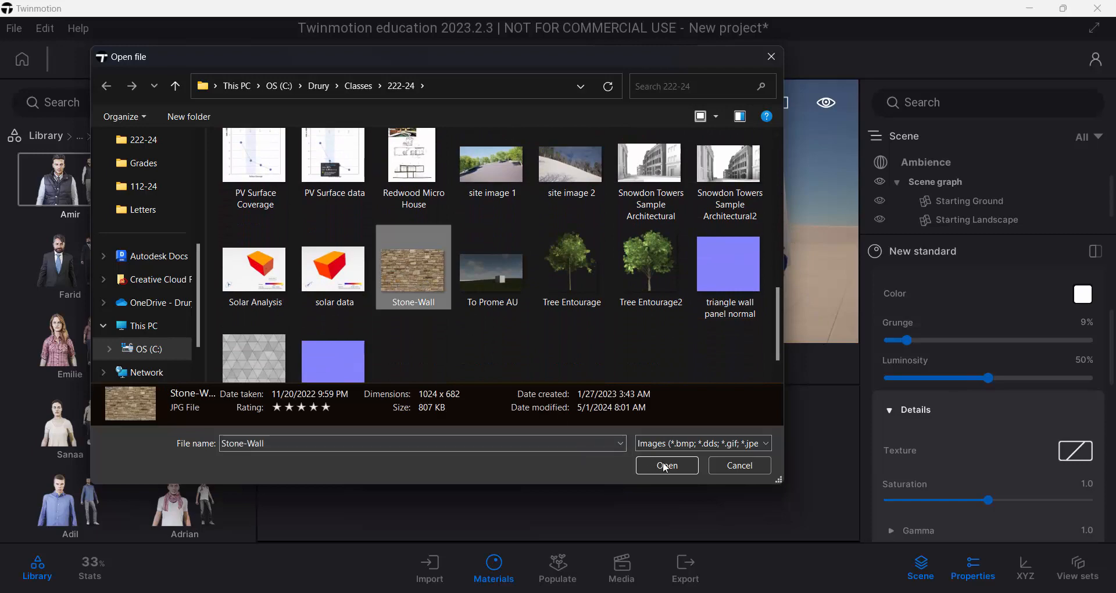
{"action": "left_click", "coordinate": [667, 465]}
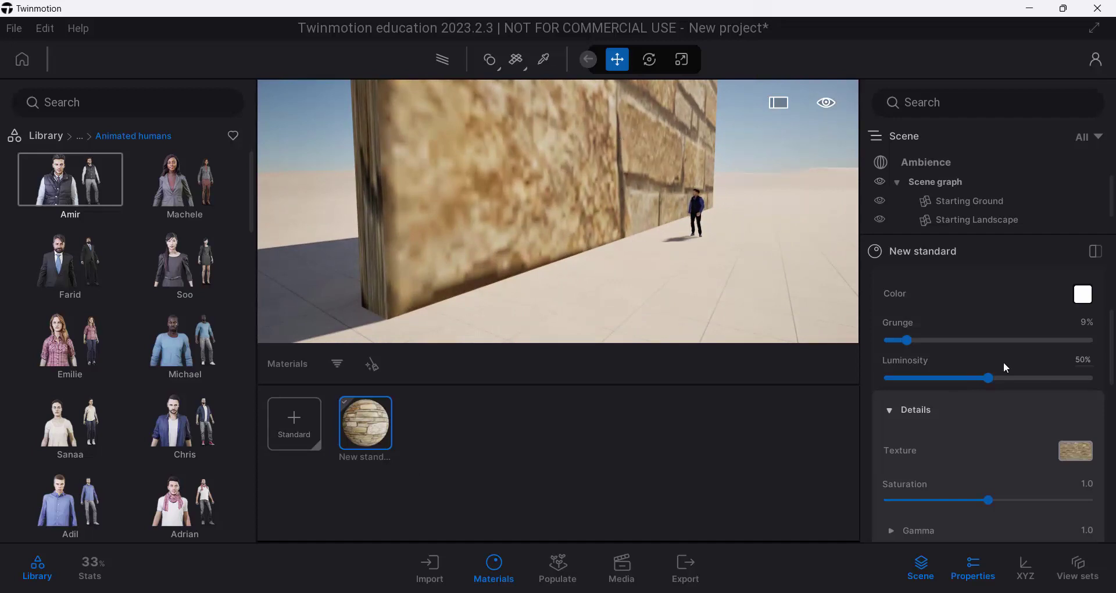
Lower the stone texture's UV Scale to about 0.30 for finer tiling.
{"action": "scroll", "scroll_direction": "down", "scroll_amount": 3}
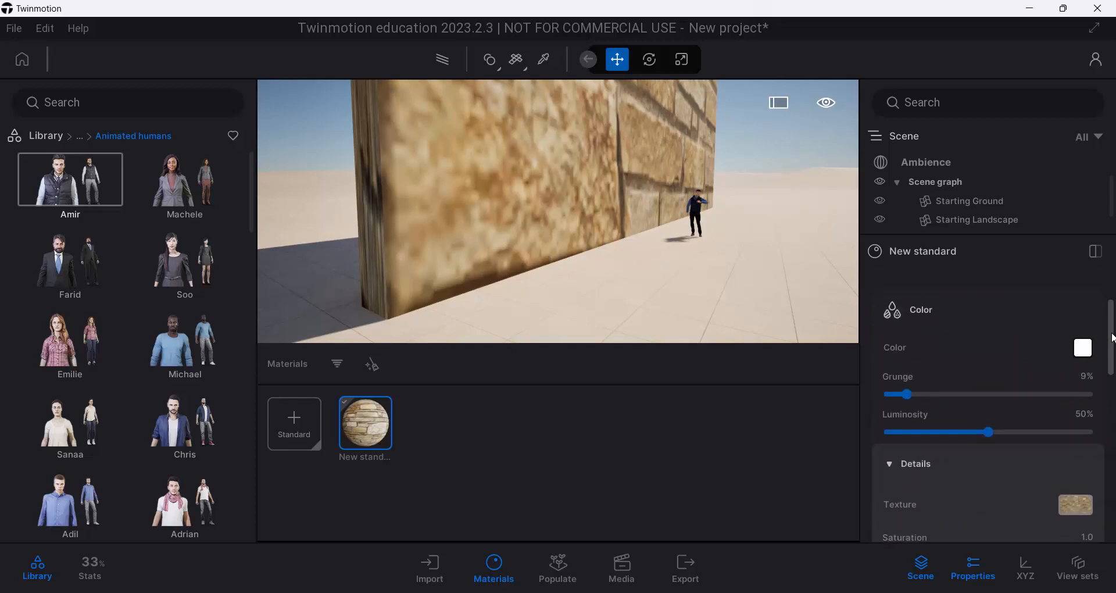
{"action": "scroll", "scroll_direction": "down", "scroll_amount": 3}
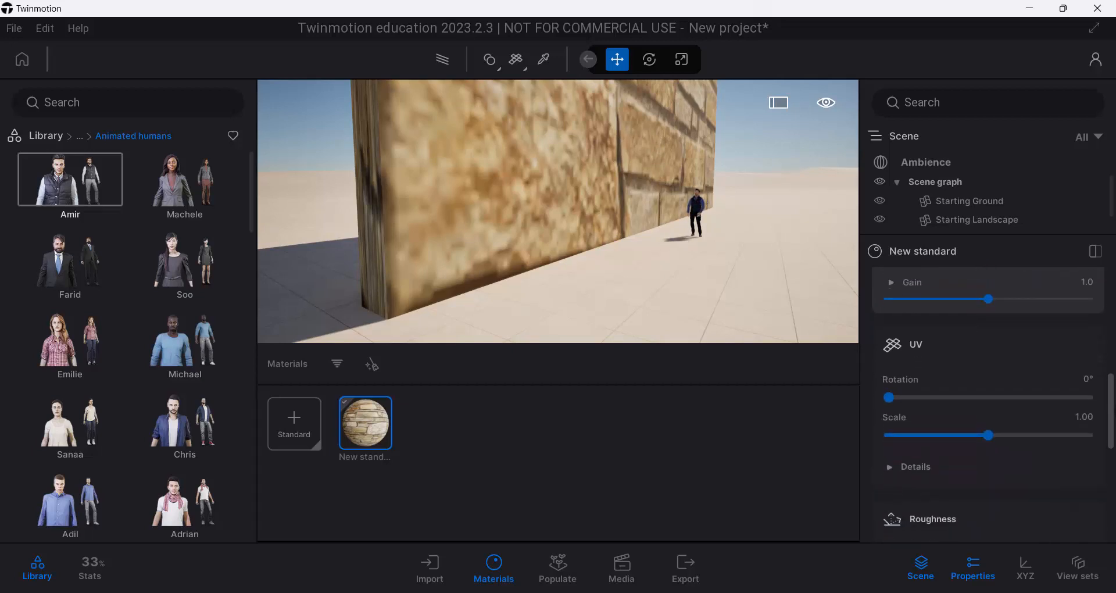
{"action": "left_click_drag", "start_coordinate": [1001, 435], "coordinate": [974, 435]}
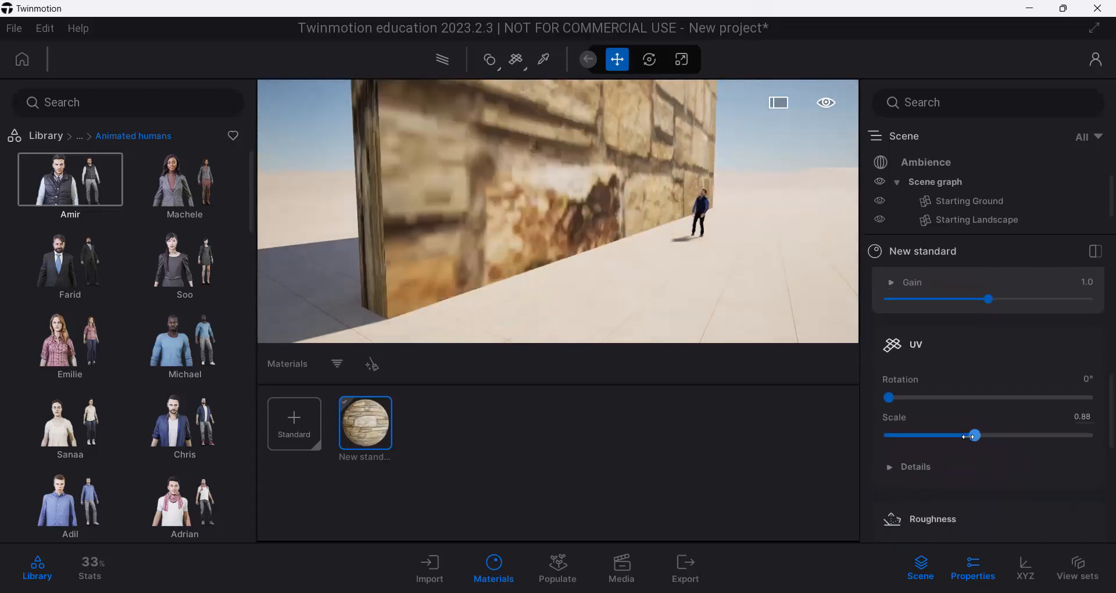
{"action": "left_click_drag", "start_coordinate": [974, 435], "coordinate": [912, 434]}
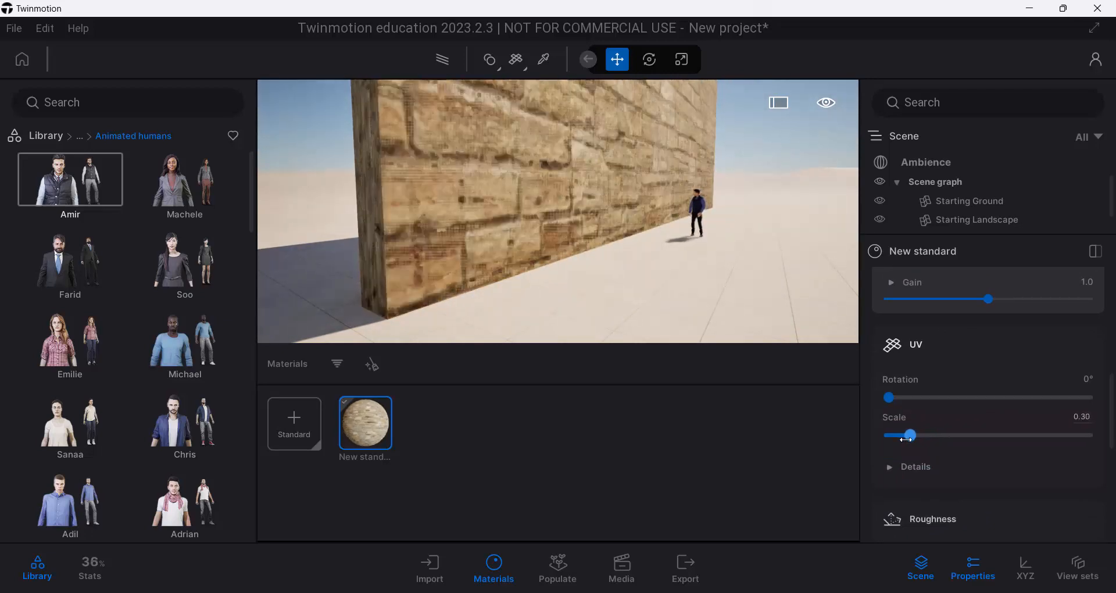
{"action": "left_click_drag", "start_coordinate": [911, 434], "coordinate": [888, 435]}
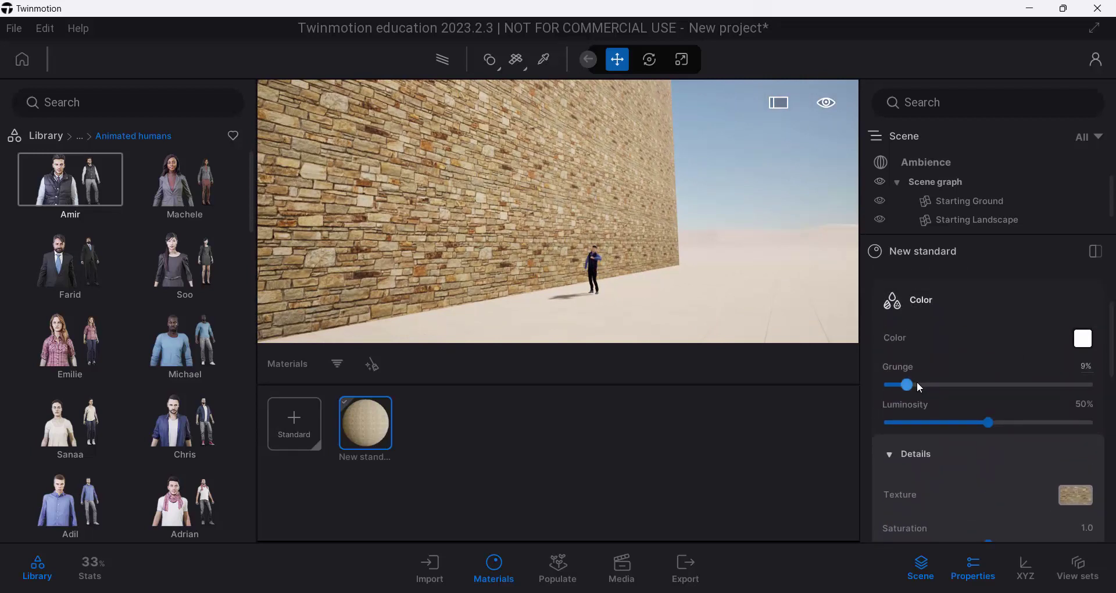
Push the stone material's Grunge to 100% and nudge its luminosity.
{"action": "left_click_drag", "start_coordinate": [906, 384], "coordinate": [1049, 384]}
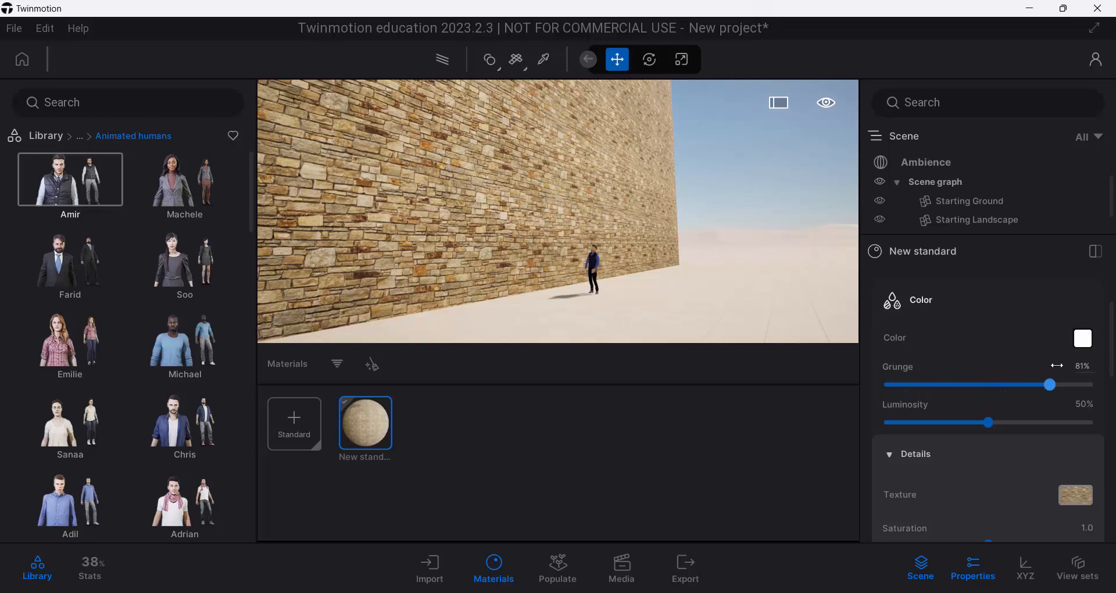
{"action": "left_click_drag", "start_coordinate": [1046, 384], "coordinate": [1068, 384]}
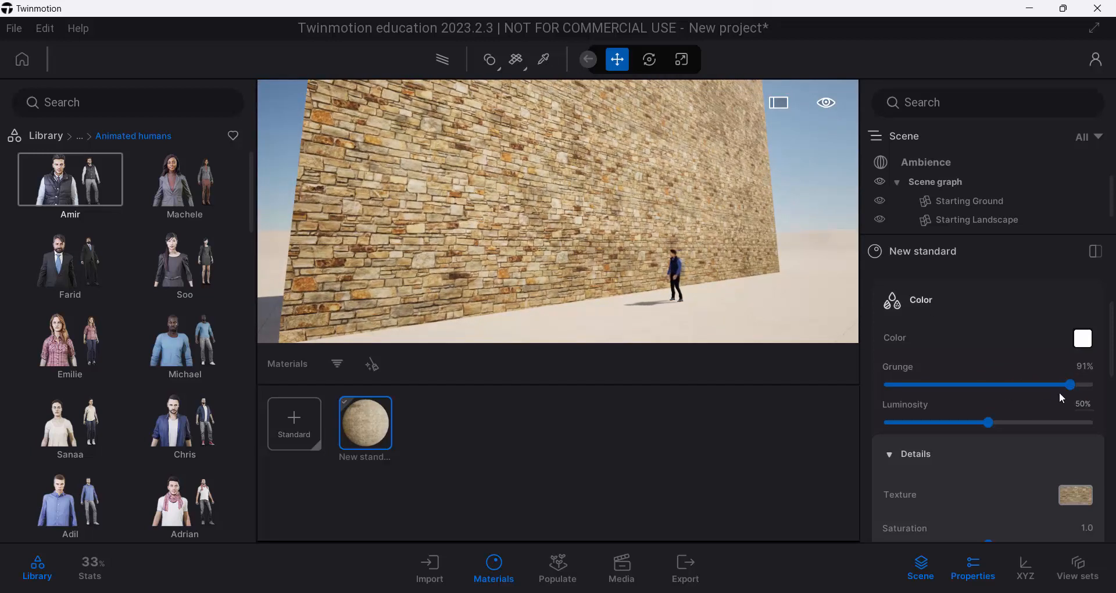
{"action": "left_click_drag", "start_coordinate": [1060, 383], "coordinate": [885, 384]}
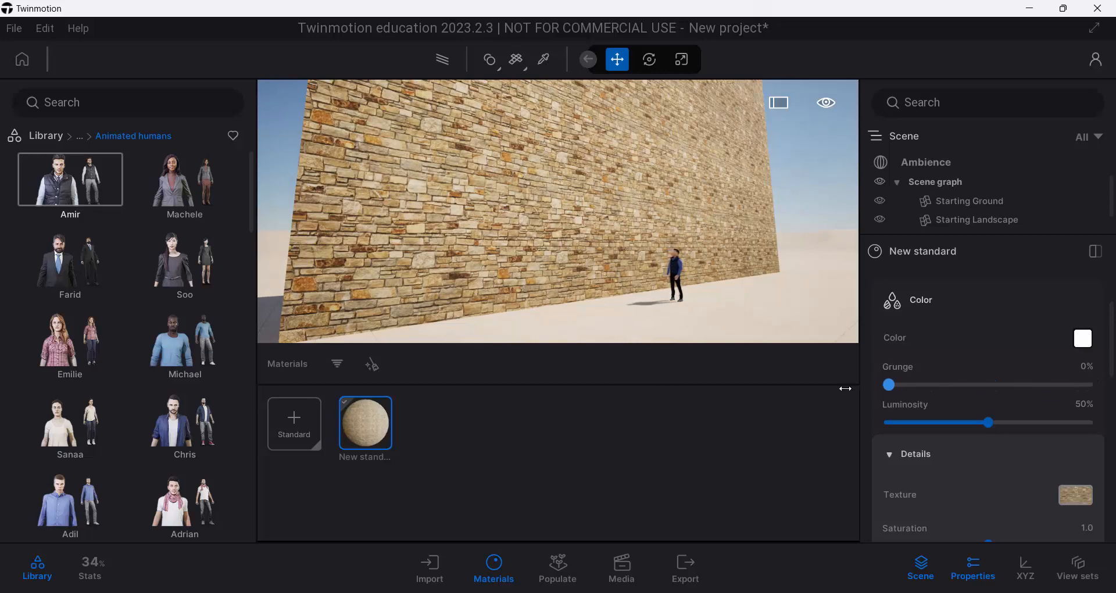
{"action": "left_click_drag", "start_coordinate": [887, 385], "coordinate": [1089, 385]}
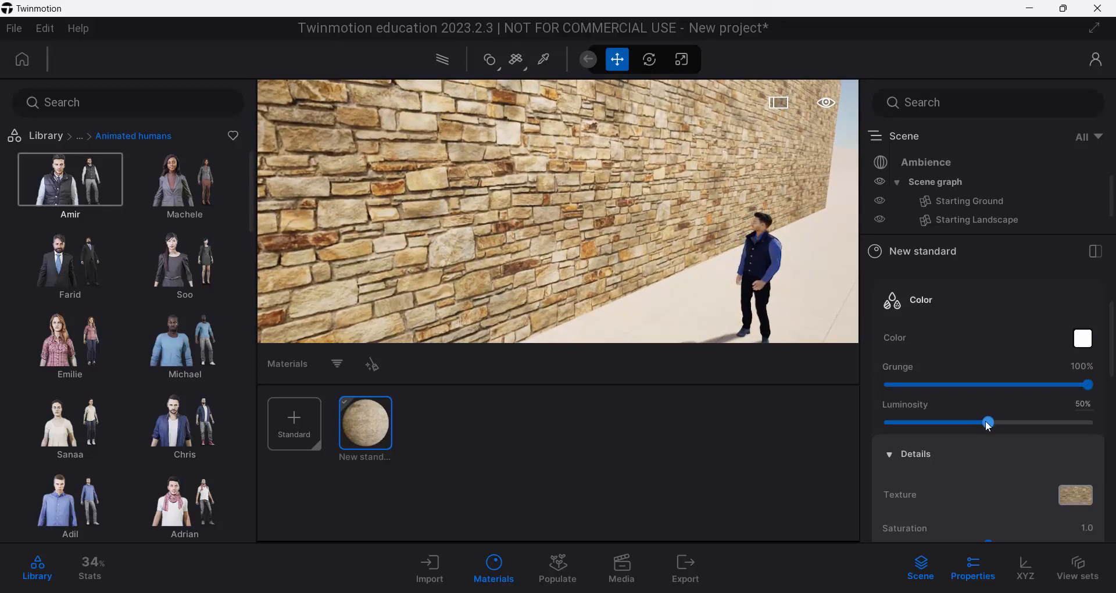
{"action": "left_click_drag", "start_coordinate": [986, 422], "coordinate": [994, 422]}
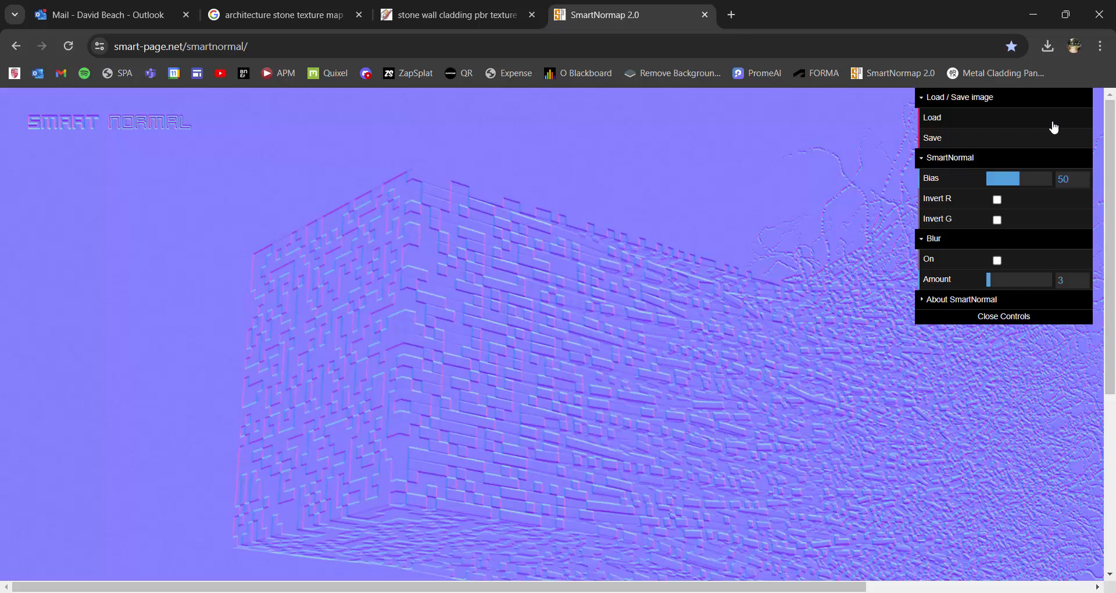
{"action": "mouse_move", "coordinate": [965, 124]}
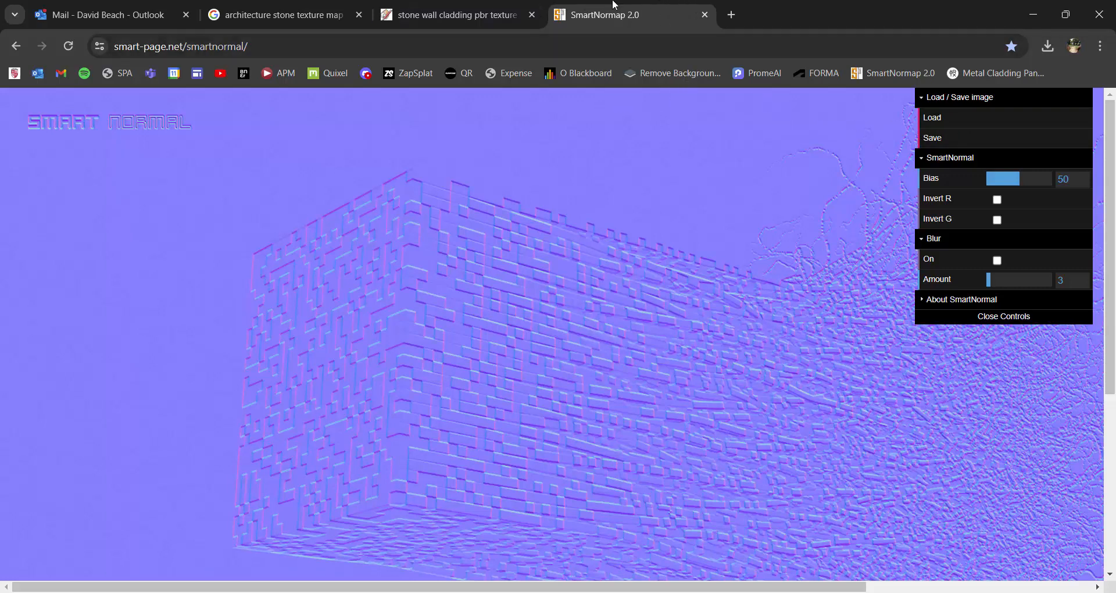
{"action": "mouse_move", "coordinate": [767, 135]}
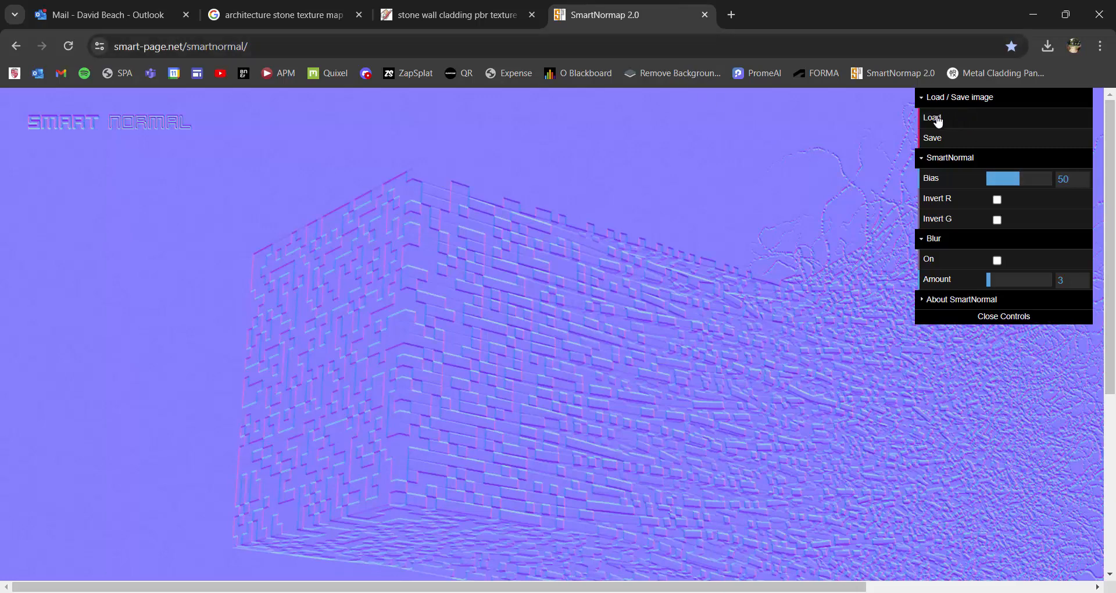
Load the Stone-Wall photo into SmartNormal to generate its normal map.
{"action": "left_click", "coordinate": [931, 117]}
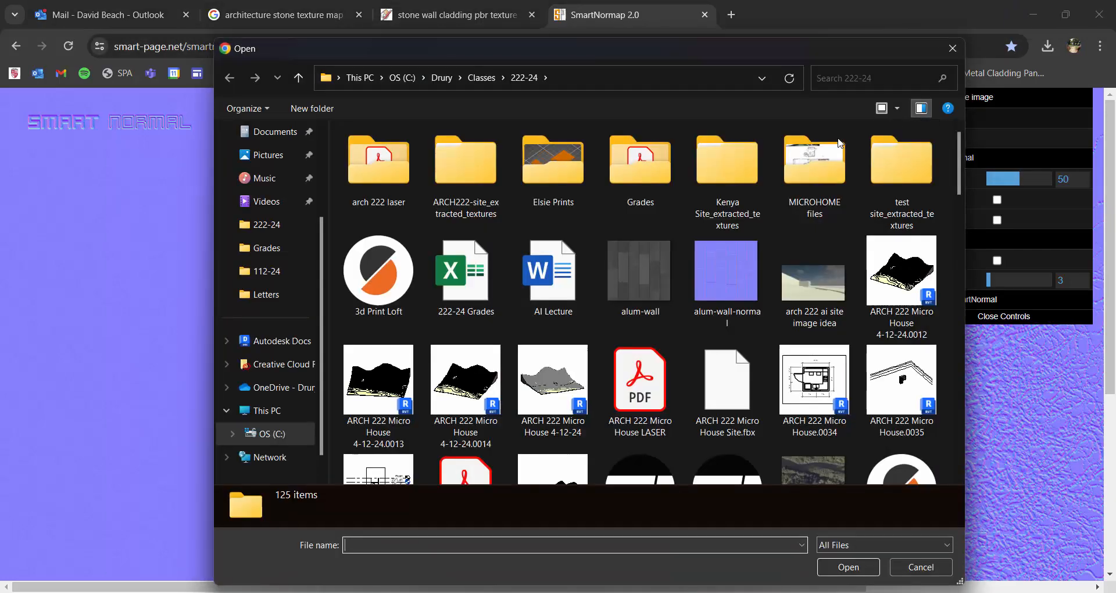
{"action": "scroll", "scroll_direction": "down", "scroll_amount": 3}
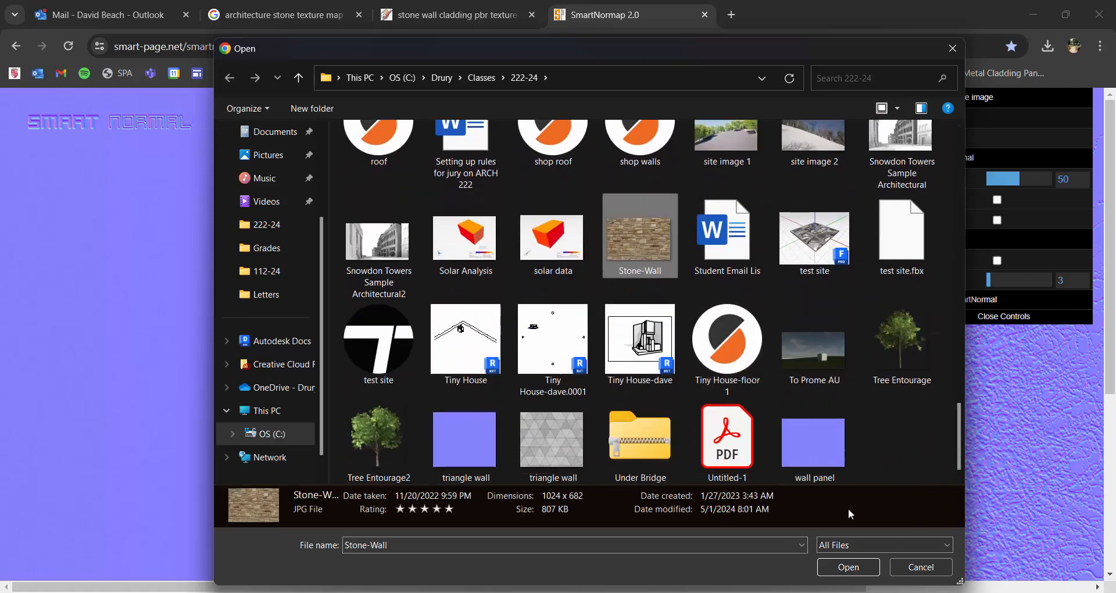
{"action": "left_click", "coordinate": [848, 567]}
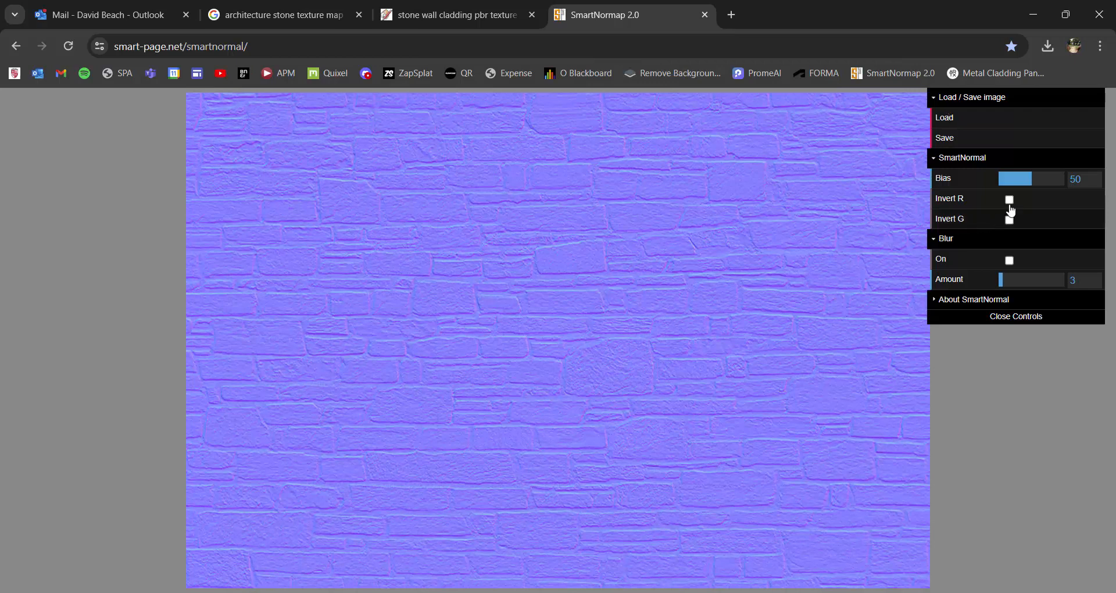
{"action": "mouse_move", "coordinate": [623, 251]}
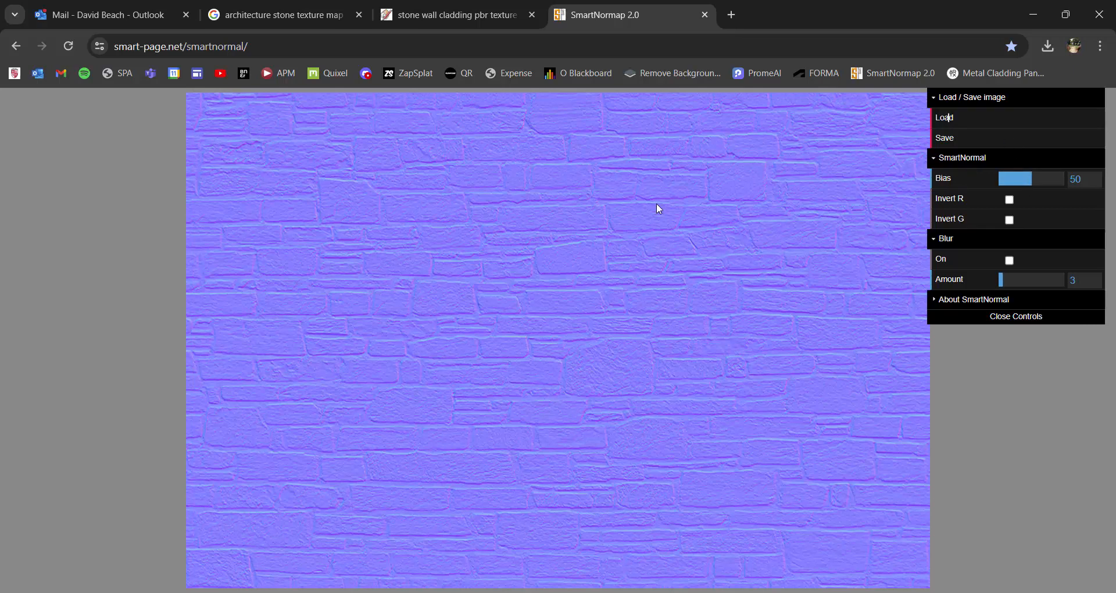
{"action": "mouse_move", "coordinate": [924, 198]}
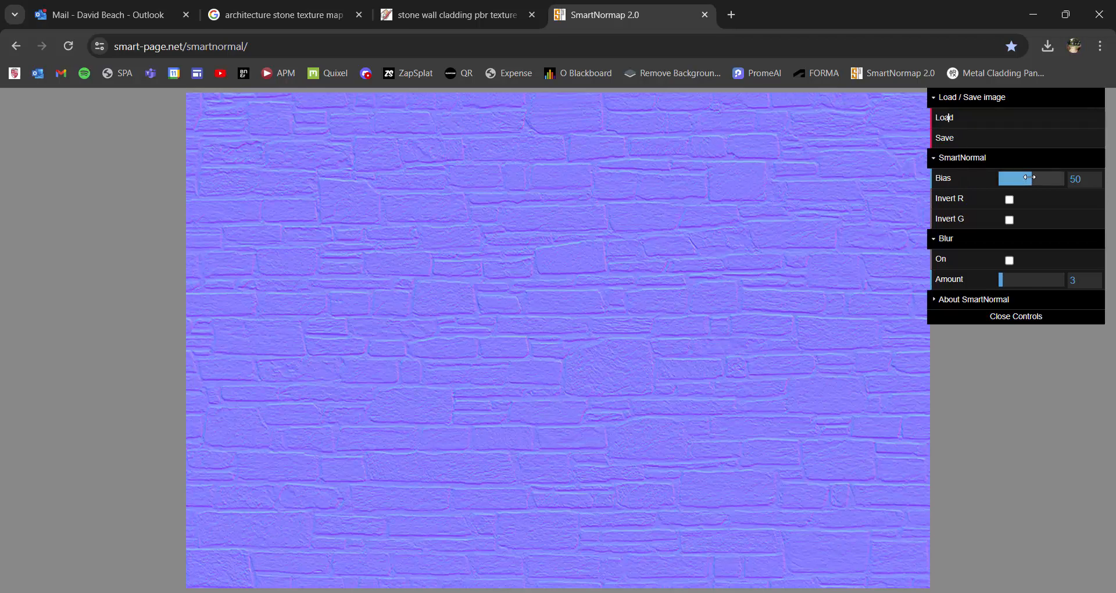
Set the SmartNormal Bias slider to 81 to strengthen the stone normal map.
{"action": "left_click_drag", "start_coordinate": [1027, 178], "coordinate": [1052, 178]}
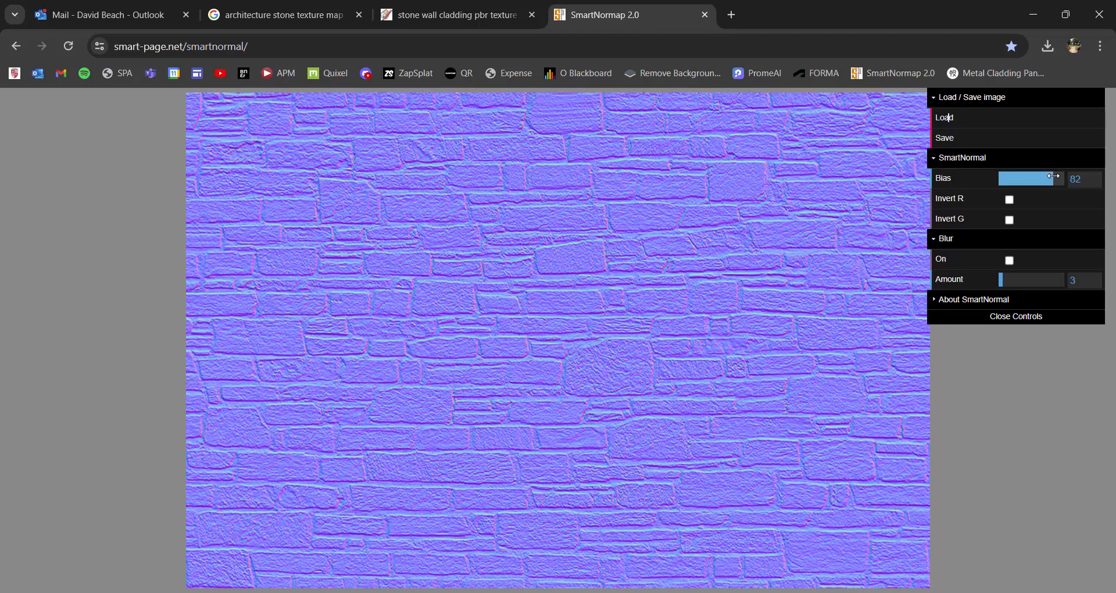
{"action": "left_click_drag", "start_coordinate": [1057, 178], "coordinate": [1047, 178]}
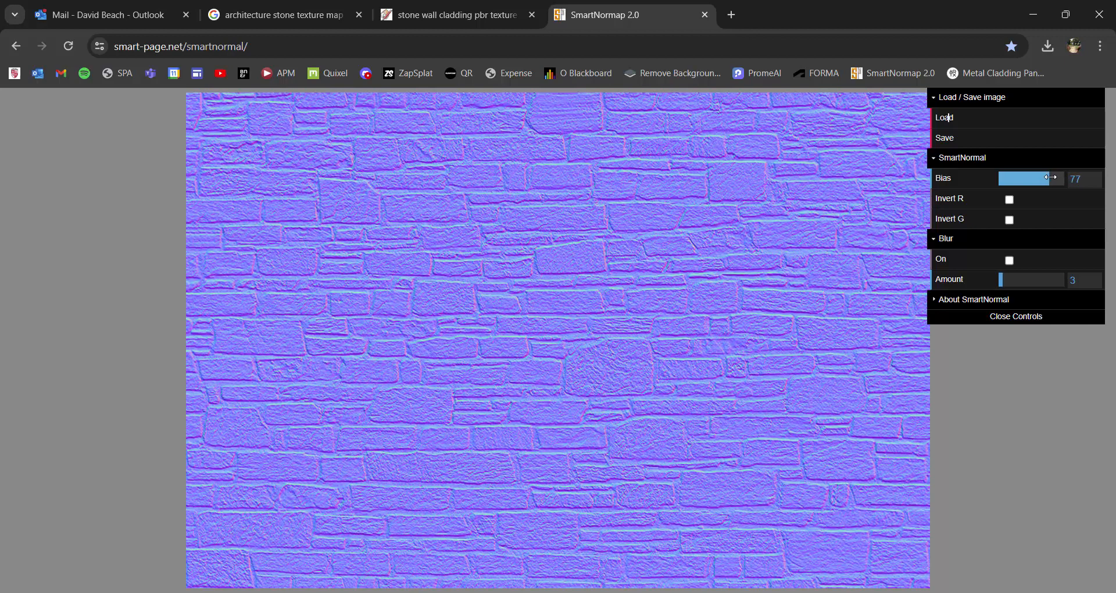
{"action": "left_click_drag", "start_coordinate": [1047, 178], "coordinate": [1060, 178]}
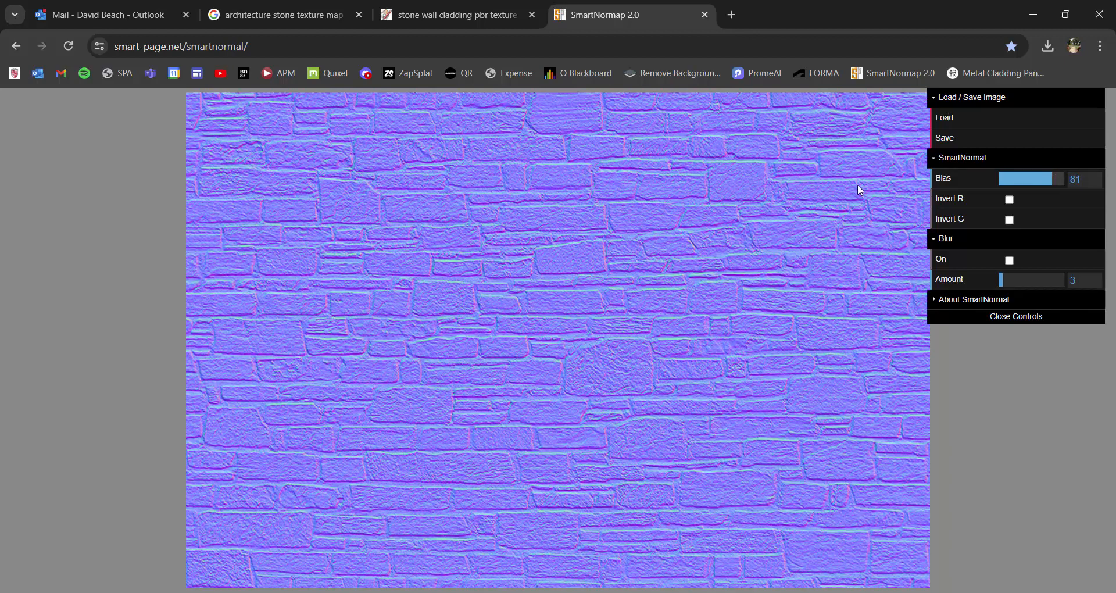
{"action": "mouse_move", "coordinate": [701, 359]}
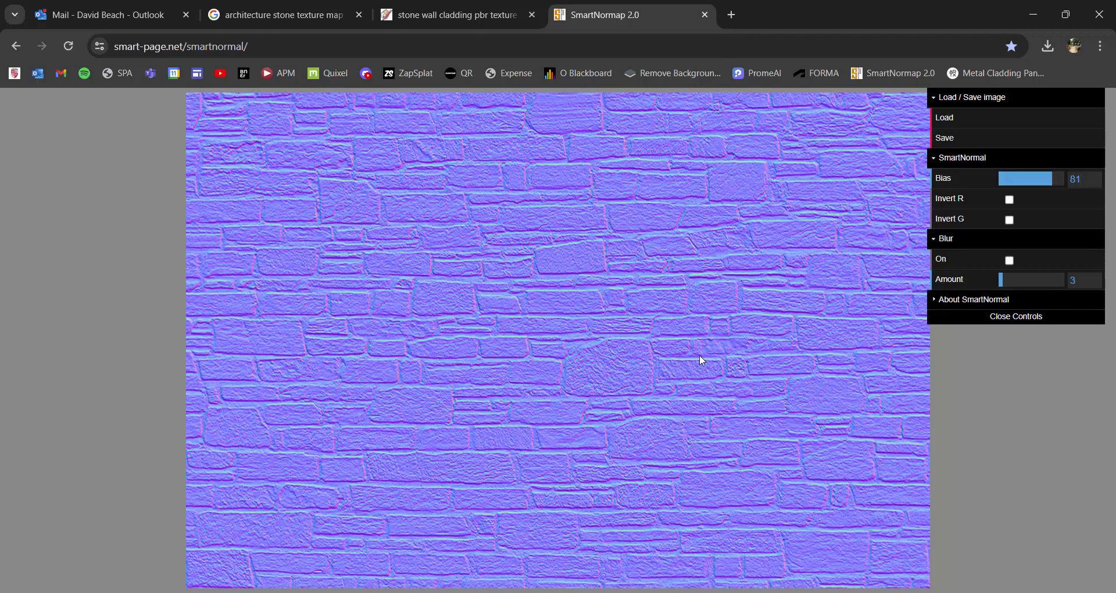
{"action": "mouse_move", "coordinate": [628, 291]}
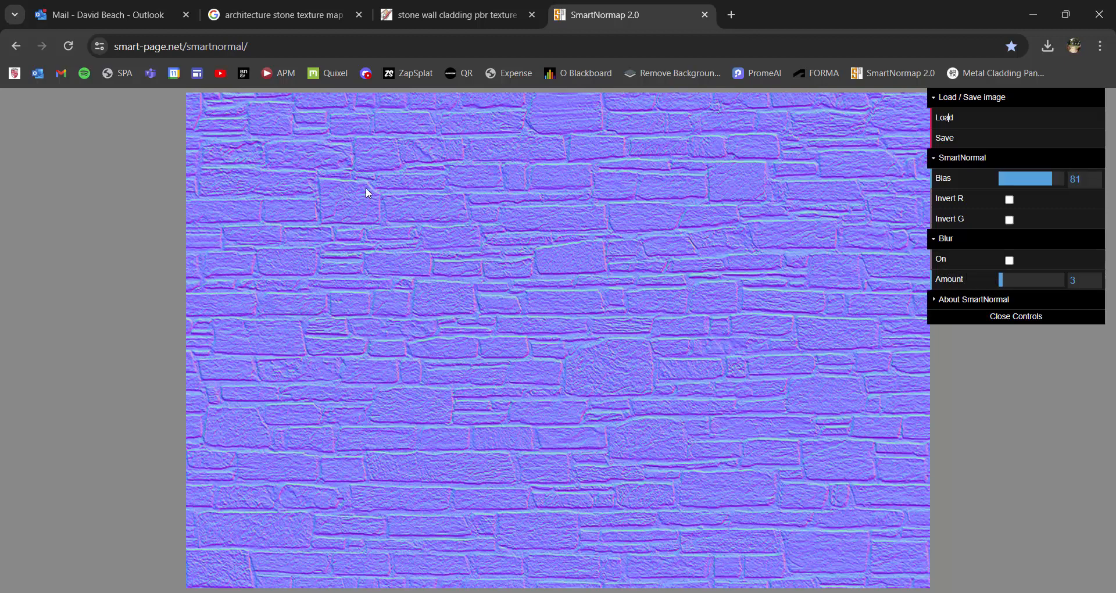
{"action": "mouse_move", "coordinate": [197, 187]}
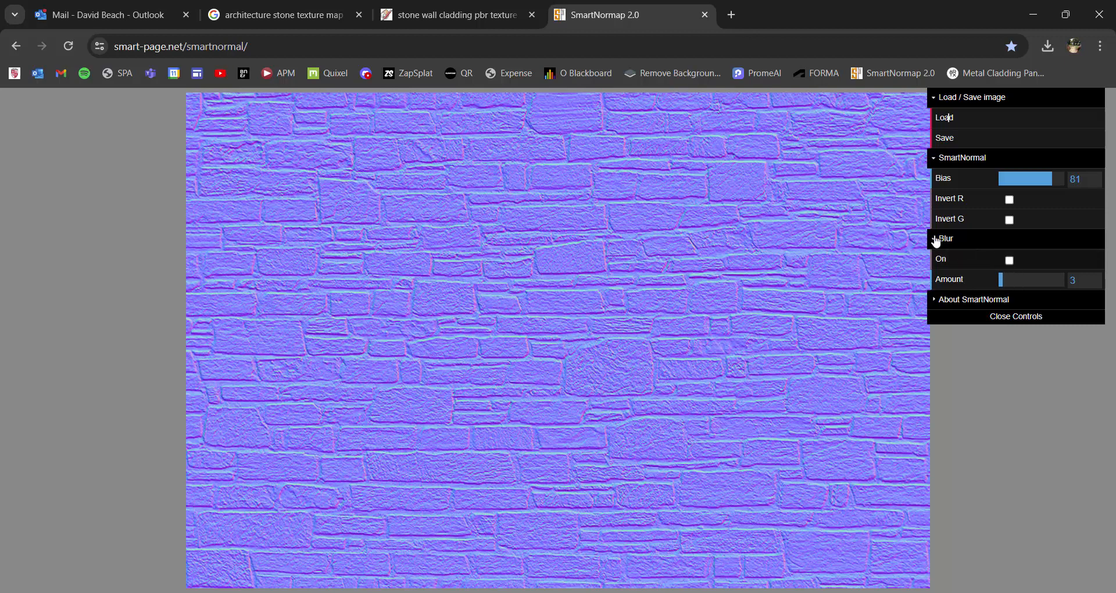
Enable Blur with amount 4.9, toggling it off and on to compare.
{"action": "left_click", "coordinate": [1008, 260]}
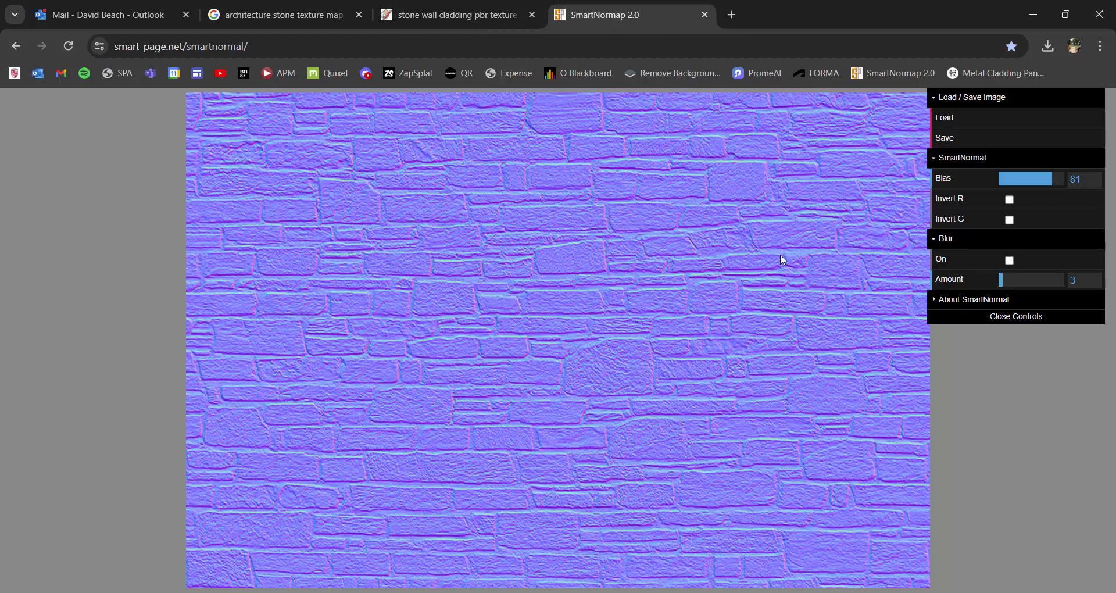
{"action": "mouse_move", "coordinate": [787, 257]}
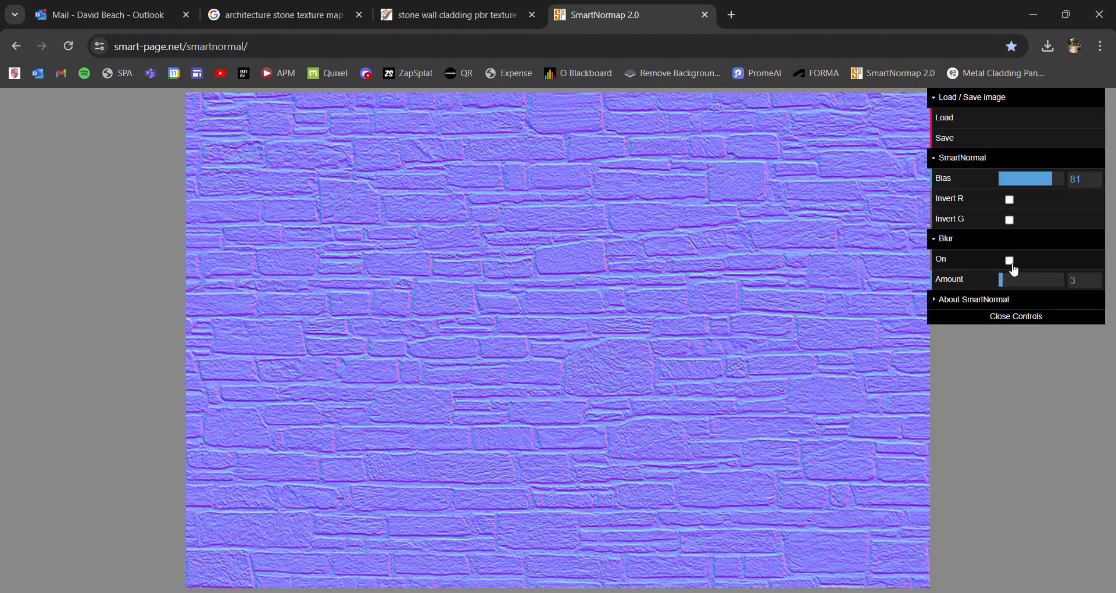
{"action": "left_click", "coordinate": [1009, 260]}
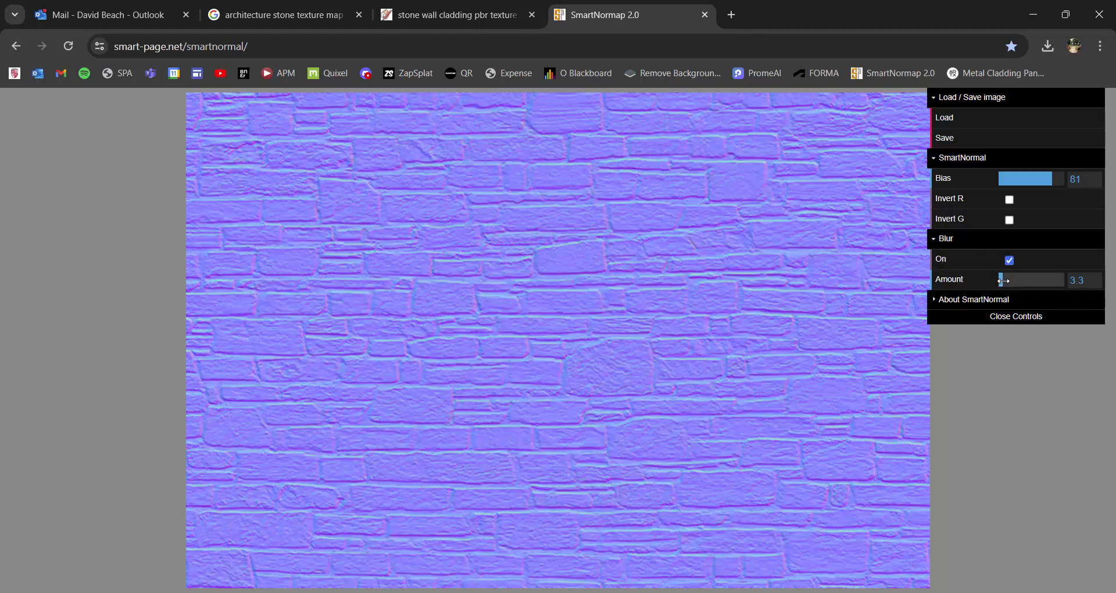
{"action": "left_click_drag", "start_coordinate": [999, 279], "coordinate": [1004, 279]}
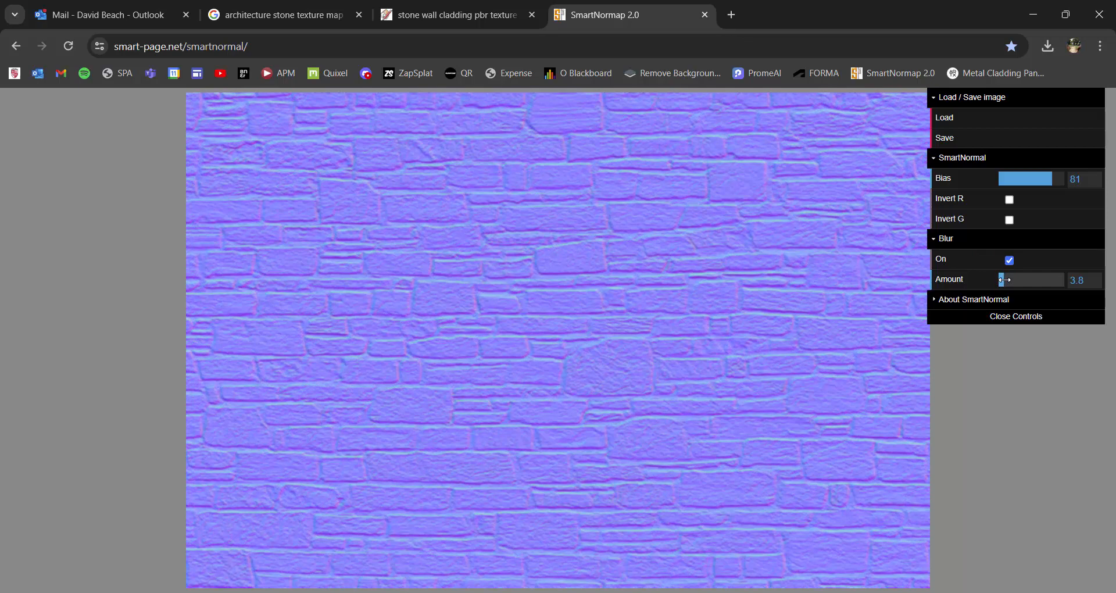
{"action": "left_click_drag", "start_coordinate": [999, 279], "coordinate": [1010, 279]}
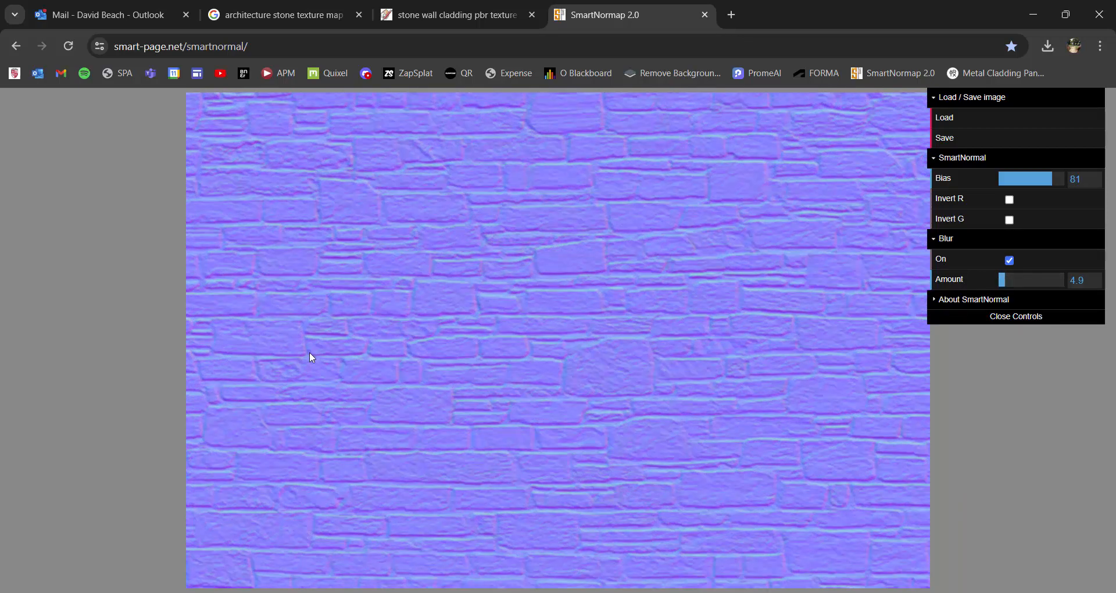
{"action": "left_click", "coordinate": [1009, 259]}
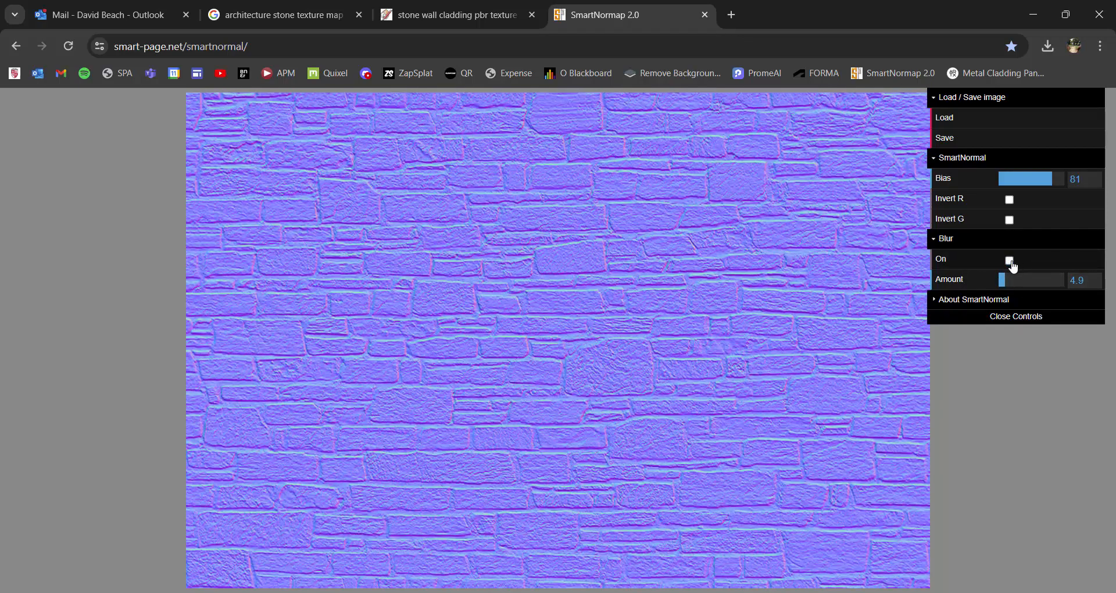
{"action": "left_click", "coordinate": [1009, 260]}
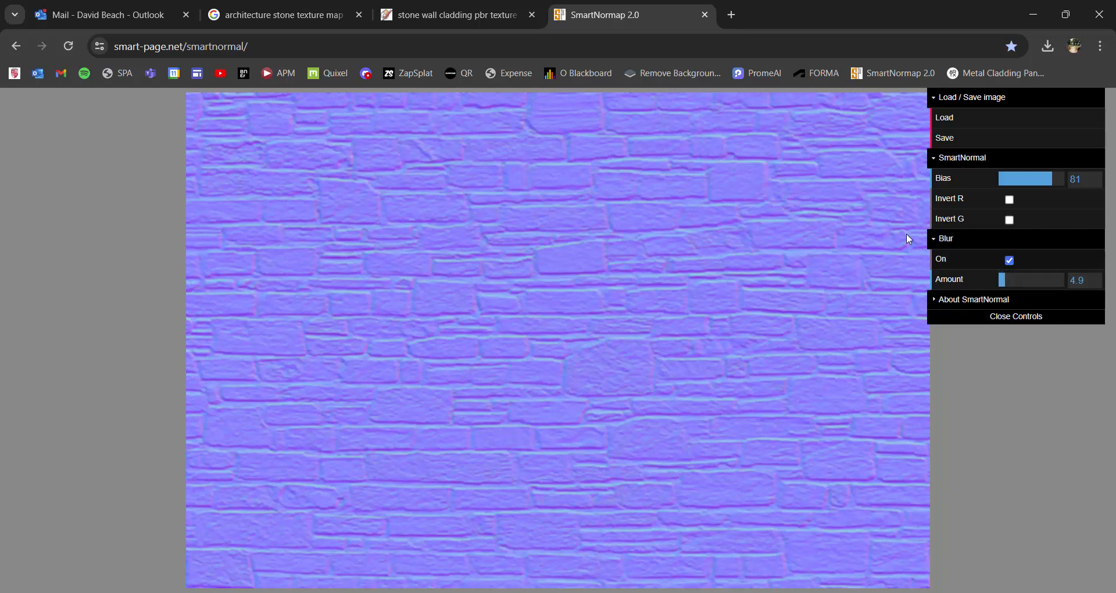
{"action": "mouse_move", "coordinate": [682, 317]}
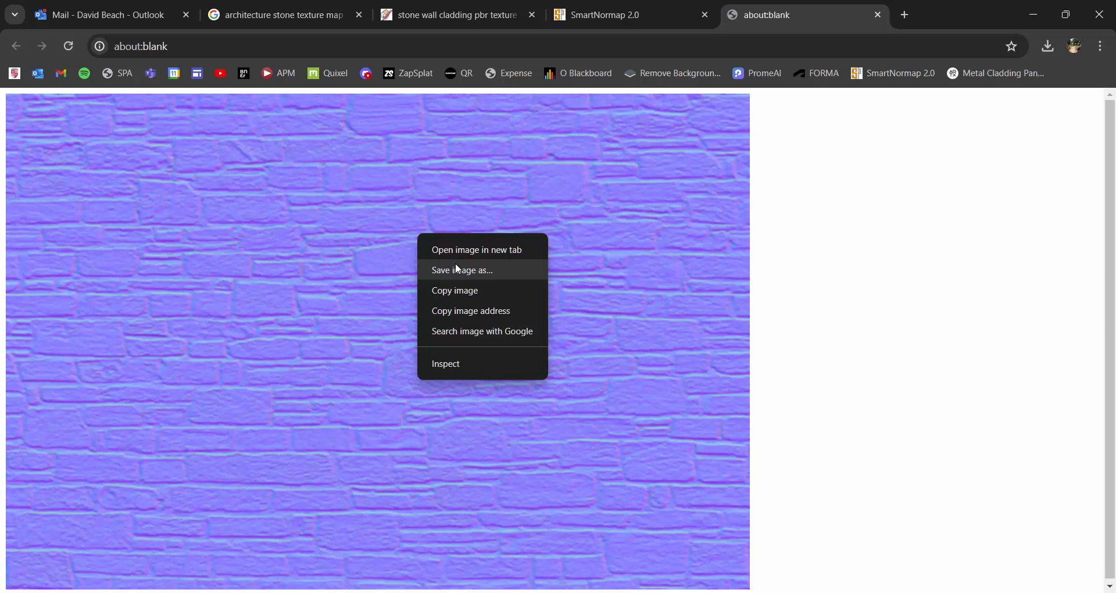
Save the normal map image as 'stone wall normal.png' and open the downloaded file.
{"action": "left_click", "coordinate": [462, 270]}
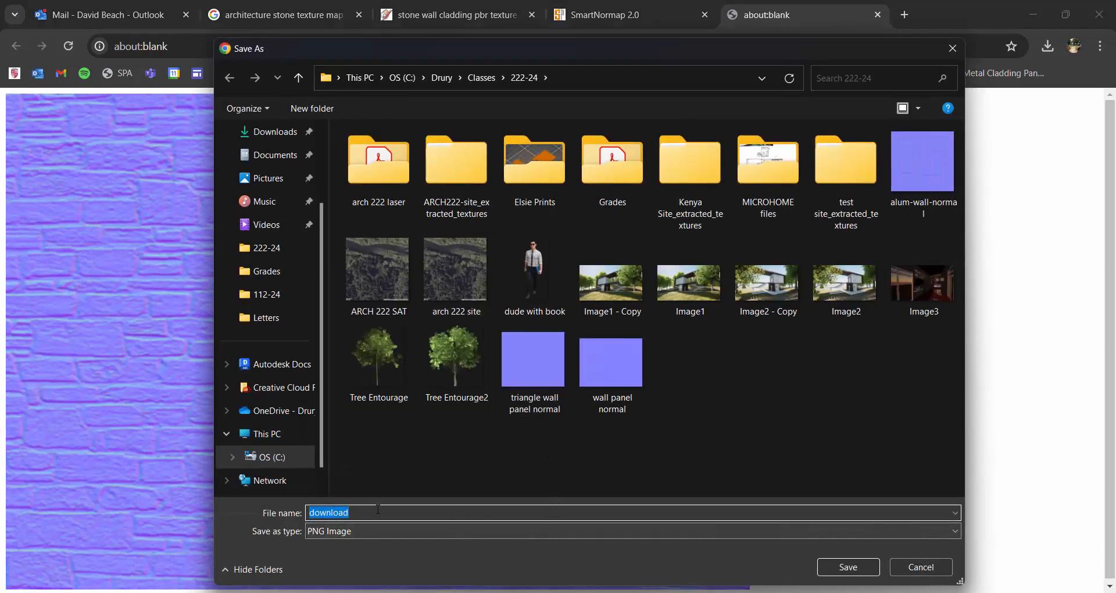
{"action": "type", "text": "stone wall nor"}
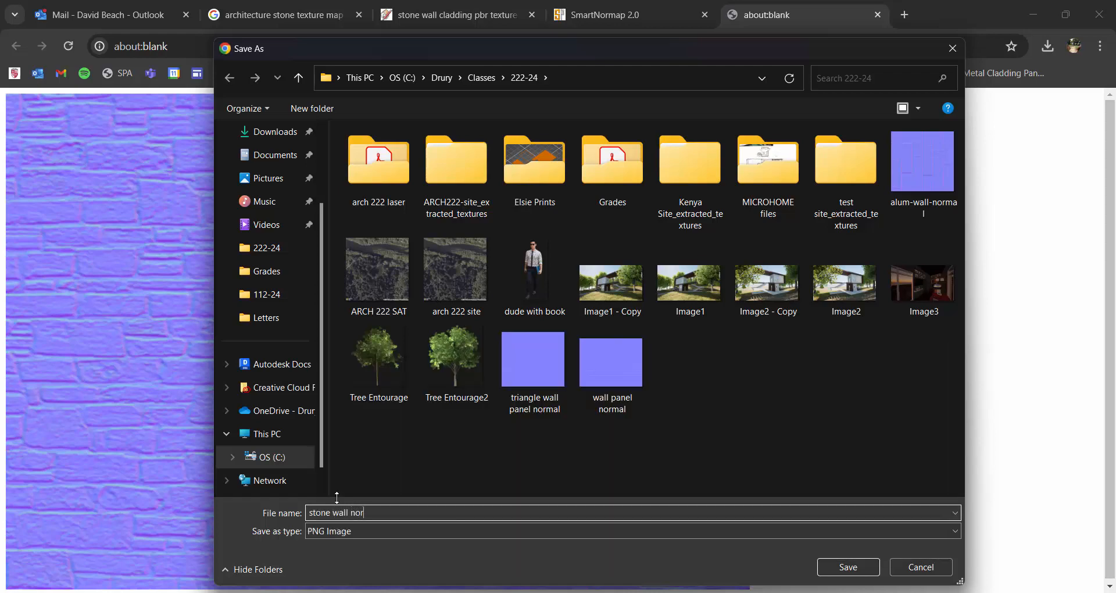
{"action": "left_click", "coordinate": [848, 567]}
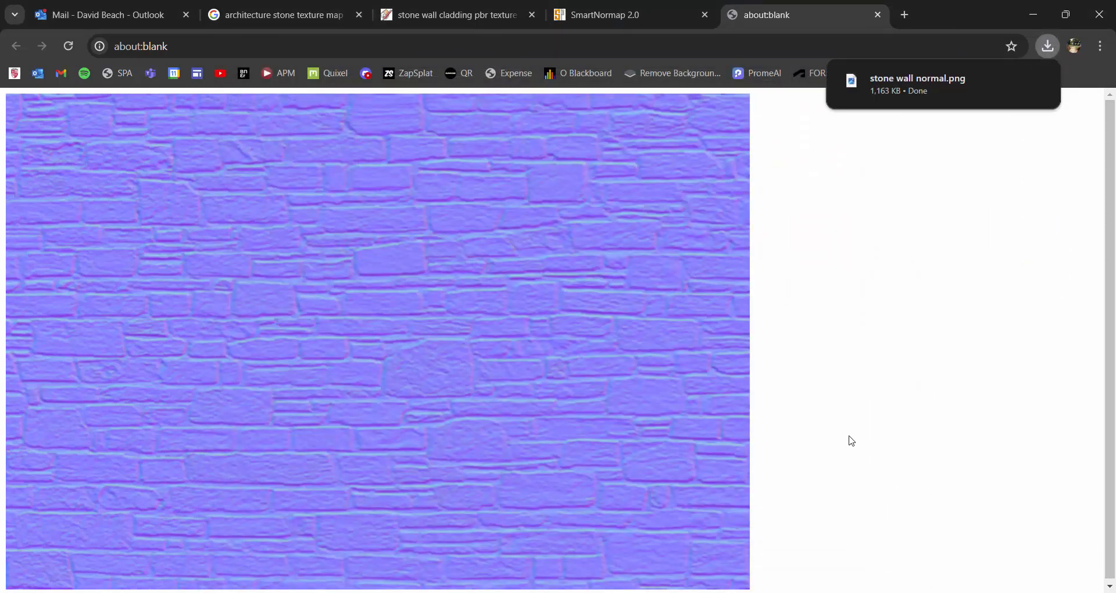
{"action": "left_click", "coordinate": [917, 82]}
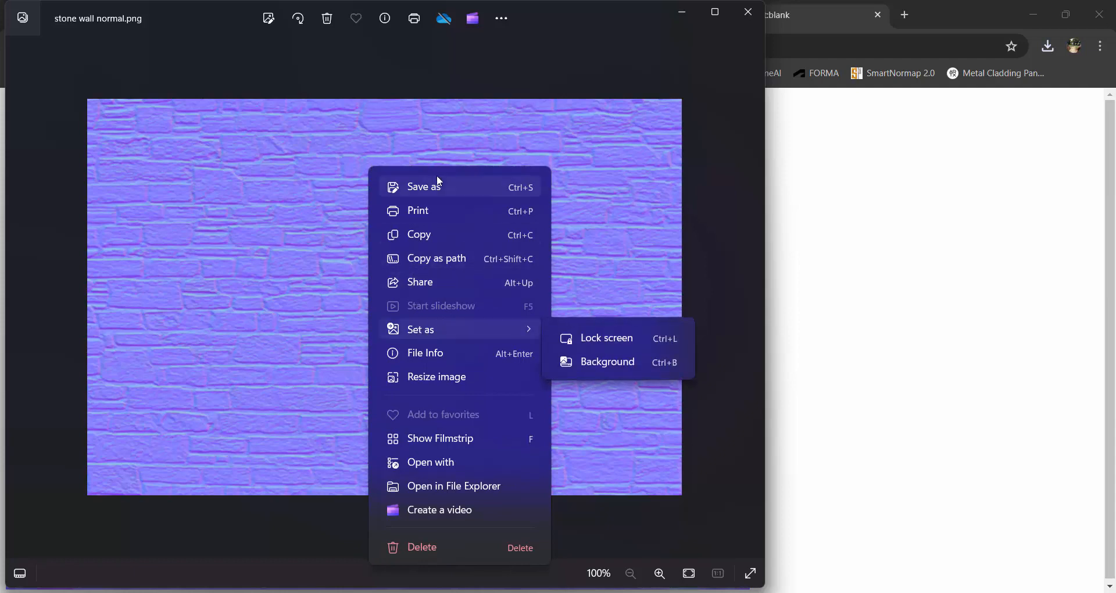
Save a copy of the image into the 222-24 folder, replacing the existing file.
{"action": "left_click", "coordinate": [424, 187]}
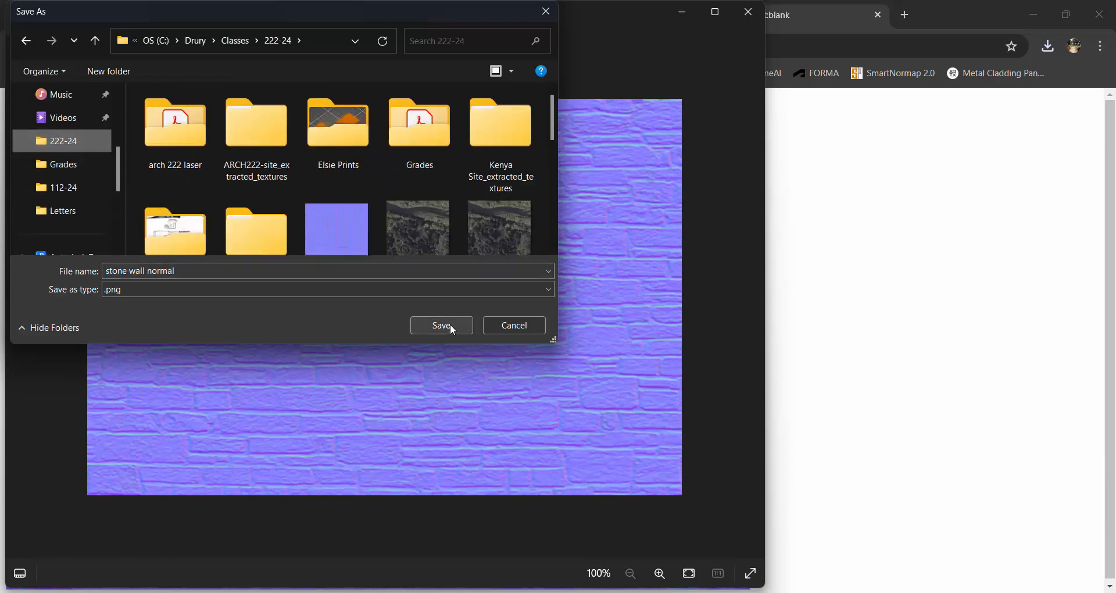
{"action": "left_click", "coordinate": [441, 325]}
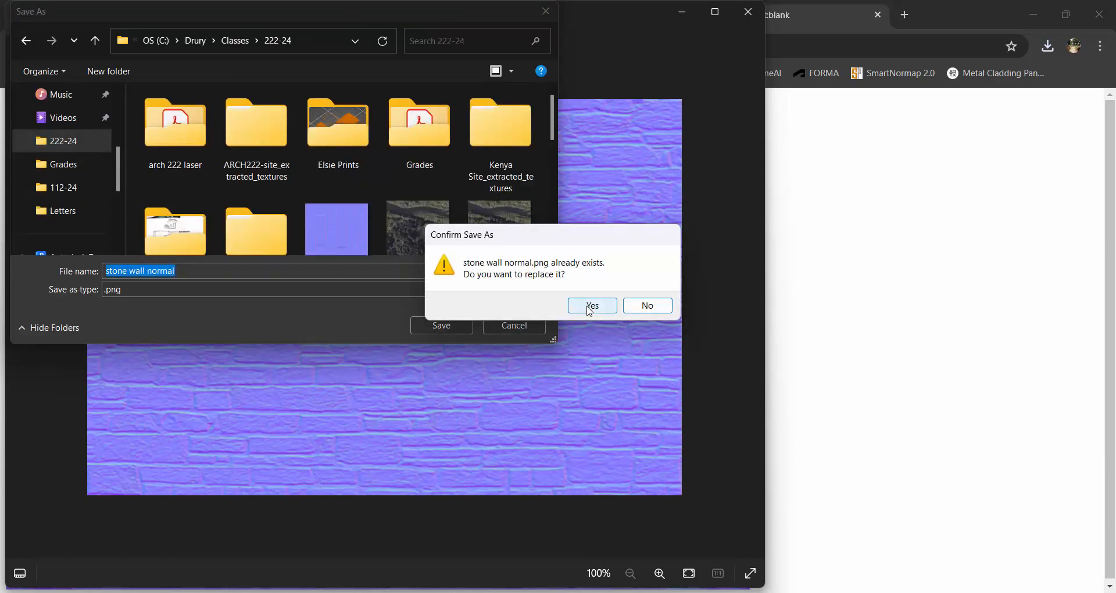
{"action": "left_click", "coordinate": [592, 305]}
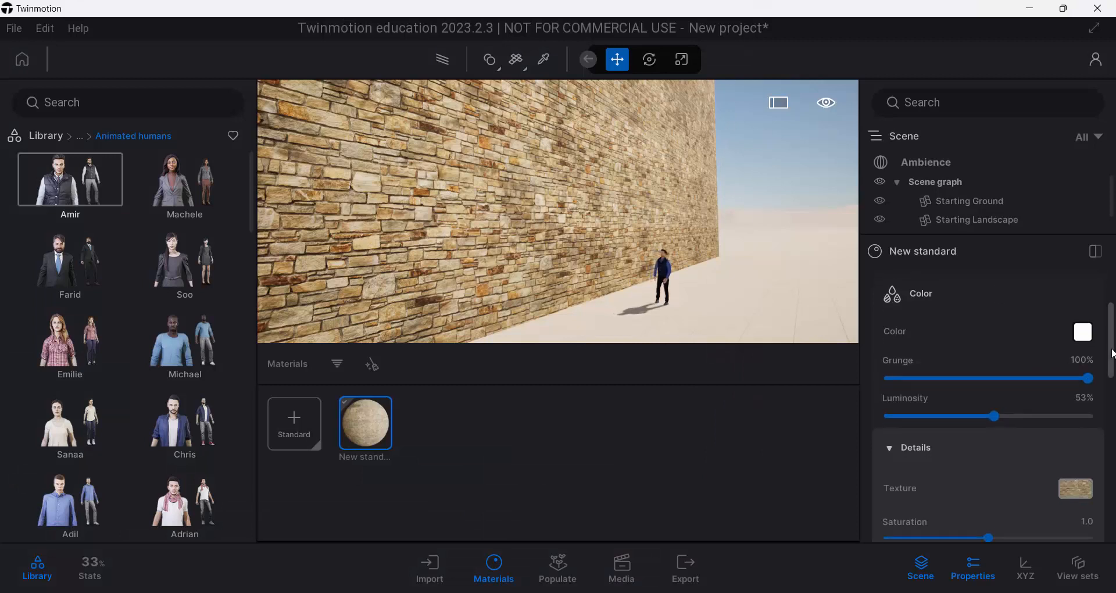
Collapse Color Details, set normal strength to 43%, and load 'stone wall normal' as the normal map.
{"action": "scroll", "scroll_direction": "down", "scroll_amount": 3}
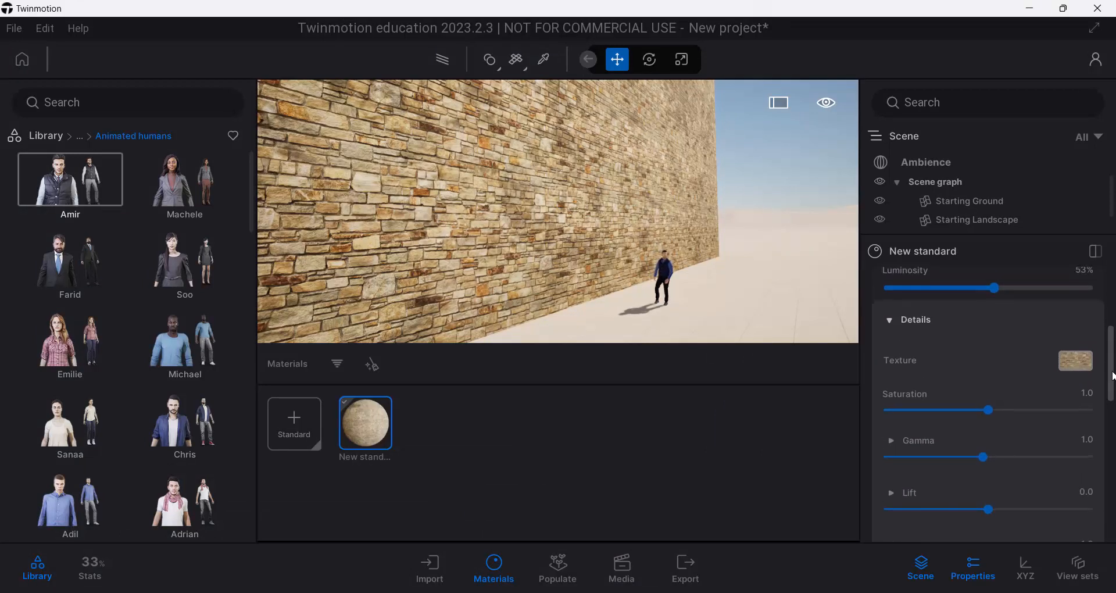
{"action": "left_click", "coordinate": [889, 320]}
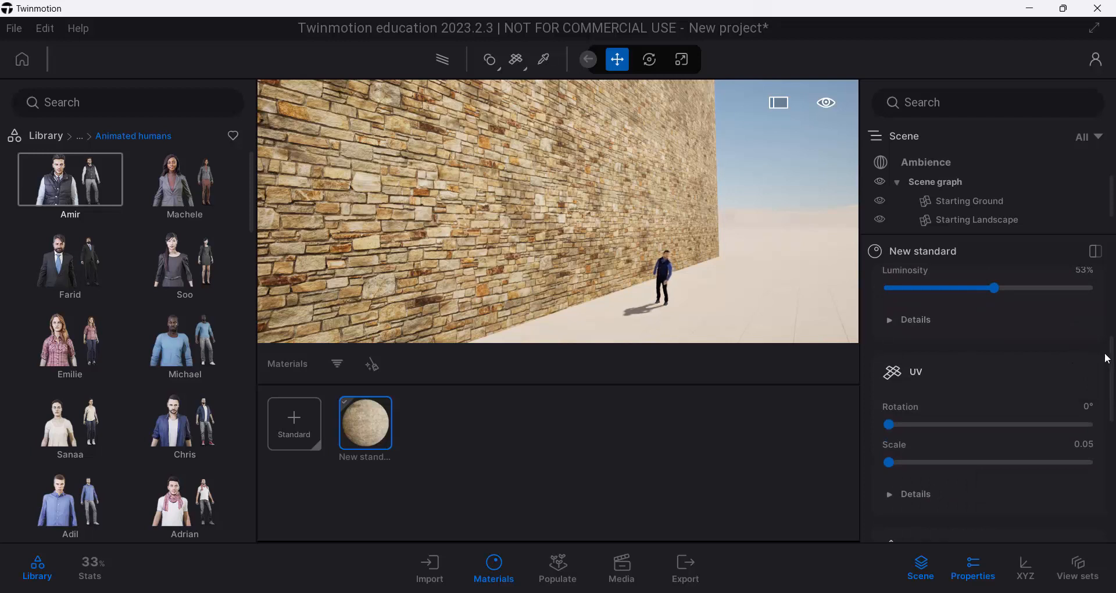
{"action": "scroll", "scroll_direction": "down", "scroll_amount": 3}
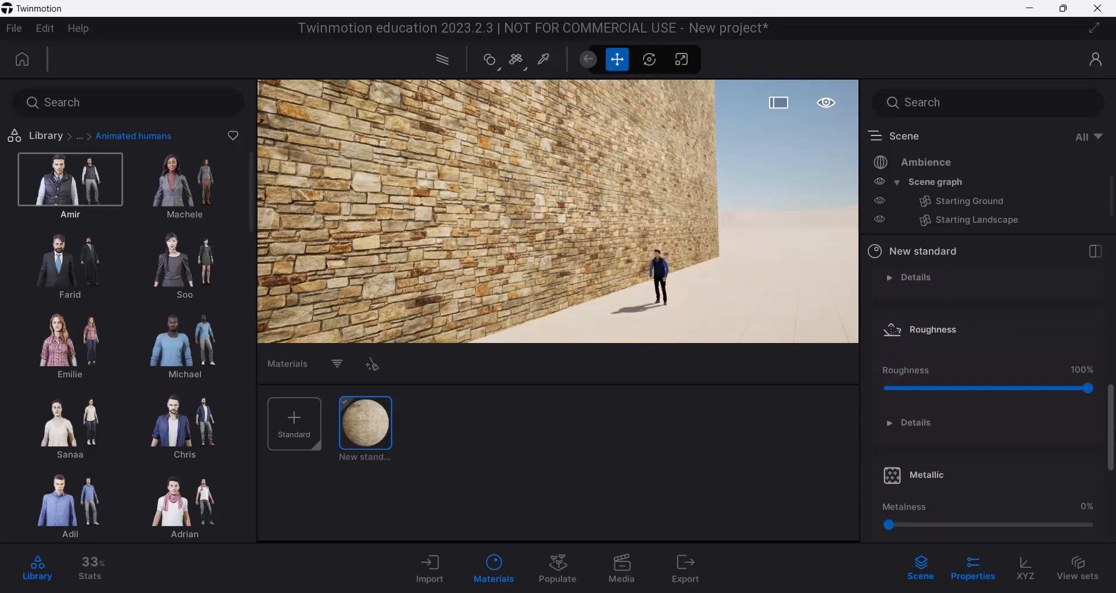
{"action": "scroll", "scroll_direction": "down", "scroll_amount": 3}
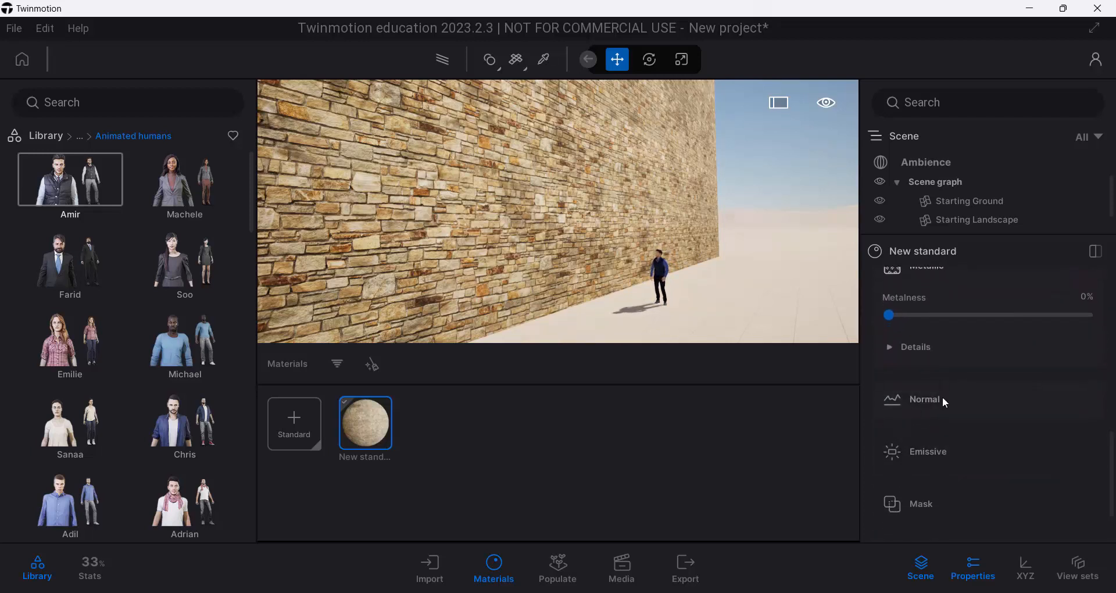
{"action": "left_click", "coordinate": [924, 400]}
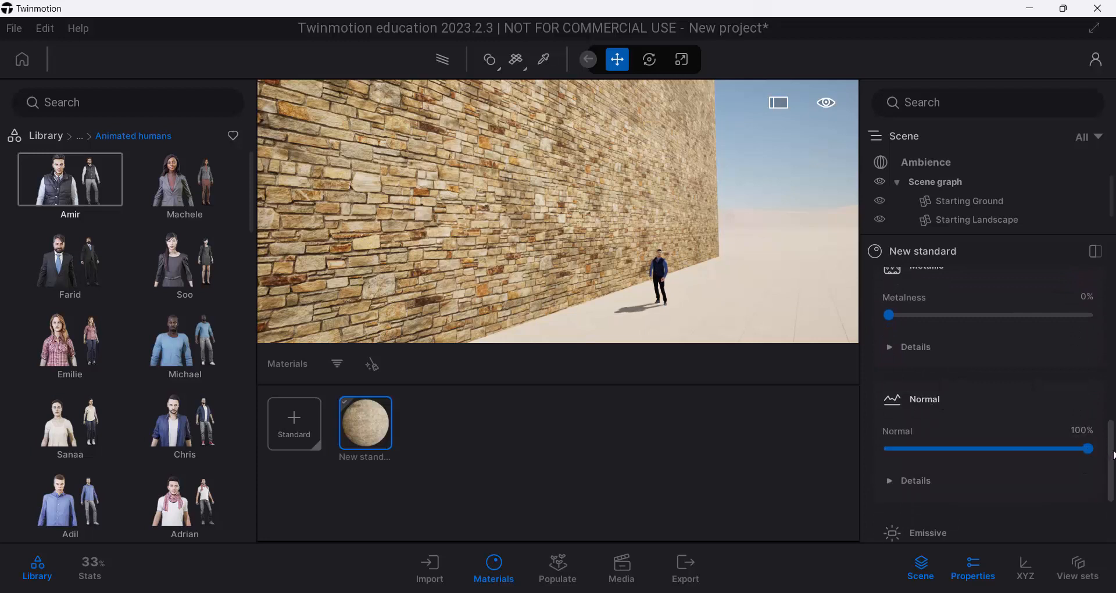
{"action": "left_click_drag", "start_coordinate": [1087, 448], "coordinate": [974, 396]}
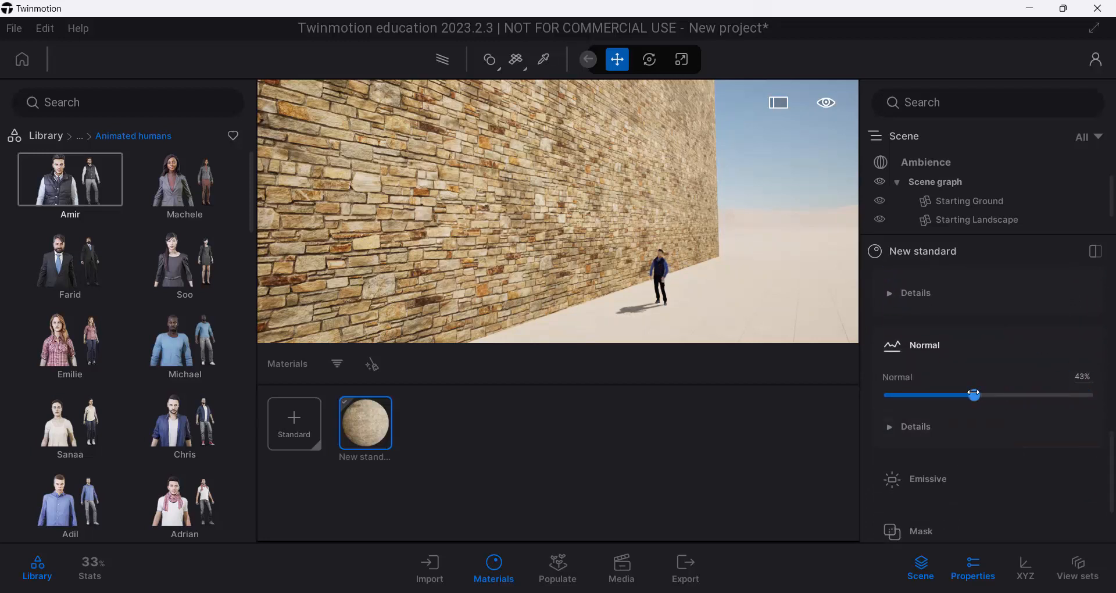
{"action": "left_click", "coordinate": [915, 426]}
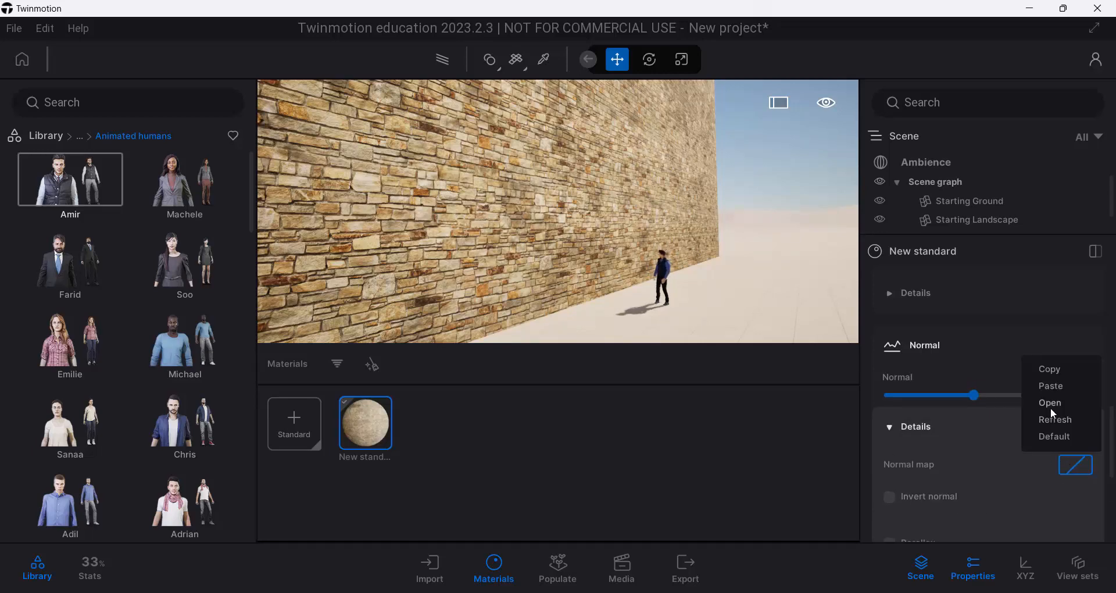
{"action": "left_click", "coordinate": [1050, 403]}
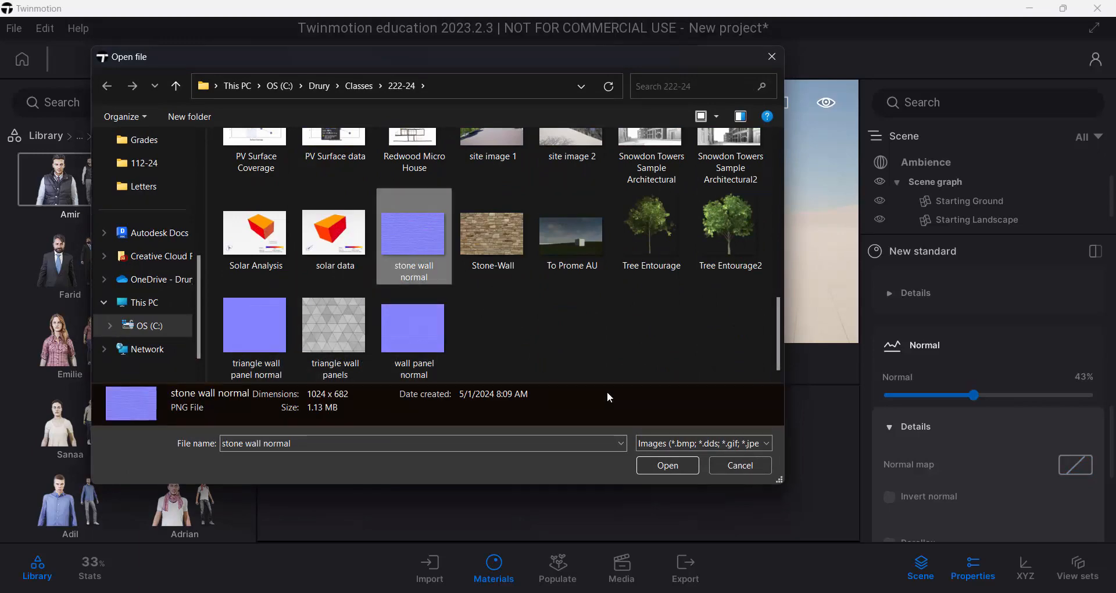
{"action": "left_click", "coordinate": [667, 465]}
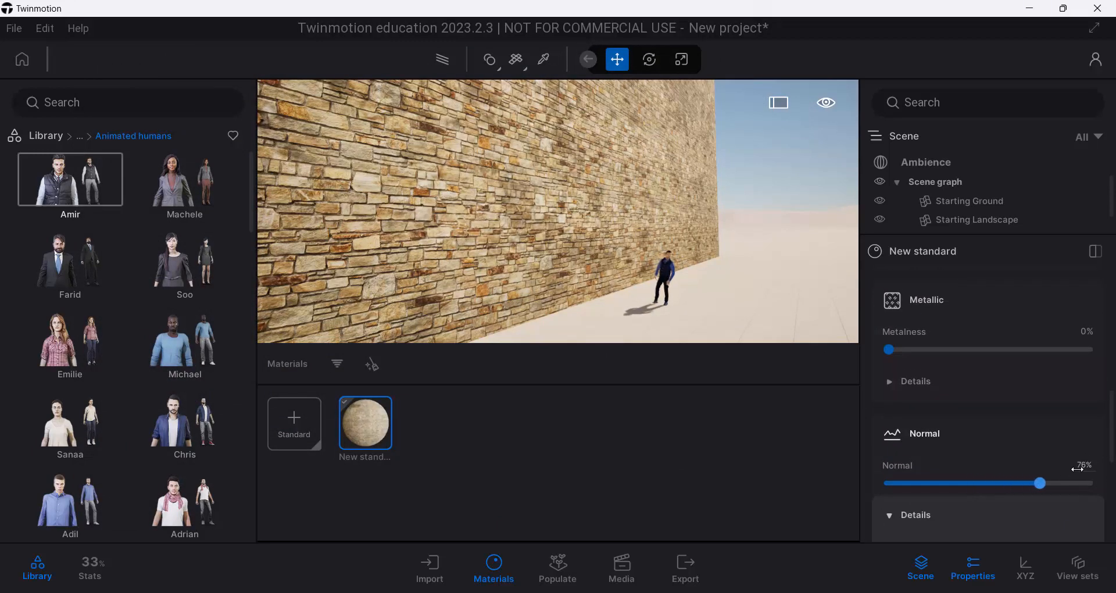
Compare normal strengths of 0%, 27%, 32%, 100% and 57%, finishing at 97%.
{"action": "left_click_drag", "start_coordinate": [1040, 483], "coordinate": [885, 483]}
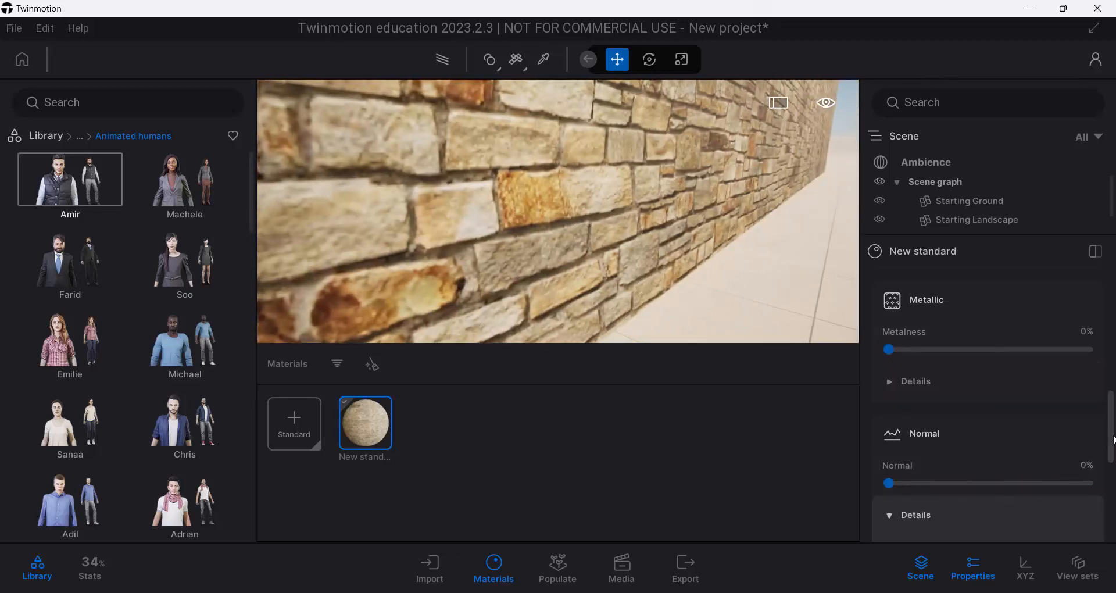
{"action": "left_click_drag", "start_coordinate": [888, 483], "coordinate": [941, 466]}
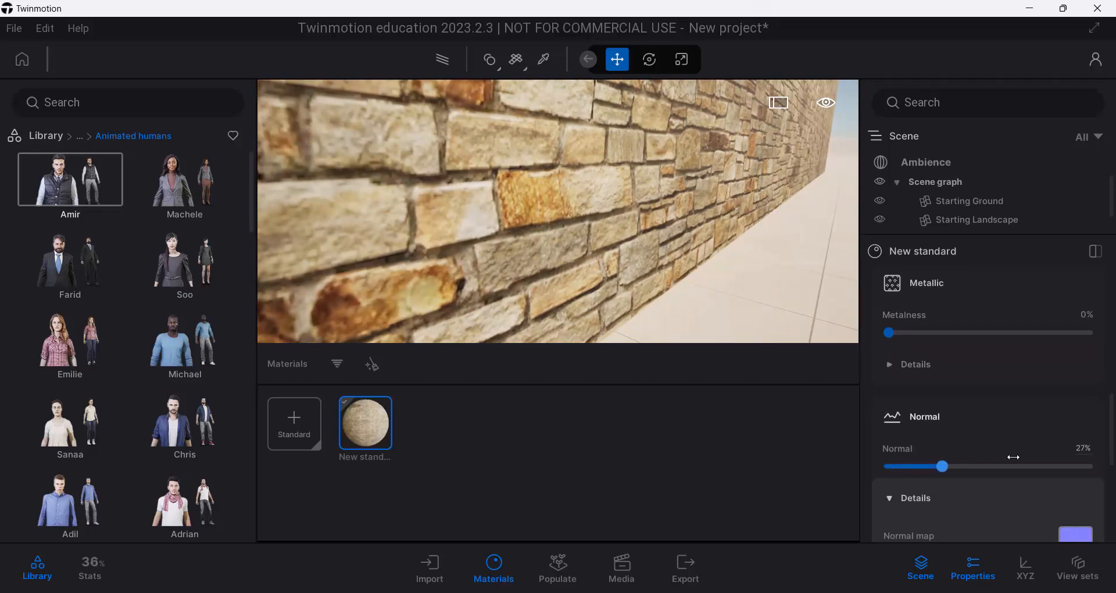
{"action": "left_click_drag", "start_coordinate": [940, 466], "coordinate": [954, 466]}
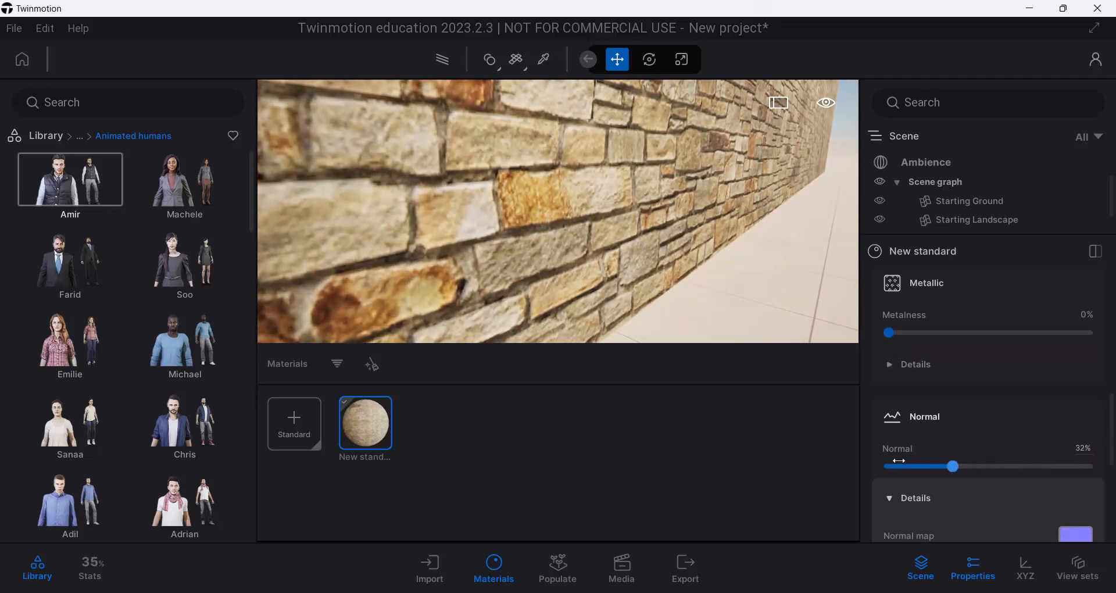
{"action": "left_click_drag", "start_coordinate": [954, 466], "coordinate": [1088, 466]}
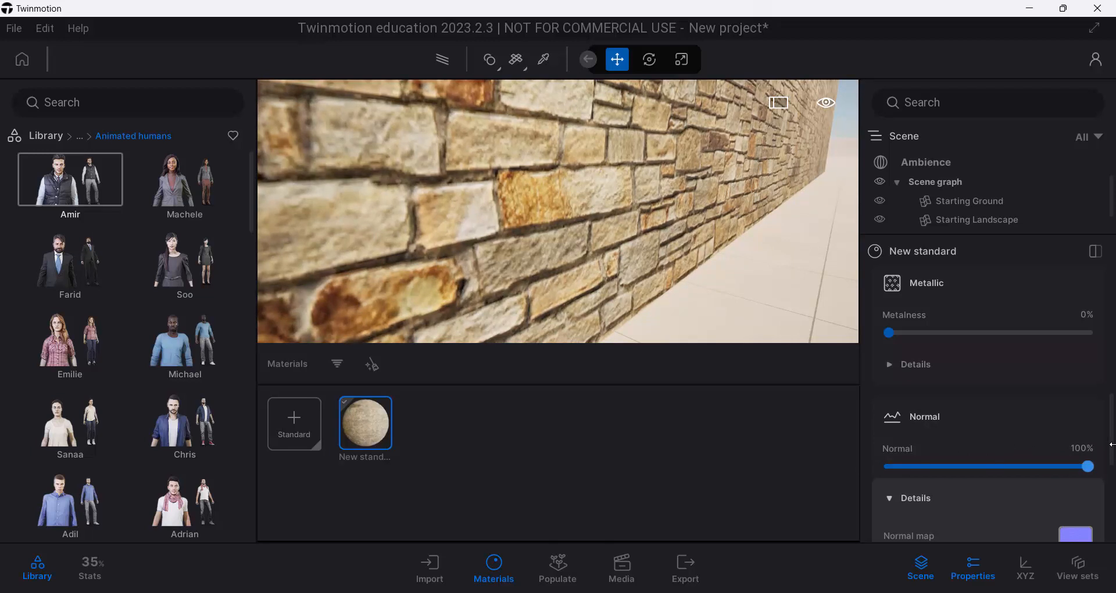
{"action": "left_click_drag", "start_coordinate": [1087, 466], "coordinate": [1002, 466]}
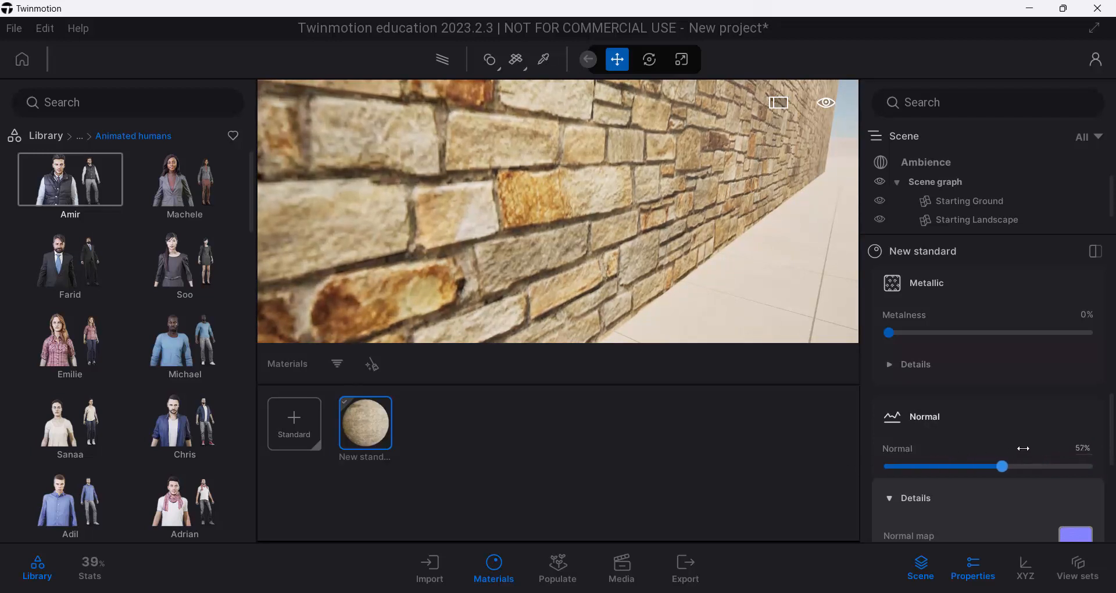
{"action": "left_click_drag", "start_coordinate": [1001, 466], "coordinate": [1084, 466]}
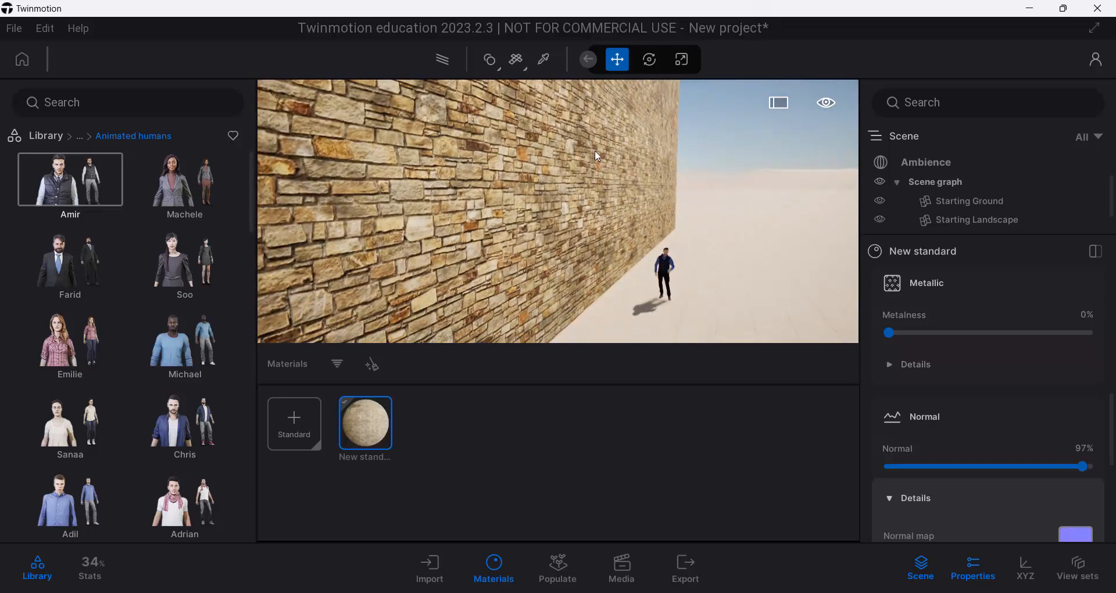
Set the wall material's roughness to 61% and metalness to 32%.
{"action": "scroll", "scroll_direction": "down", "scroll_amount": 3}
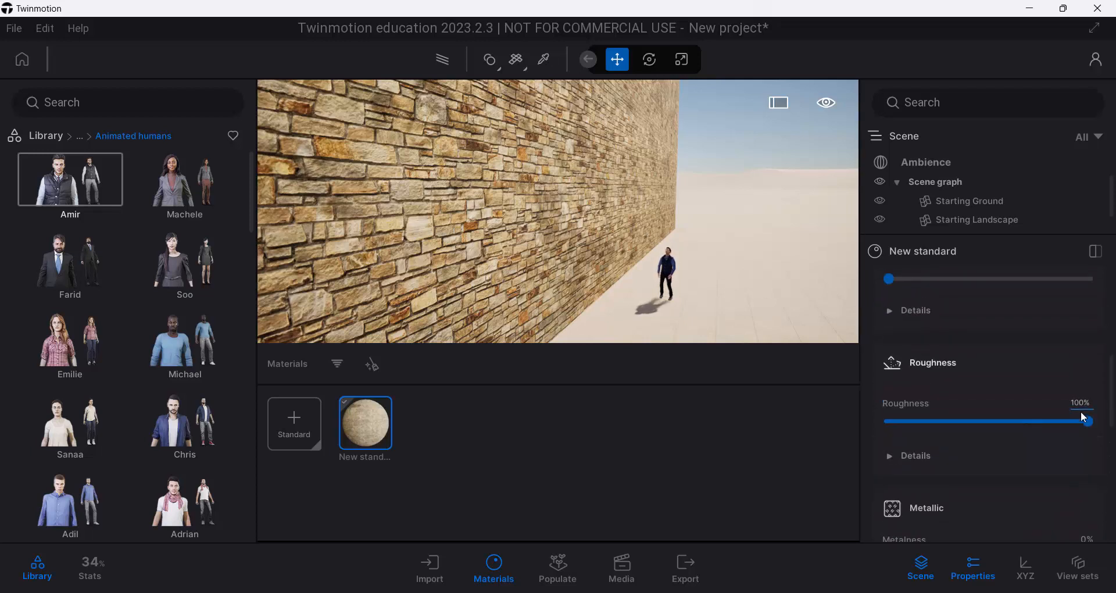
{"action": "left_click_drag", "start_coordinate": [1082, 421], "coordinate": [1028, 421]}
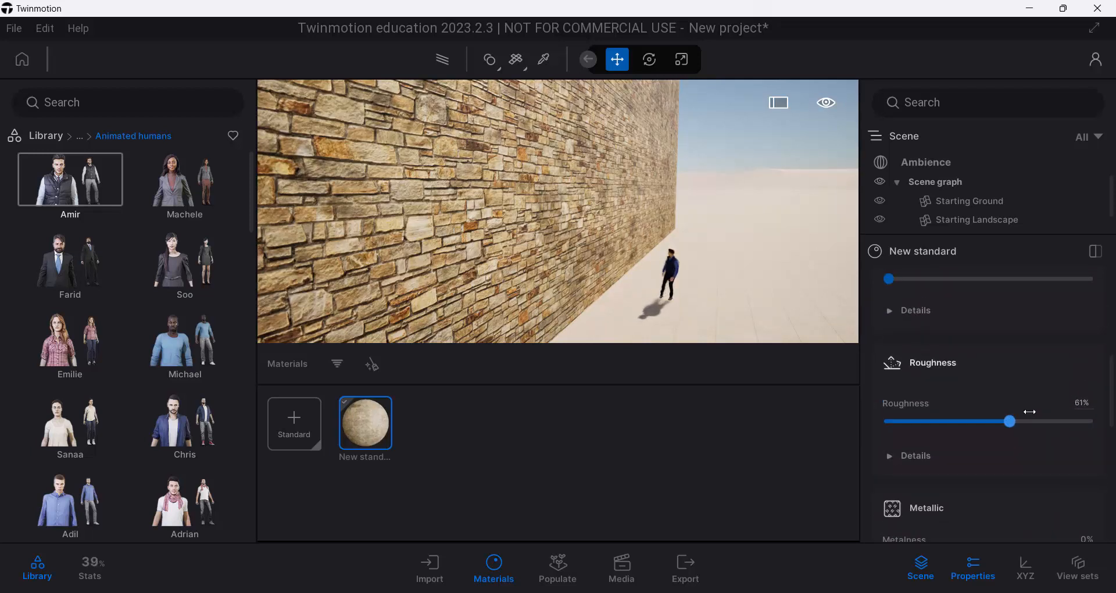
{"action": "left_click_drag", "start_coordinate": [1029, 421], "coordinate": [992, 421]}
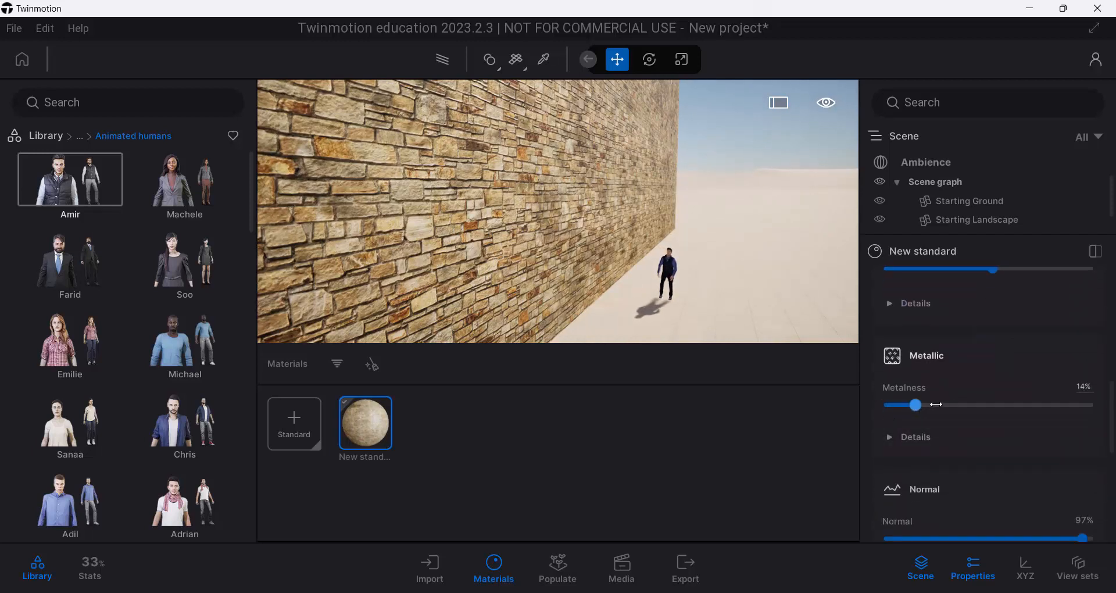
{"action": "left_click_drag", "start_coordinate": [914, 405], "coordinate": [952, 405]}
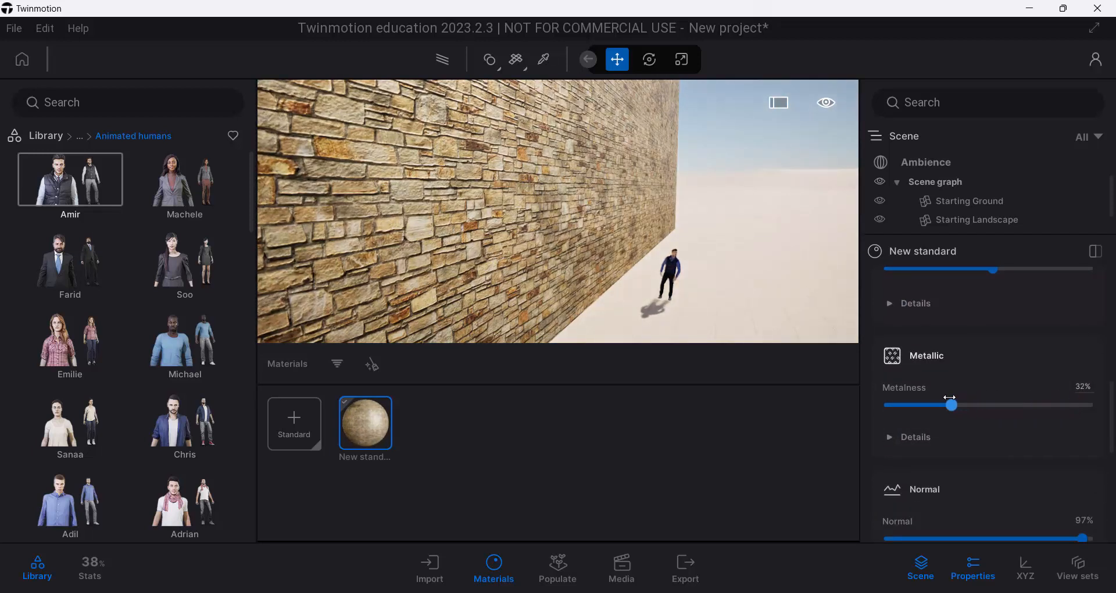